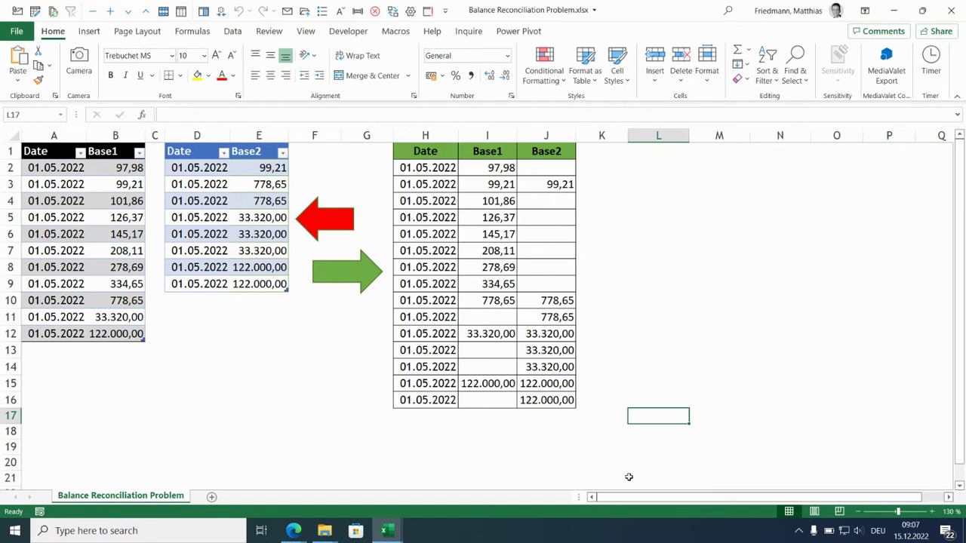
{"action": "mouse_move", "coordinate": [329, 329]}
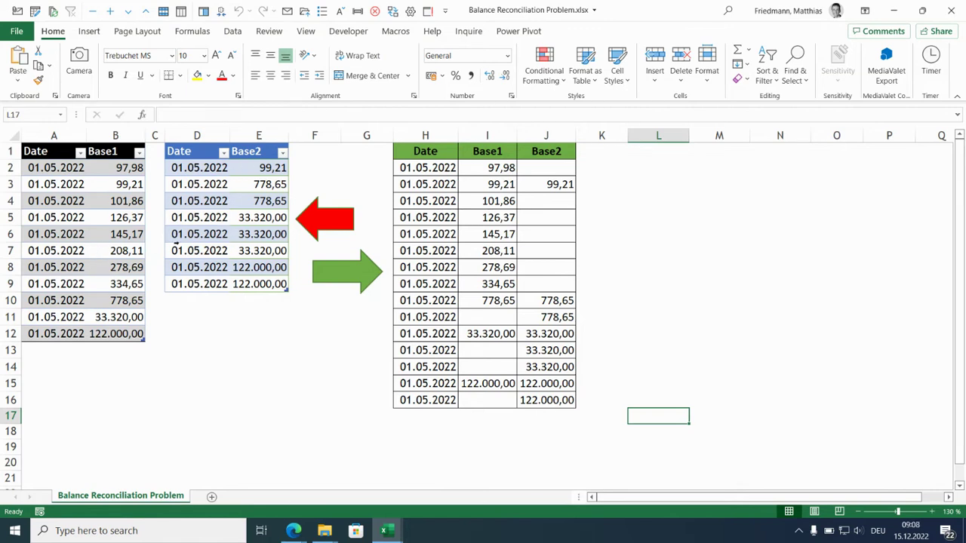
{"action": "mouse_move", "coordinate": [235, 211]}
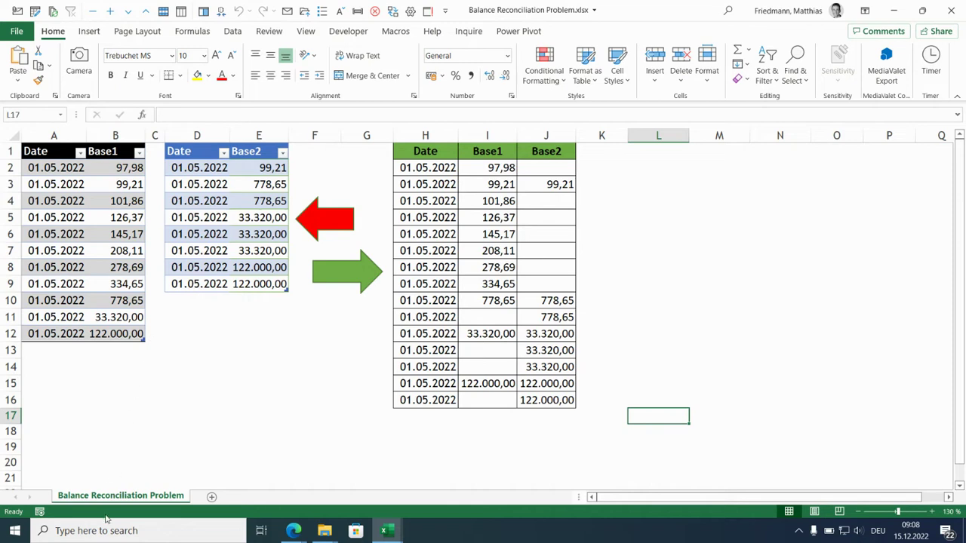
{"action": "mouse_move", "coordinate": [178, 498]}
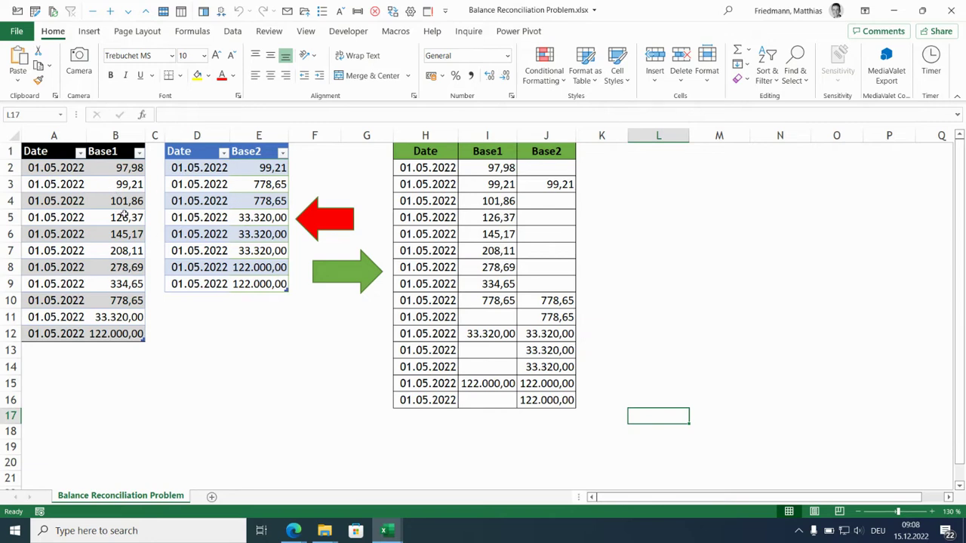
{"action": "mouse_move", "coordinate": [118, 226]}
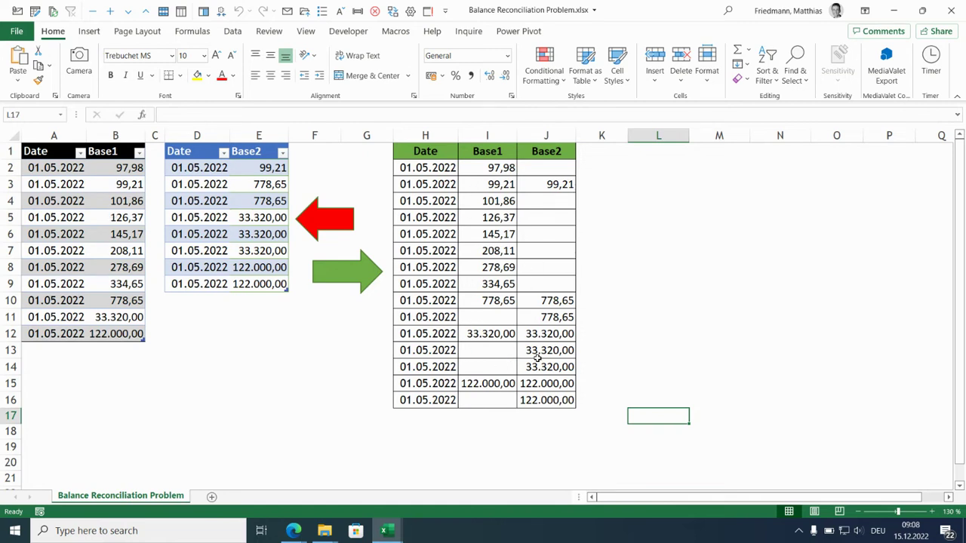
{"action": "mouse_move", "coordinate": [489, 359]}
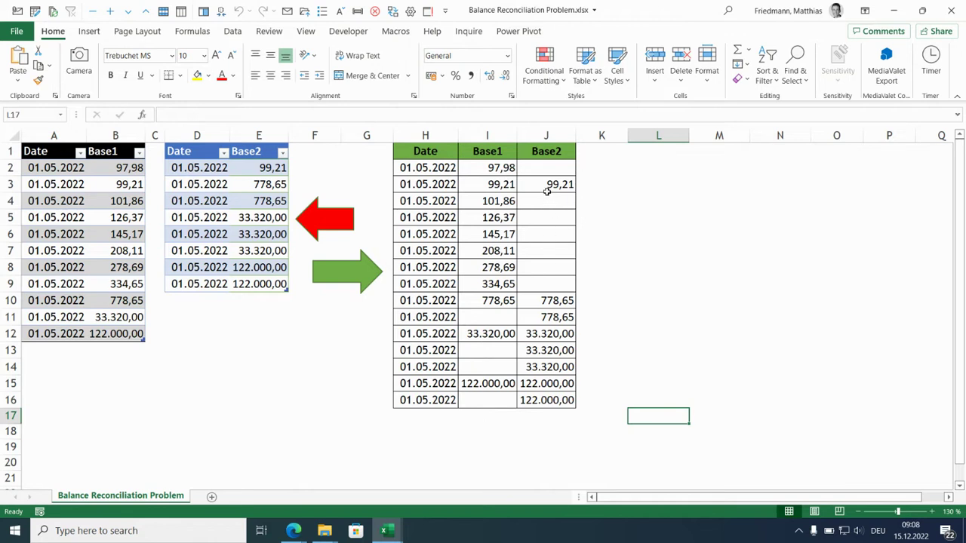
{"action": "mouse_move", "coordinate": [536, 200]}
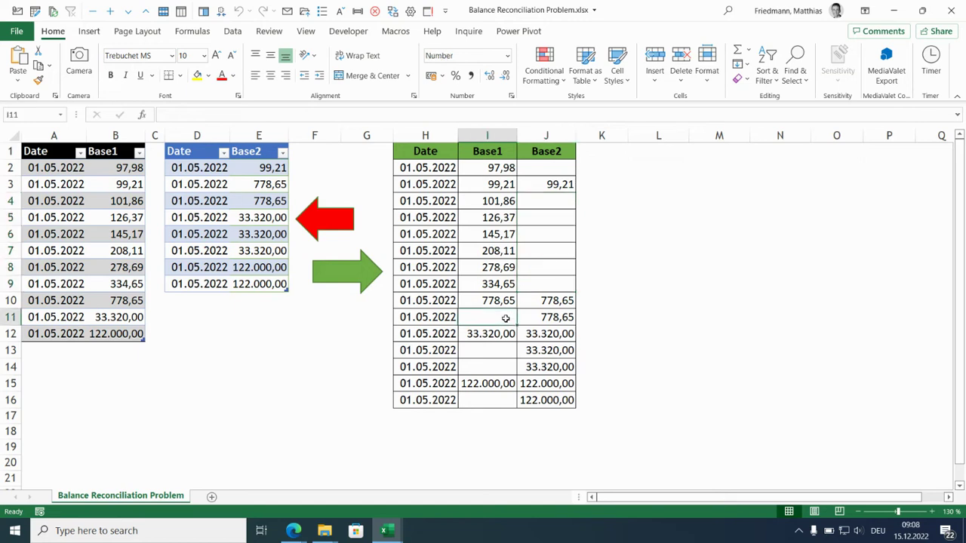
{"action": "mouse_move", "coordinate": [313, 166]}
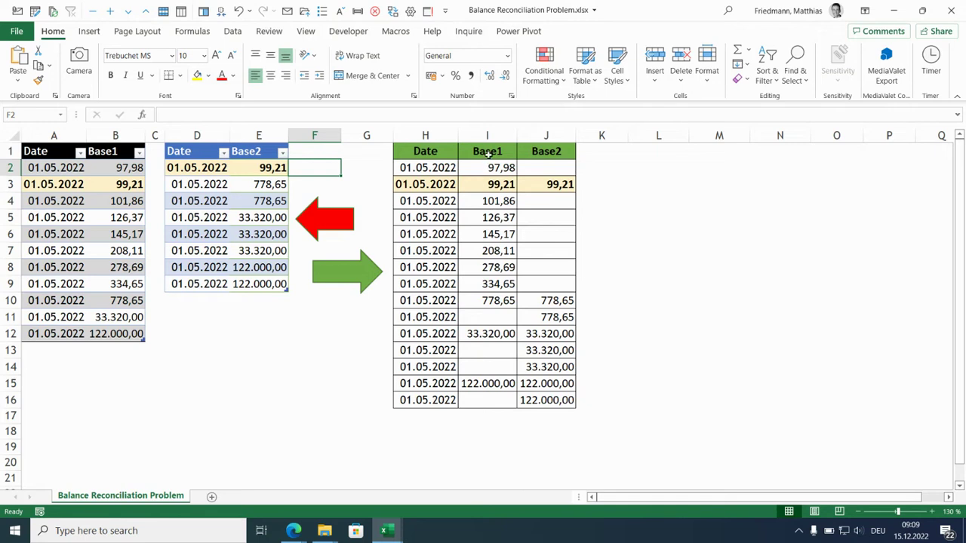
{"action": "mouse_move", "coordinate": [540, 178]}
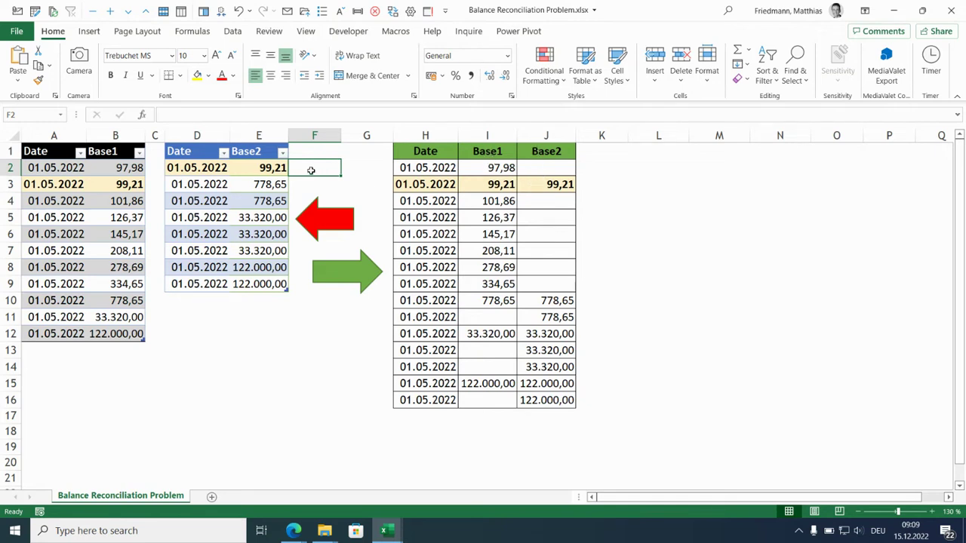
Apply the highlight formatting to the selected 99,21 / 778,65 rows.
{"action": "left_click", "coordinate": [314, 184]}
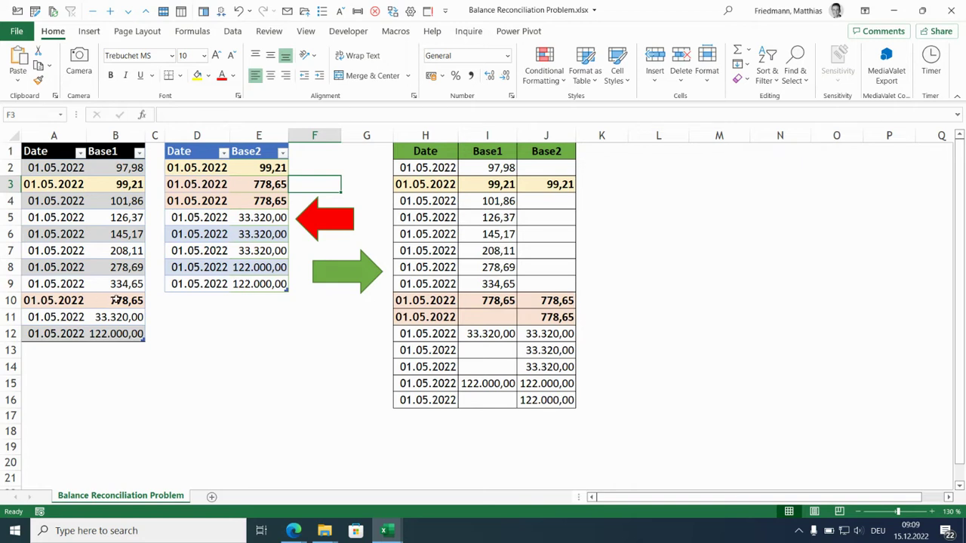
{"action": "mouse_move", "coordinate": [154, 274]}
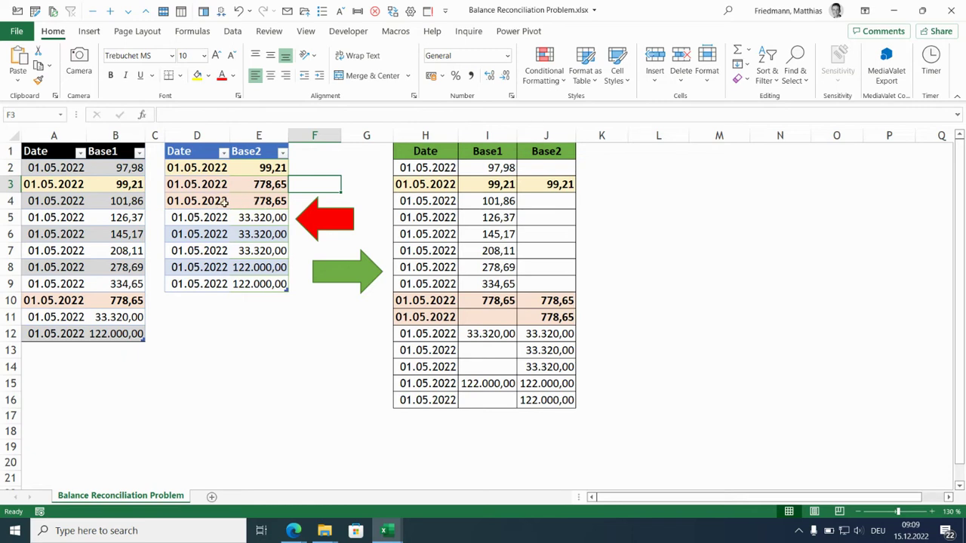
{"action": "mouse_move", "coordinate": [295, 226]}
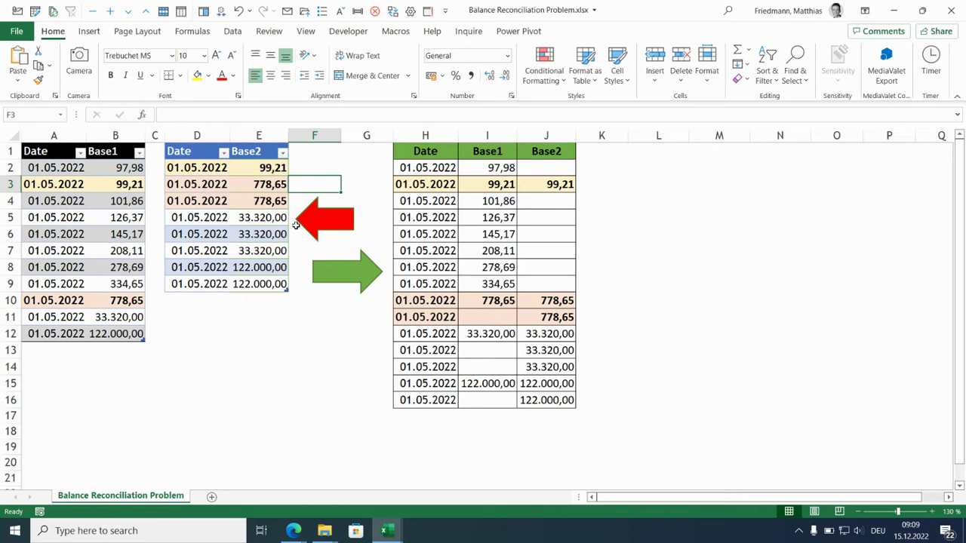
{"action": "mouse_move", "coordinate": [420, 320]}
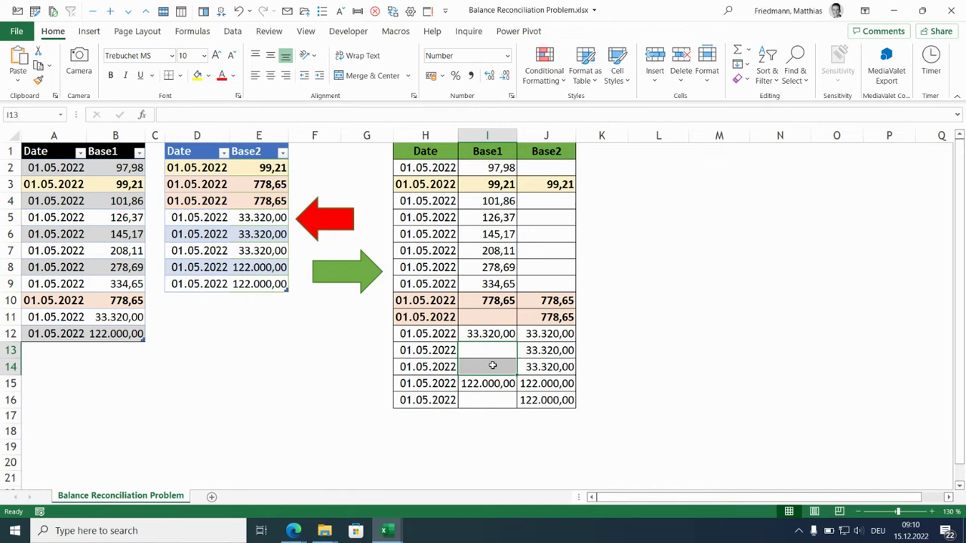
{"action": "left_click", "coordinate": [114, 168]}
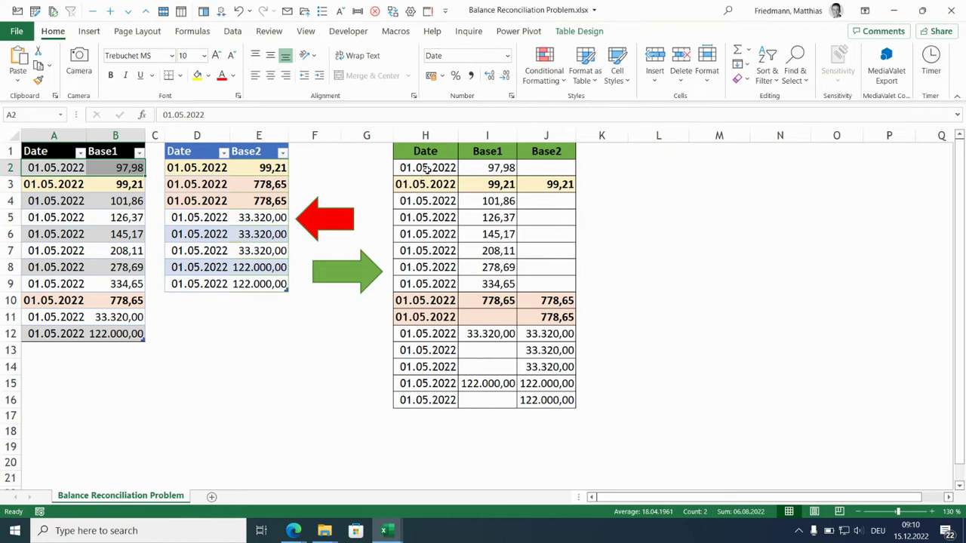
{"action": "left_click", "coordinate": [427, 166]}
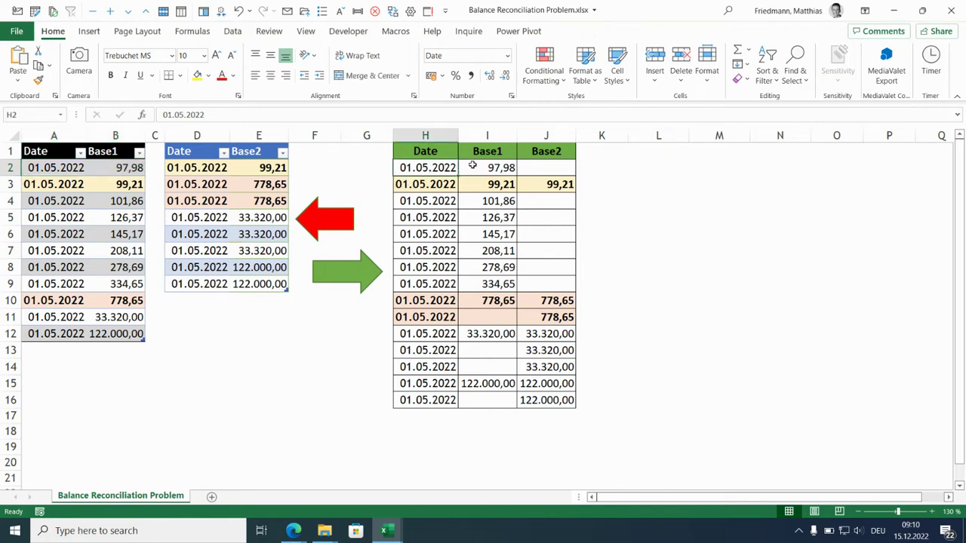
{"action": "mouse_move", "coordinate": [522, 165]}
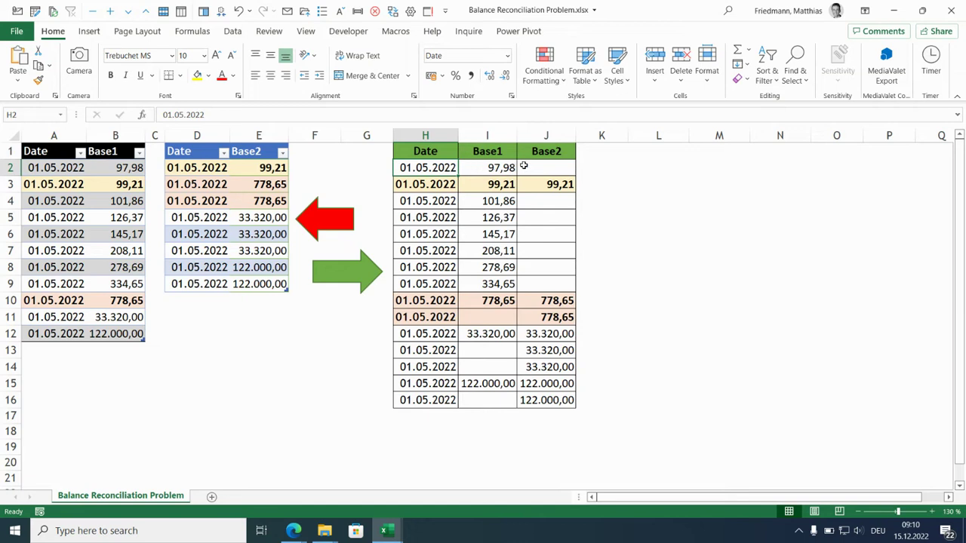
{"action": "left_click", "coordinate": [546, 166]}
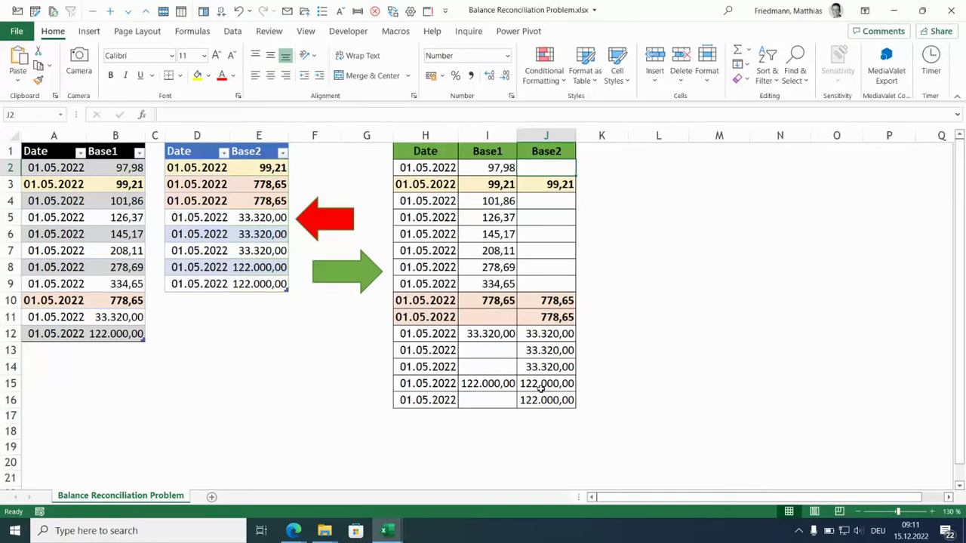
{"action": "mouse_move", "coordinate": [516, 230]}
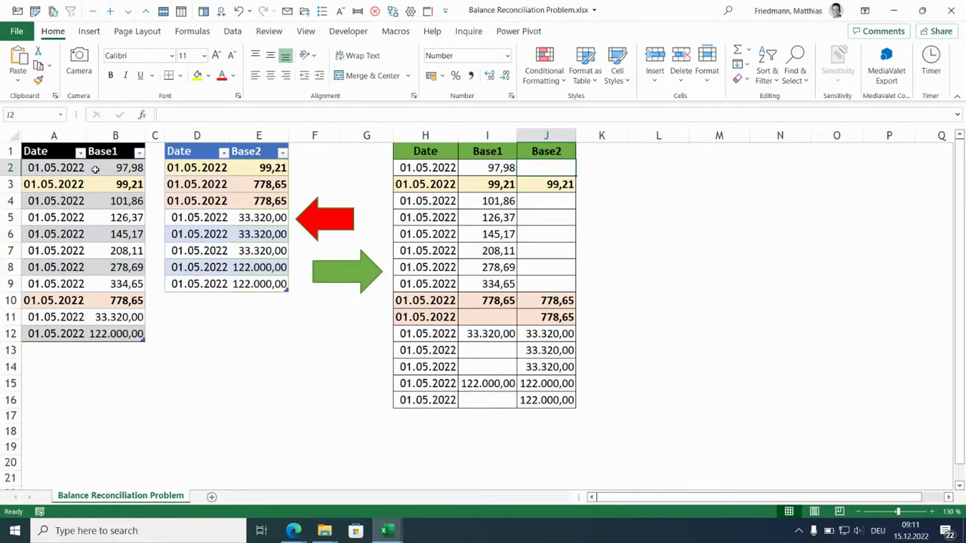
Select a cell in the Date/Base1 table and confirm its name is Plan in Table Design.
{"action": "left_click", "coordinate": [54, 168]}
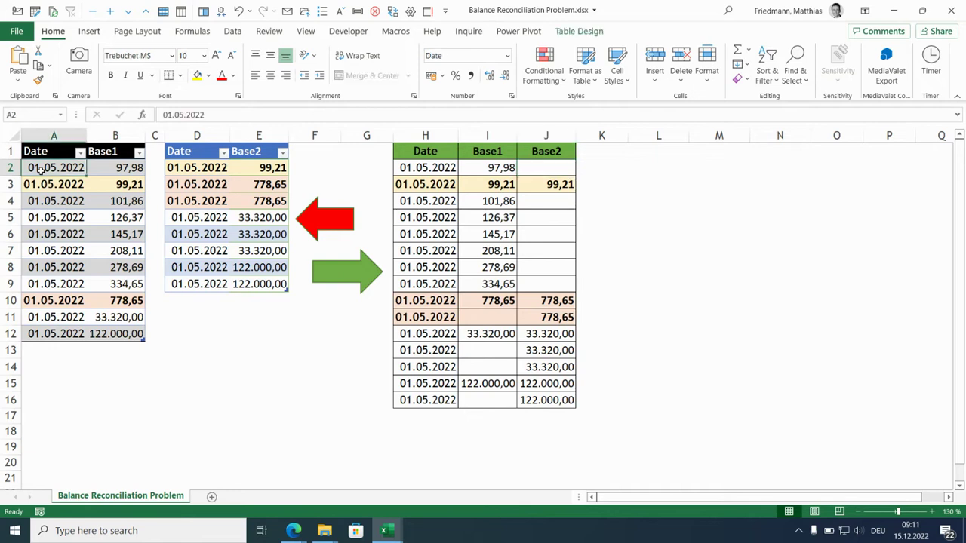
{"action": "left_click", "coordinate": [579, 30]}
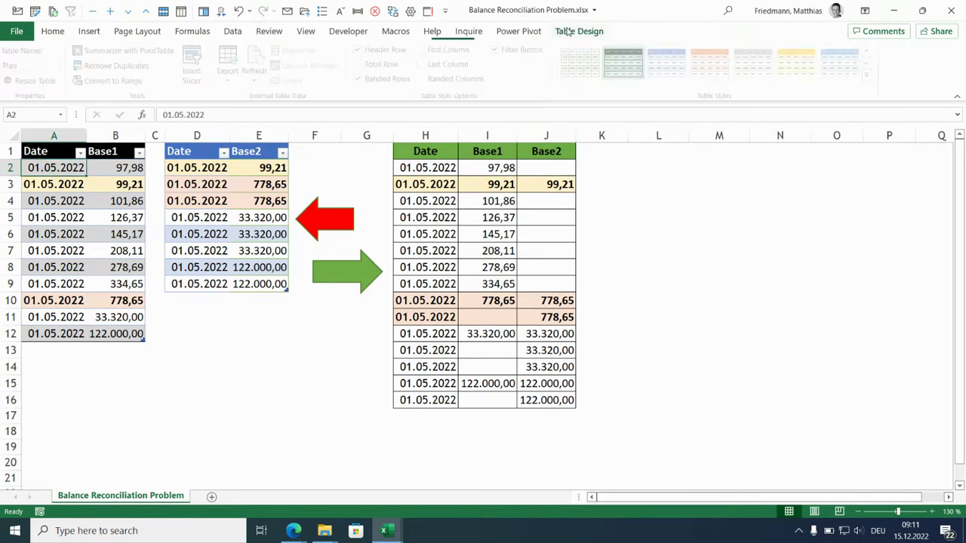
{"action": "left_click", "coordinate": [579, 30]}
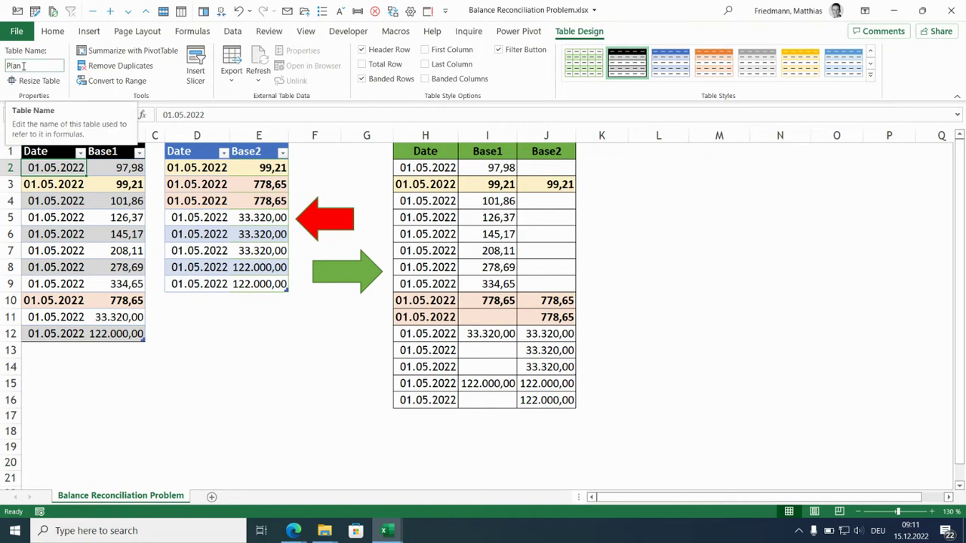
{"action": "left_click", "coordinate": [54, 166]}
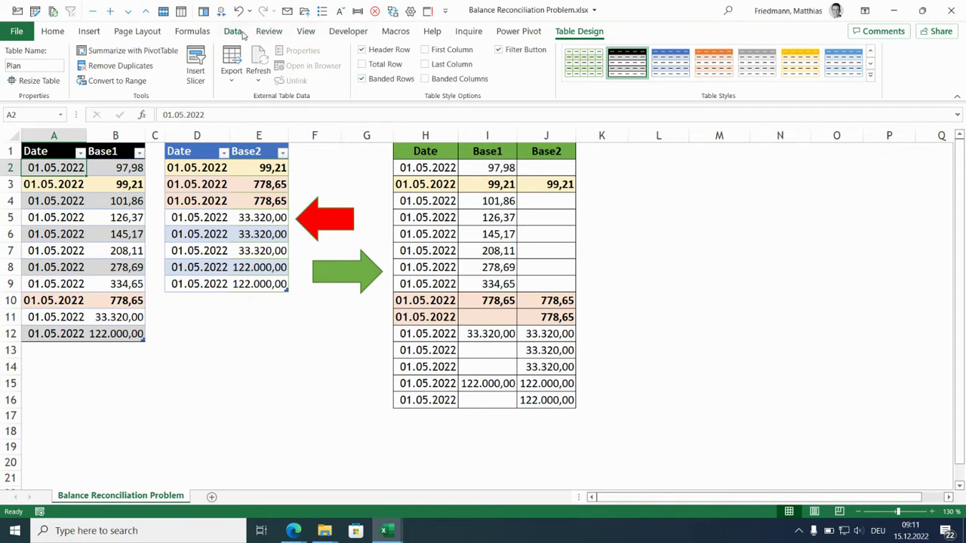
Load the Plan table into Power Query via Data > From Table/Range.
{"action": "left_click", "coordinate": [232, 30]}
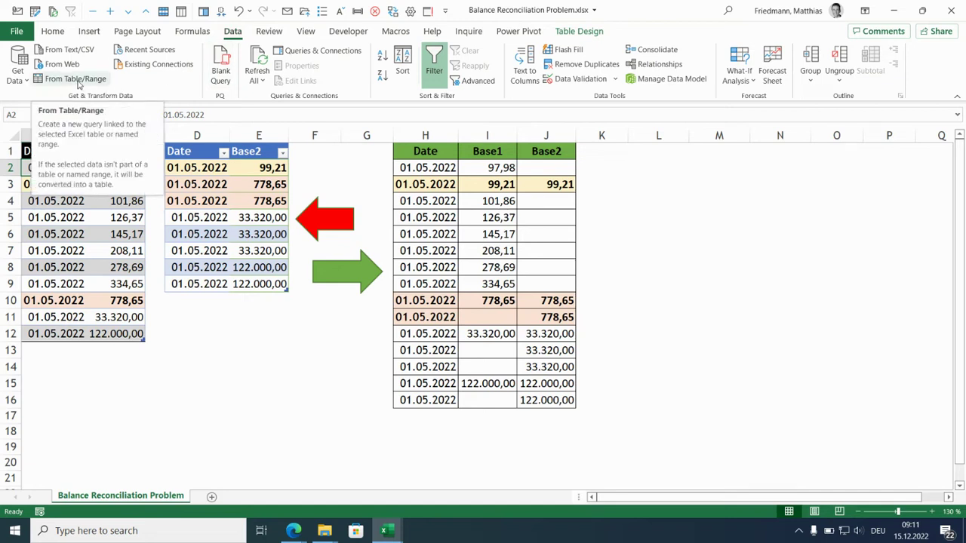
{"action": "left_click", "coordinate": [75, 79]}
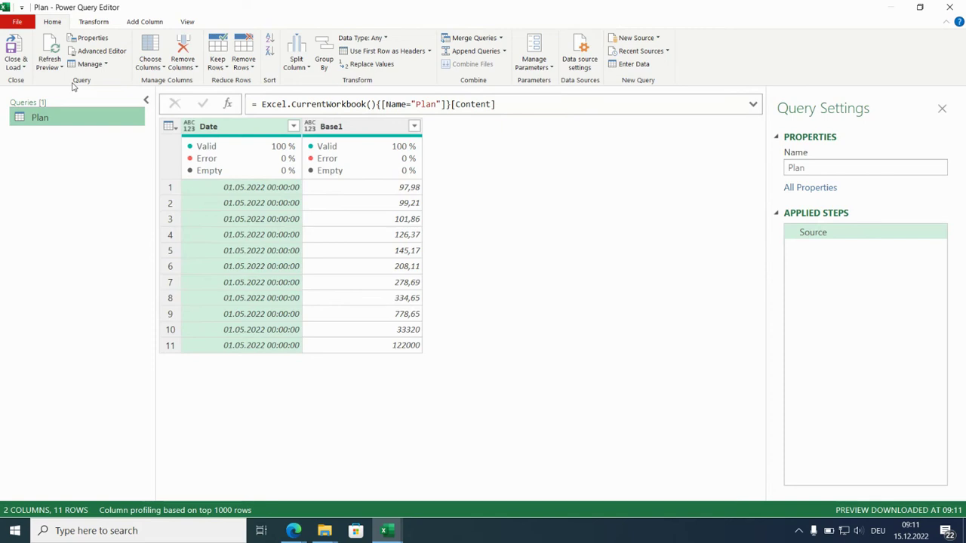
{"action": "mouse_move", "coordinate": [359, 133]}
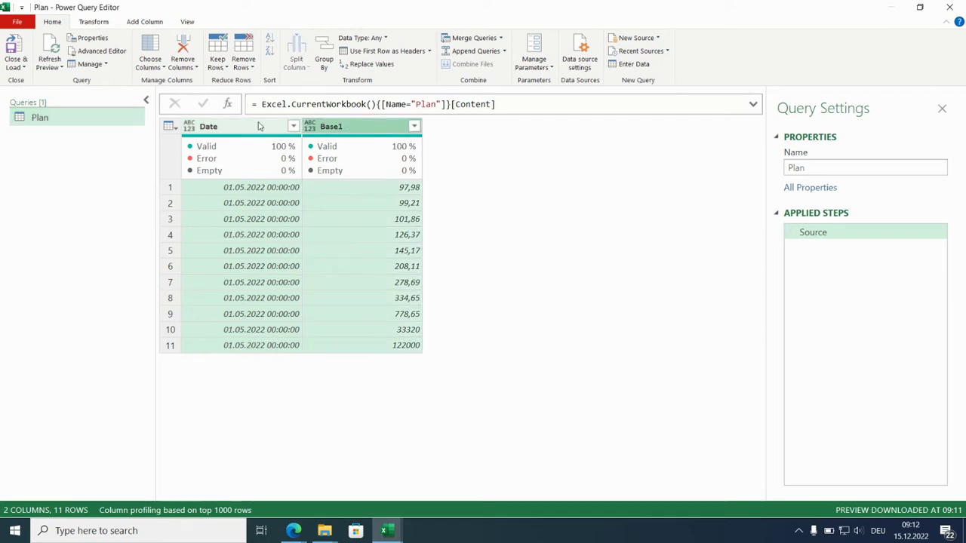
Extend the column selection from Date to include Base1.
{"action": "left_click", "coordinate": [208, 127]}
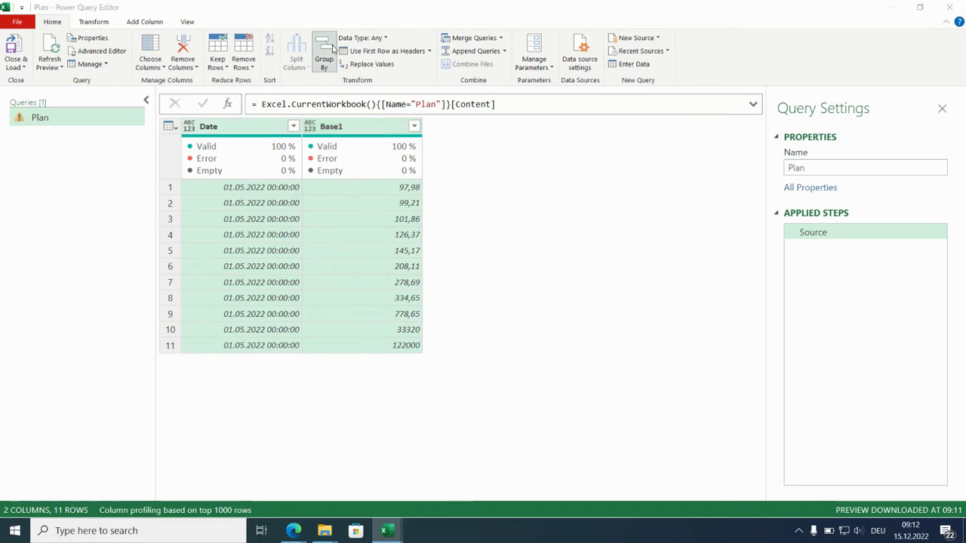
Group Plan by Date and Base1 with operation All Rows into a new column named ID.
{"action": "left_click", "coordinate": [323, 51]}
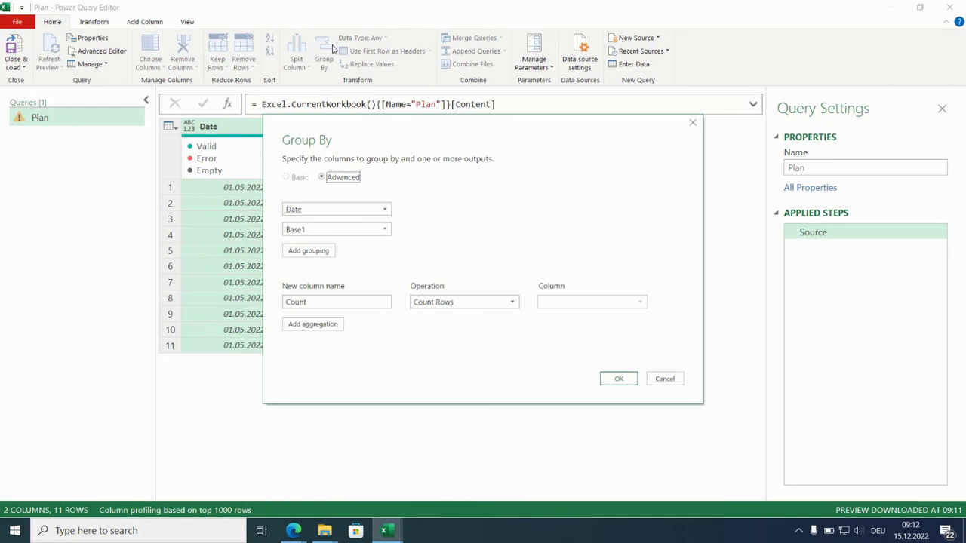
{"action": "mouse_move", "coordinate": [363, 293]}
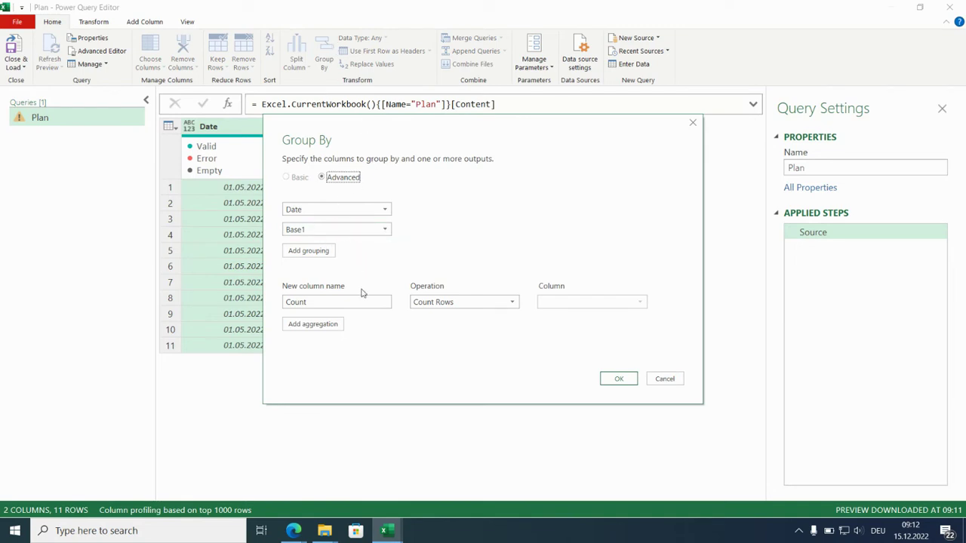
{"action": "left_click", "coordinate": [335, 302]}
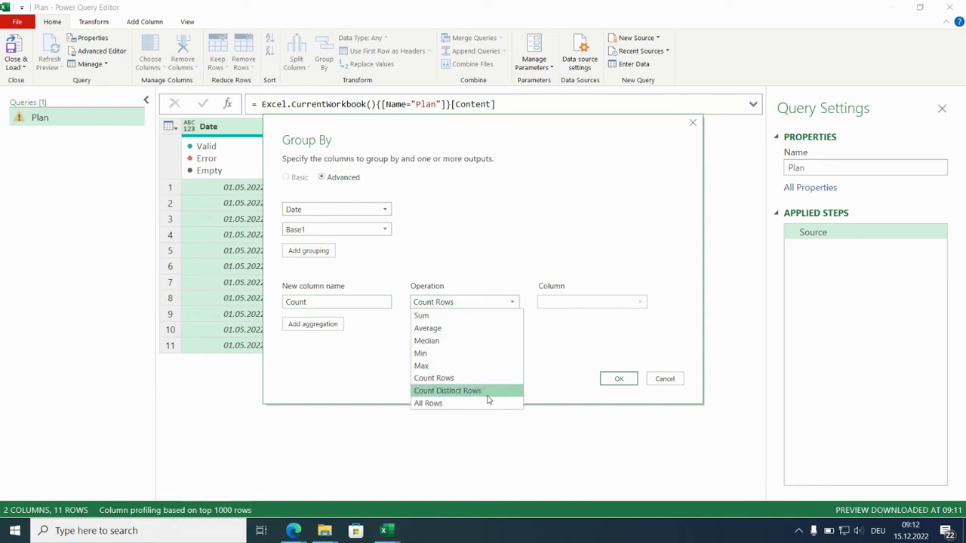
{"action": "left_click", "coordinate": [428, 403]}
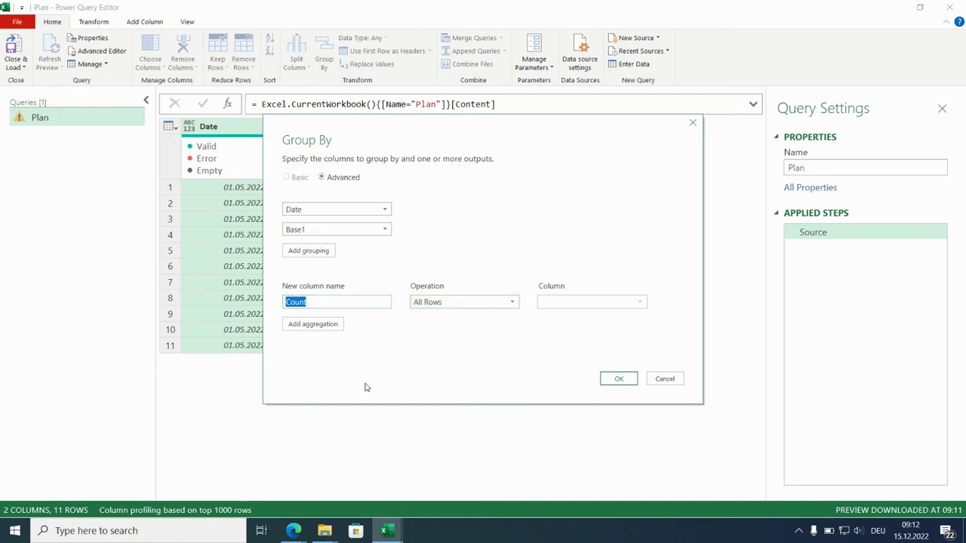
{"action": "type", "text": "ID"}
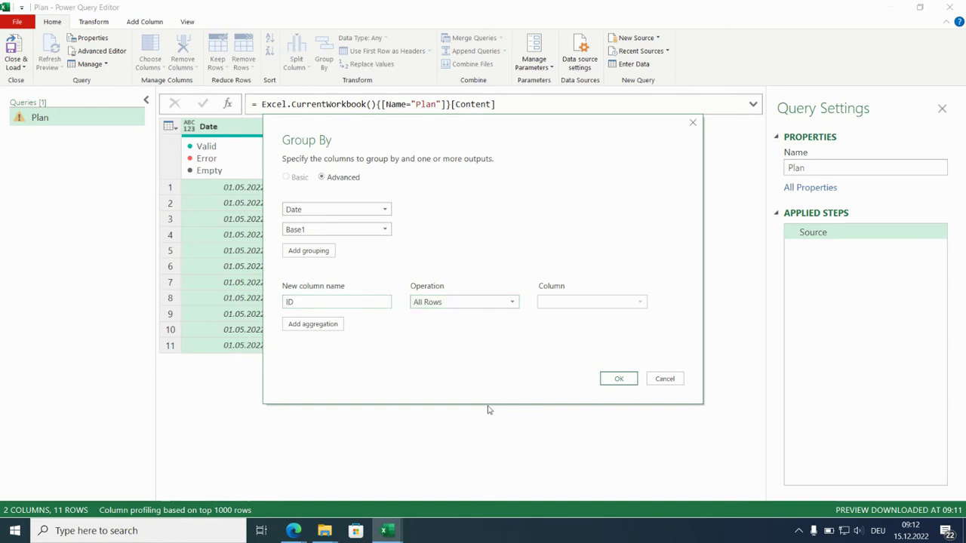
{"action": "left_click", "coordinate": [618, 377]}
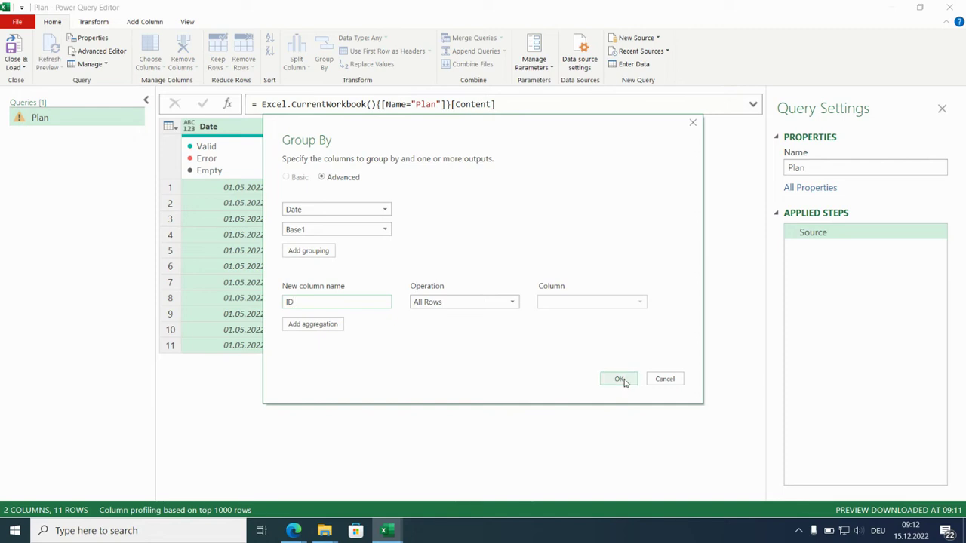
{"action": "left_click", "coordinate": [618, 377]}
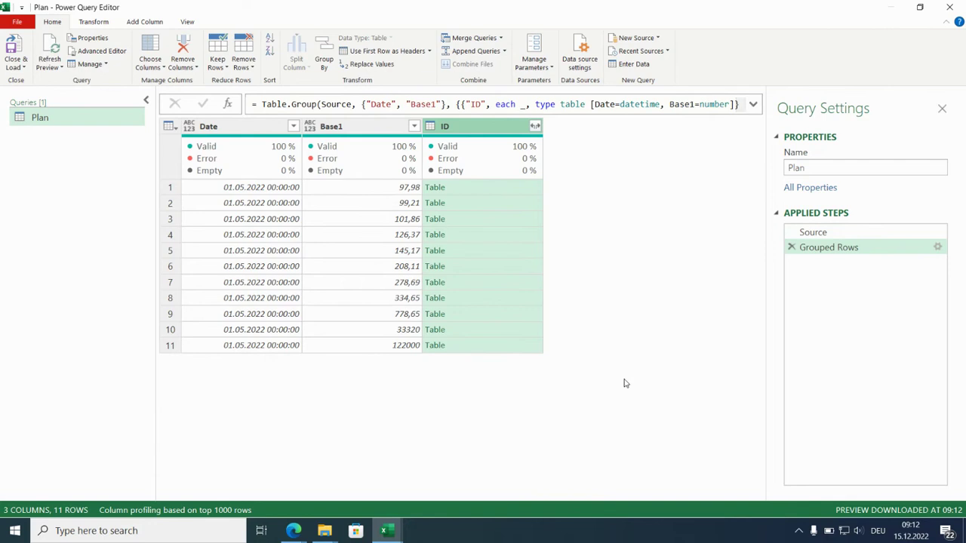
{"action": "mouse_move", "coordinate": [522, 193]}
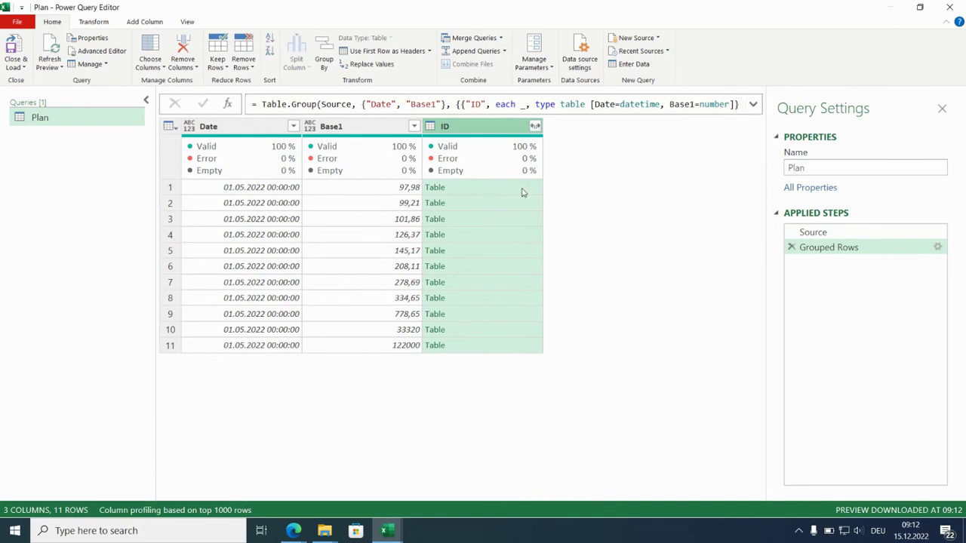
Preview a group's nested table and rewrite Table.Group so each group keeps only [[Date]].
{"action": "left_click", "coordinate": [434, 188]}
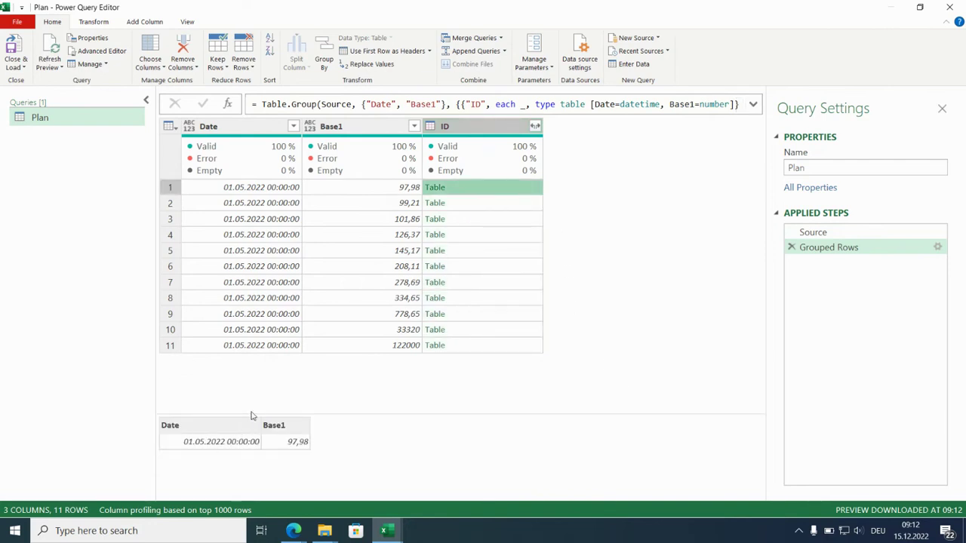
{"action": "left_click", "coordinate": [751, 104]}
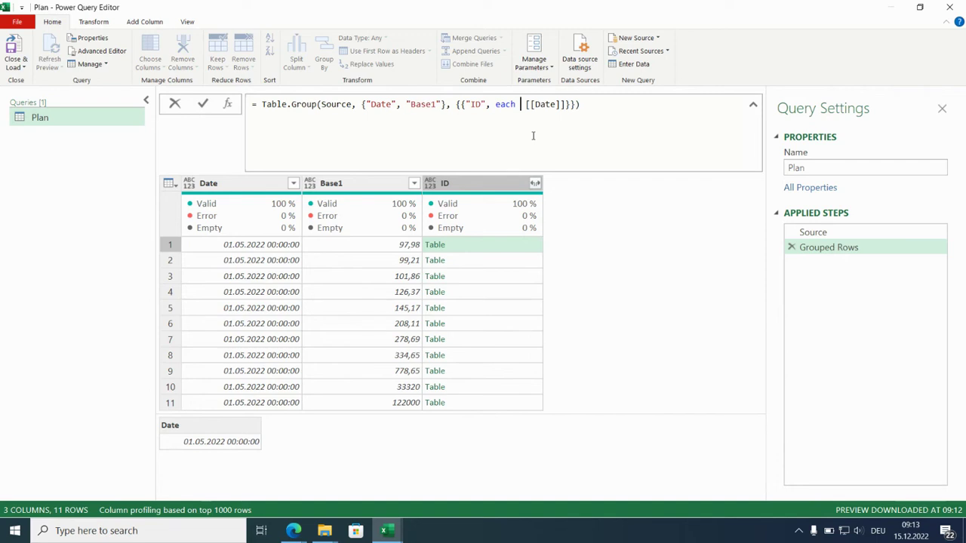
Wrap [[Date]] in Table.AddIndexColumn with "ID", 1, 1 so each group's rows number from 1.
{"action": "type", "text": "add"}
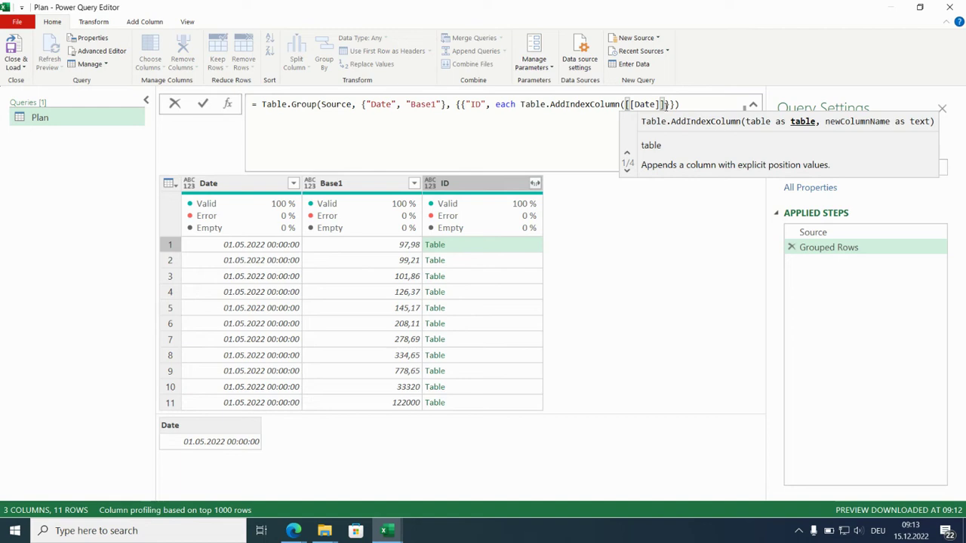
{"action": "type", "text": ","}
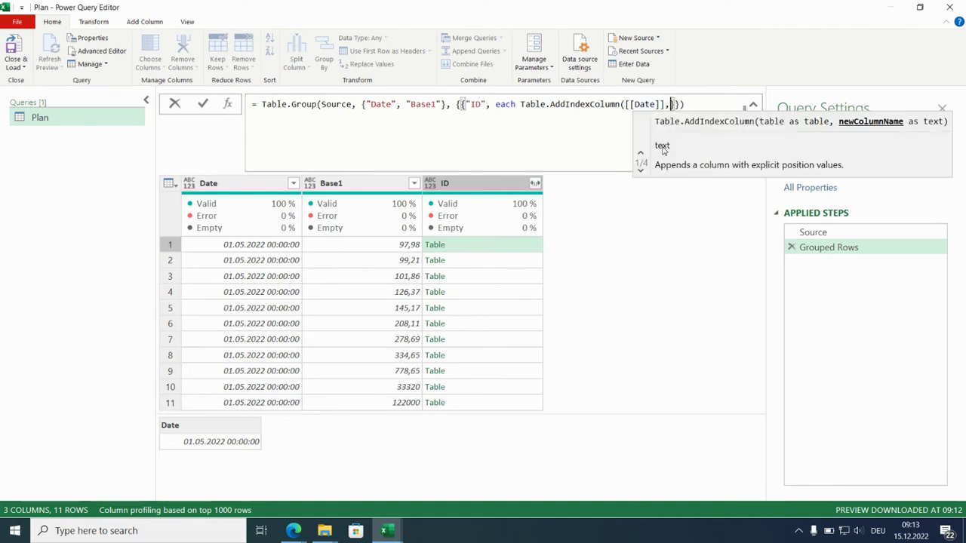
{"action": "type", "text": "\"ID\""}
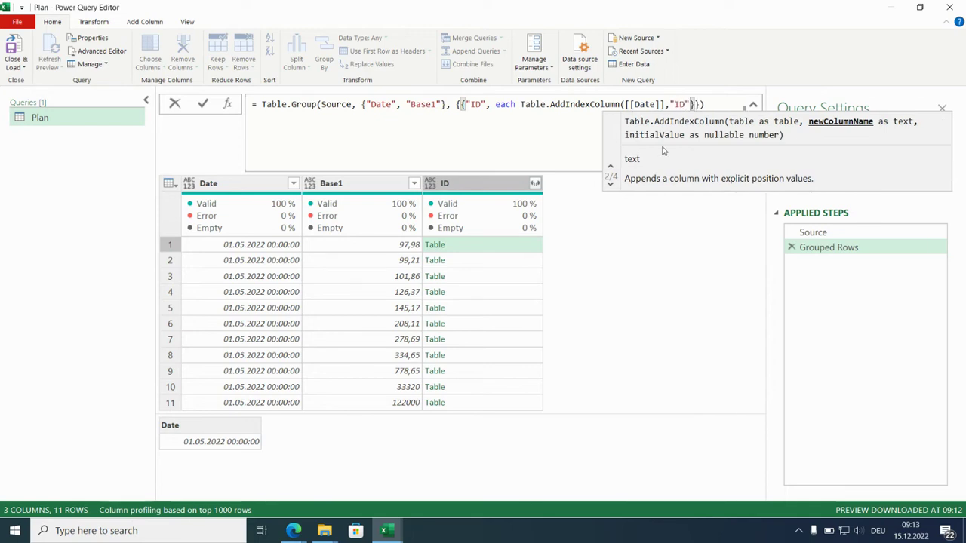
{"action": "type", "text": ", 1"}
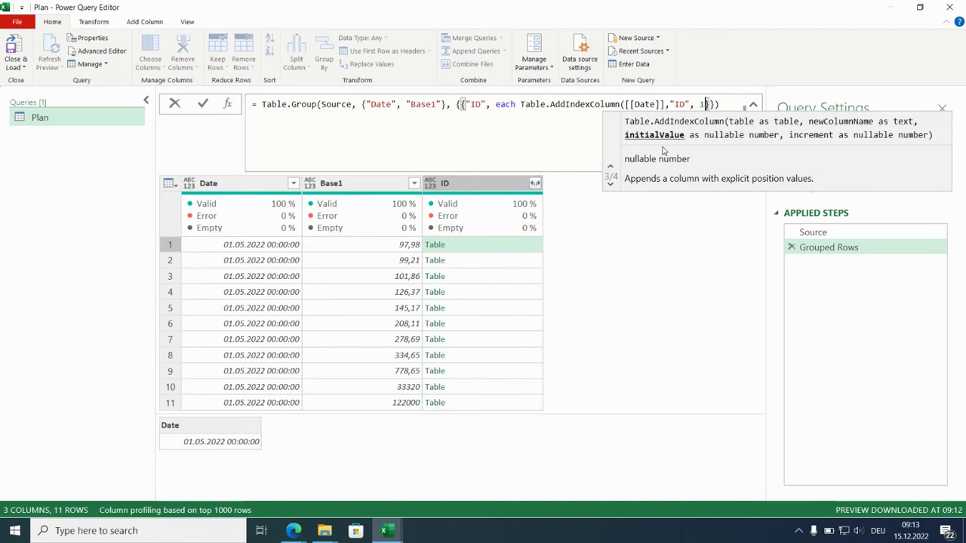
{"action": "type", "text": ", 1"}
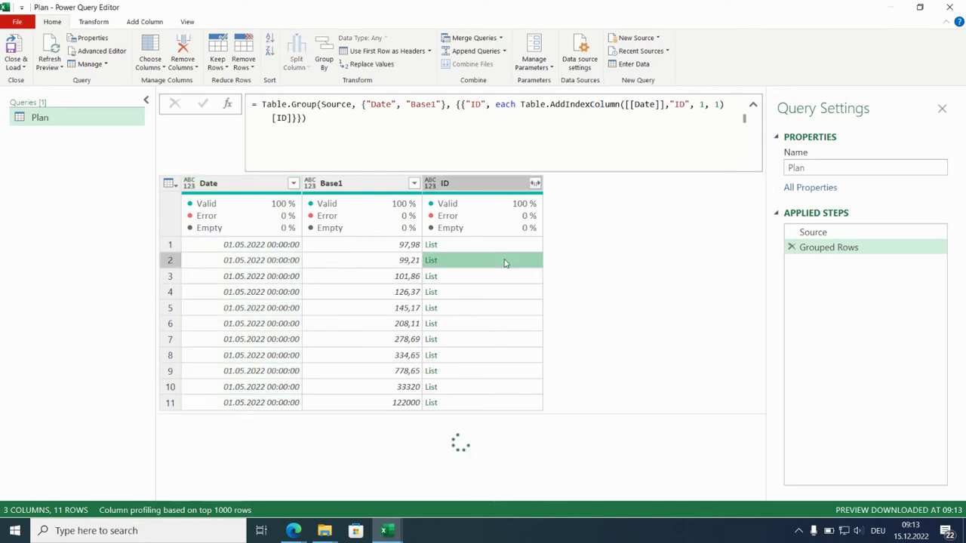
Expand the ID list column to new rows so every row gets its own ID number.
{"action": "left_click", "coordinate": [432, 338]}
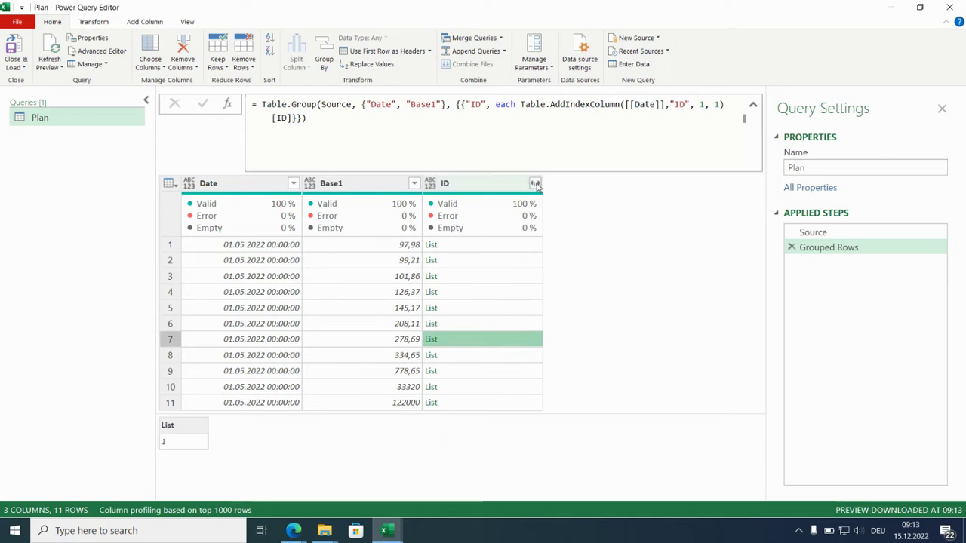
{"action": "left_click", "coordinate": [534, 184]}
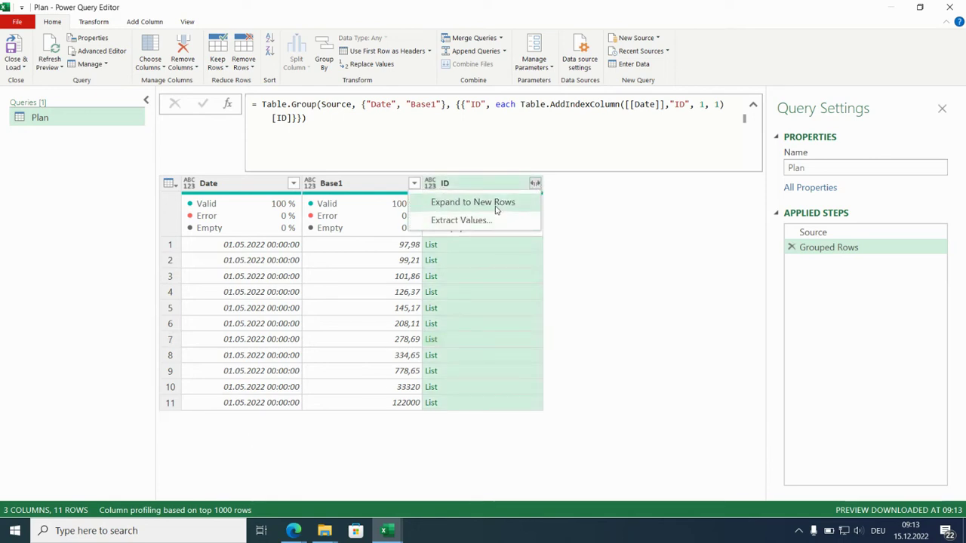
{"action": "left_click", "coordinate": [473, 202]}
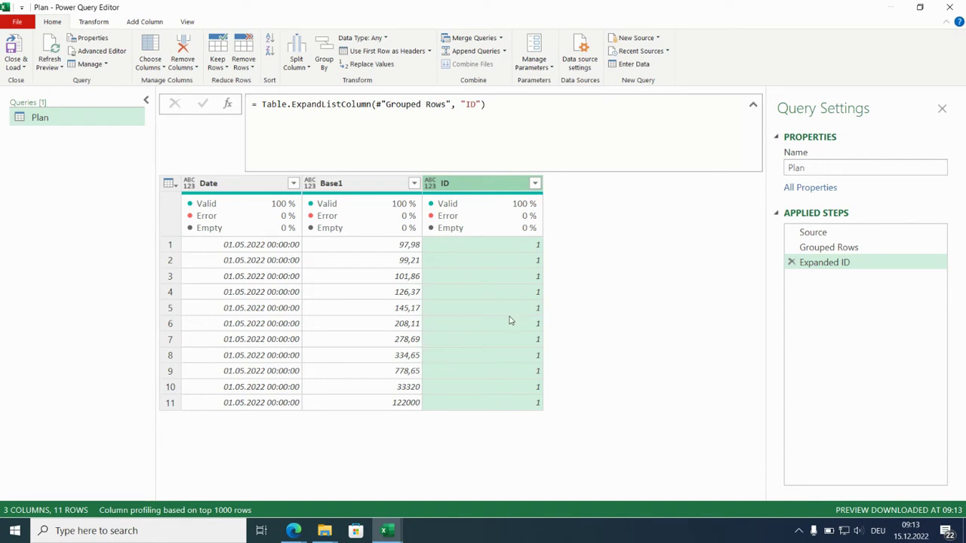
{"action": "mouse_move", "coordinate": [495, 311]}
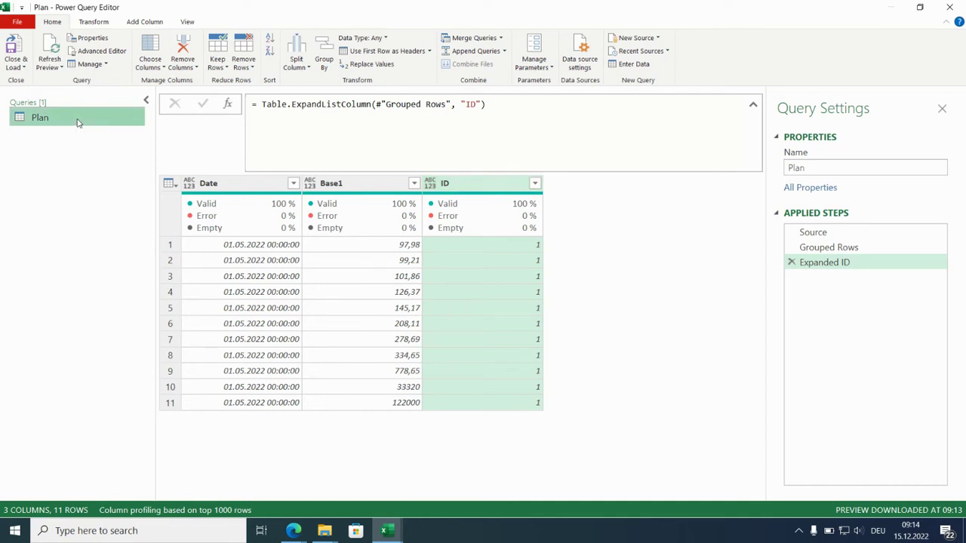
Duplicate the Plan query and rename the copy Ext.
{"action": "right_click", "coordinate": [39, 118]}
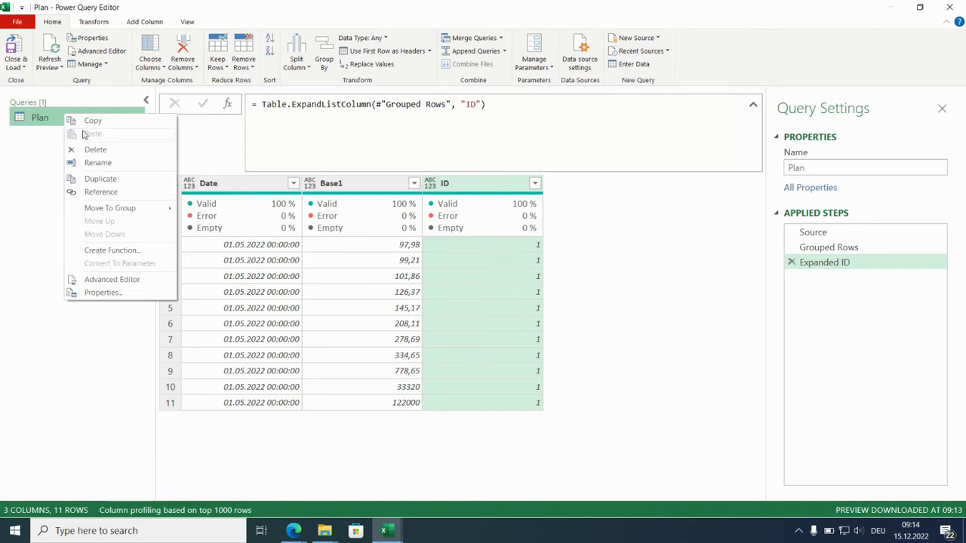
{"action": "mouse_move", "coordinate": [100, 179]}
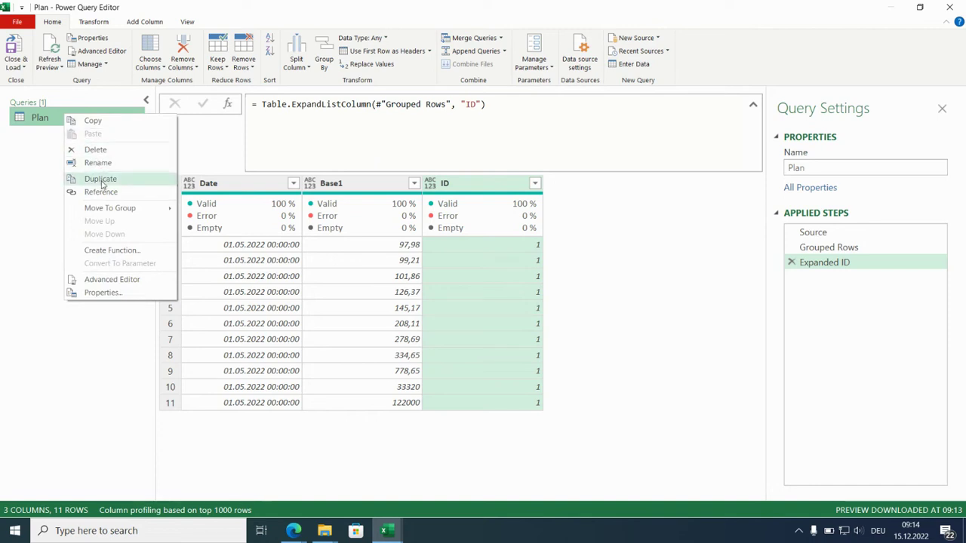
{"action": "left_click", "coordinate": [100, 178]}
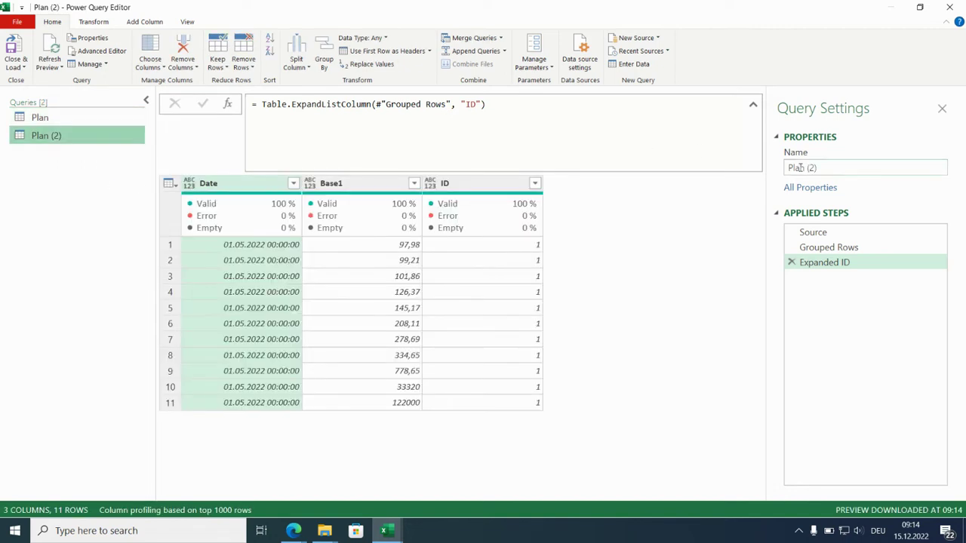
{"action": "left_click", "coordinate": [866, 168]}
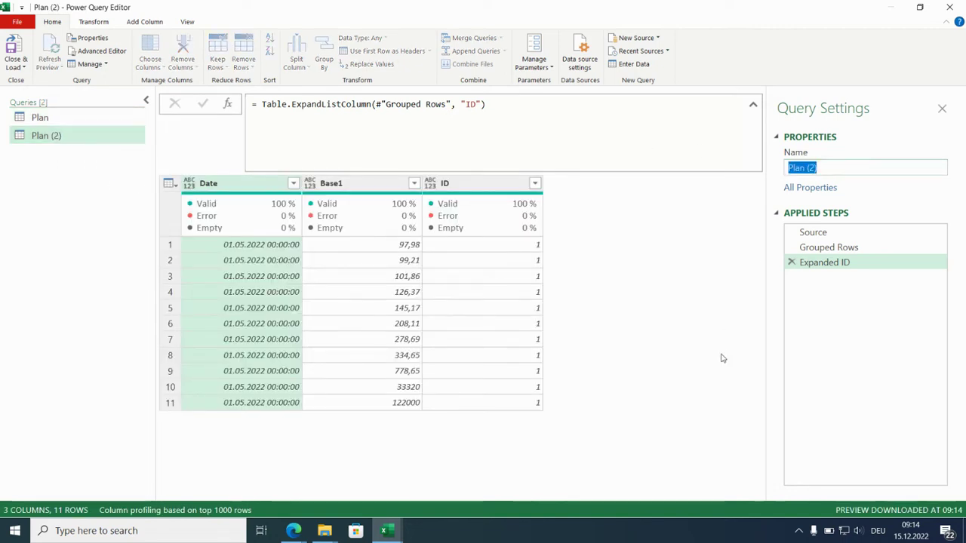
{"action": "type", "text": "Ext"}
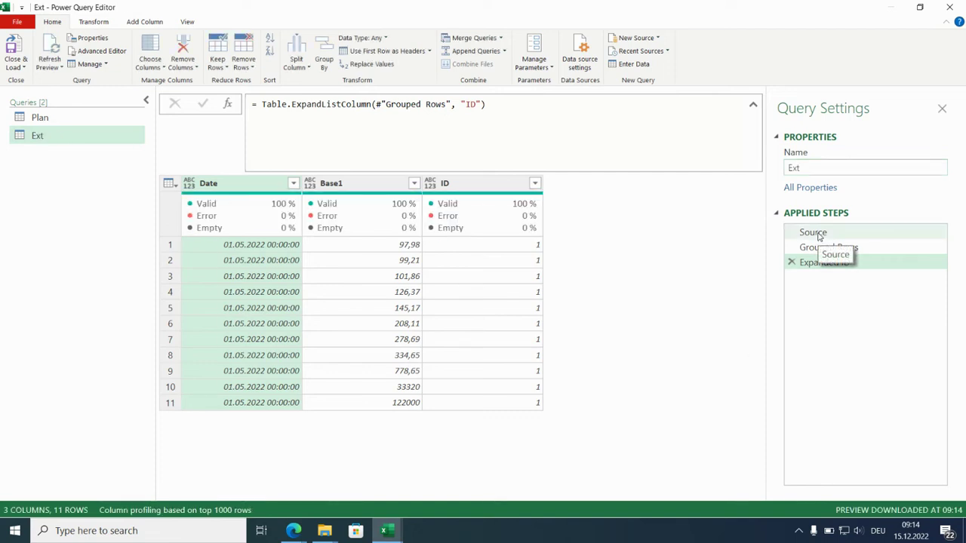
Point Ext's Source at Base2 data and view the Expanded ID step with IDs numbered 1, 2, 3.
{"action": "left_click", "coordinate": [812, 232]}
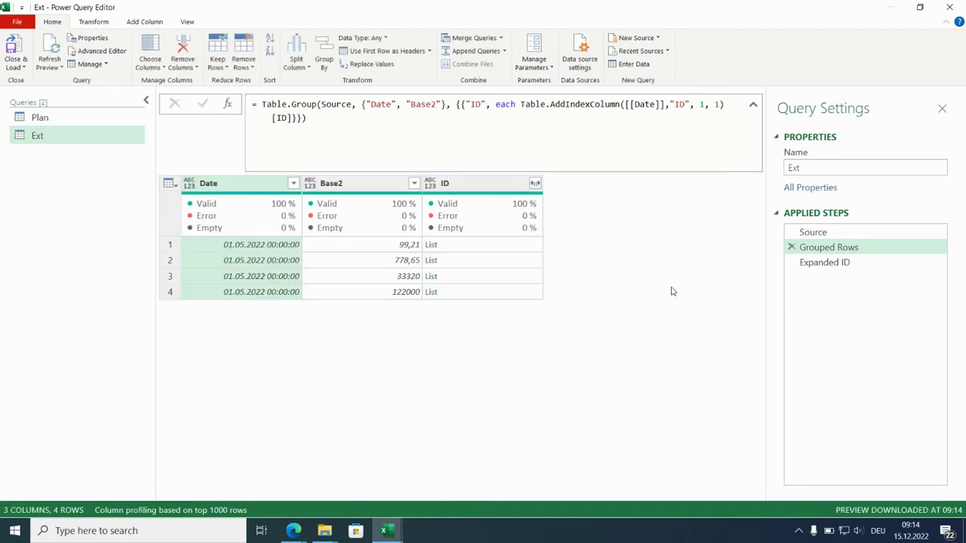
{"action": "mouse_move", "coordinate": [748, 249]}
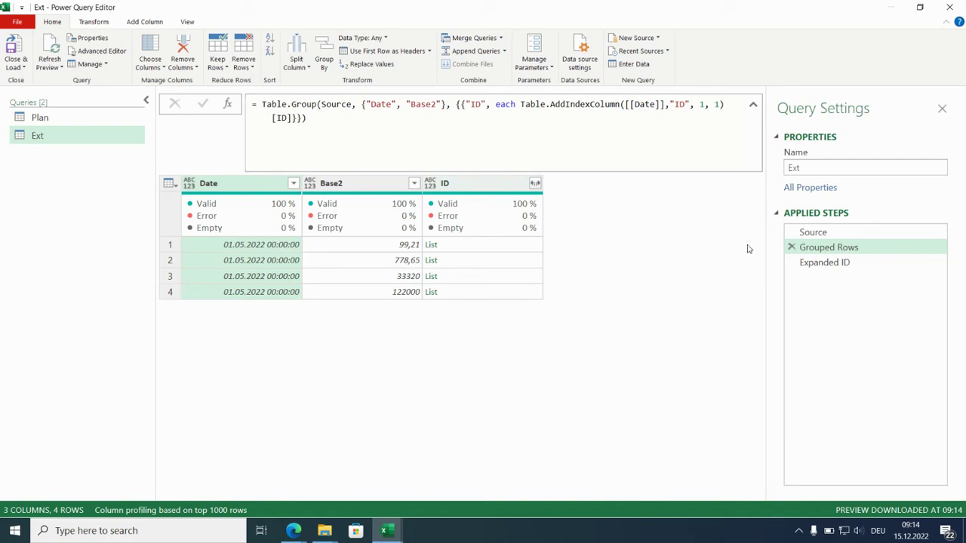
{"action": "mouse_move", "coordinate": [824, 263]}
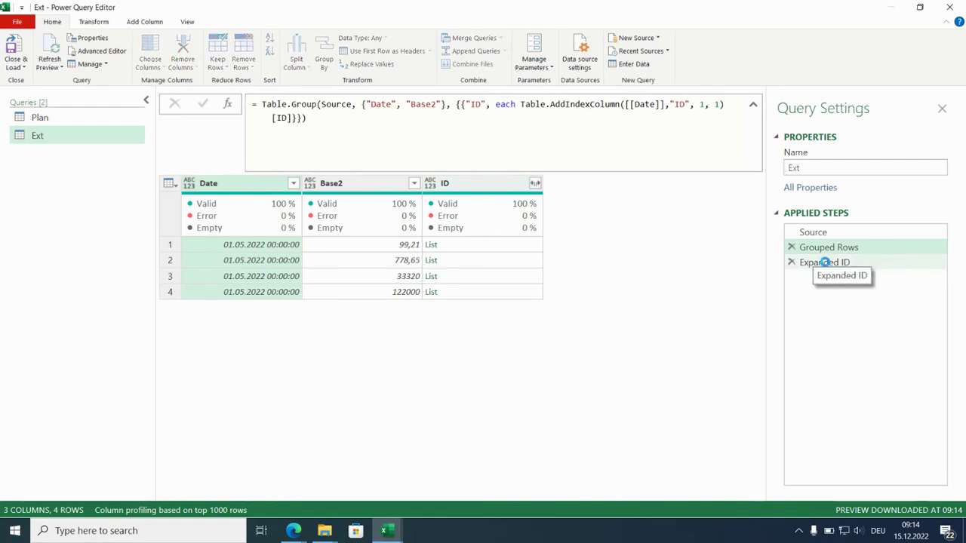
{"action": "left_click", "coordinate": [824, 263]}
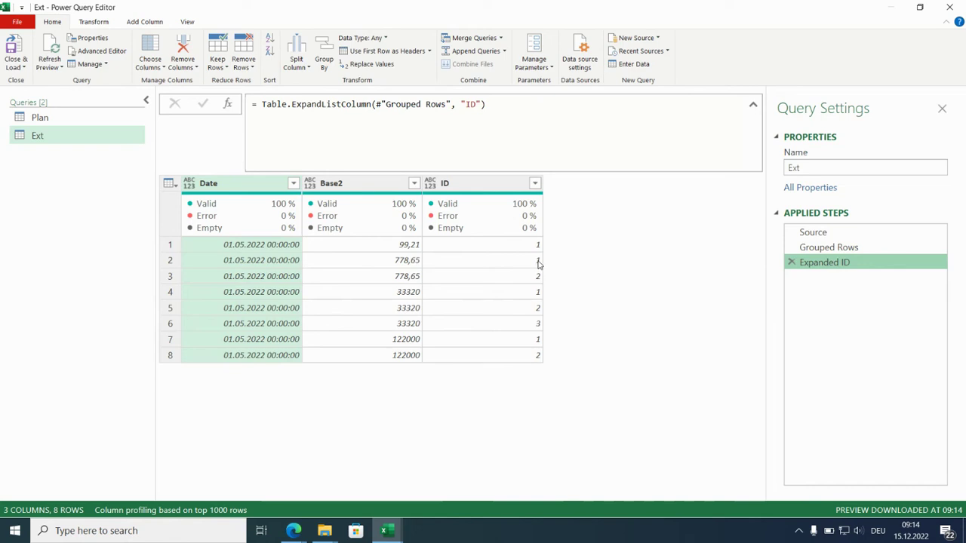
{"action": "mouse_move", "coordinate": [544, 278]}
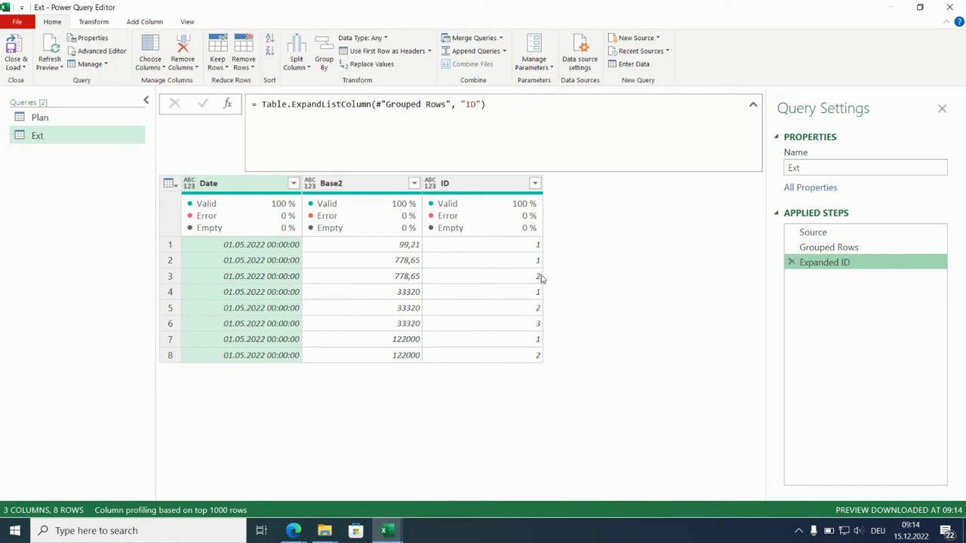
{"action": "mouse_move", "coordinate": [536, 276]}
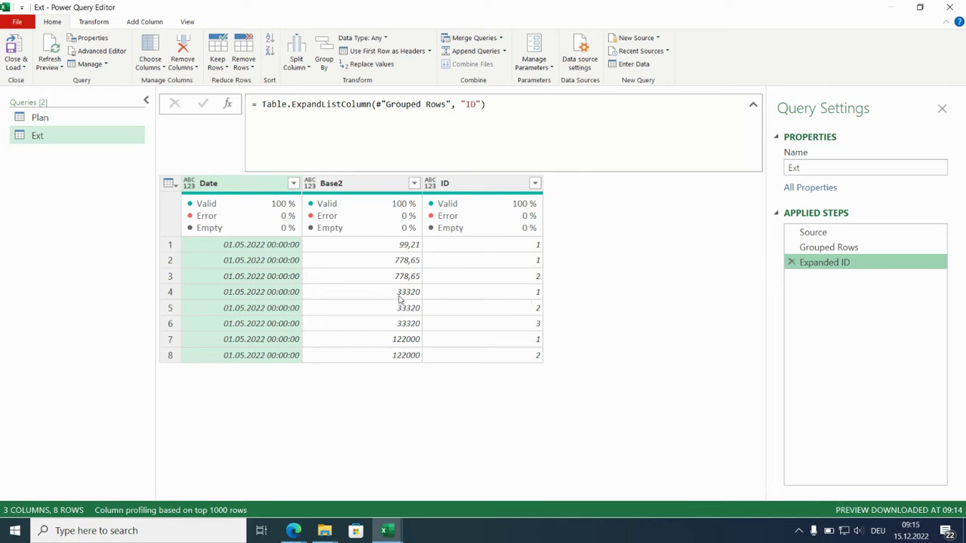
{"action": "mouse_move", "coordinate": [541, 326]}
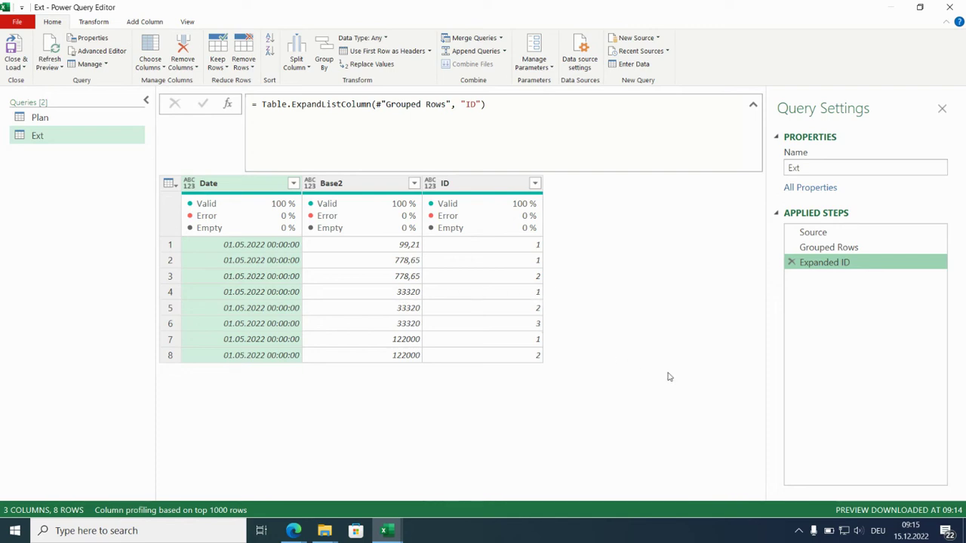
{"action": "mouse_move", "coordinate": [329, 262]}
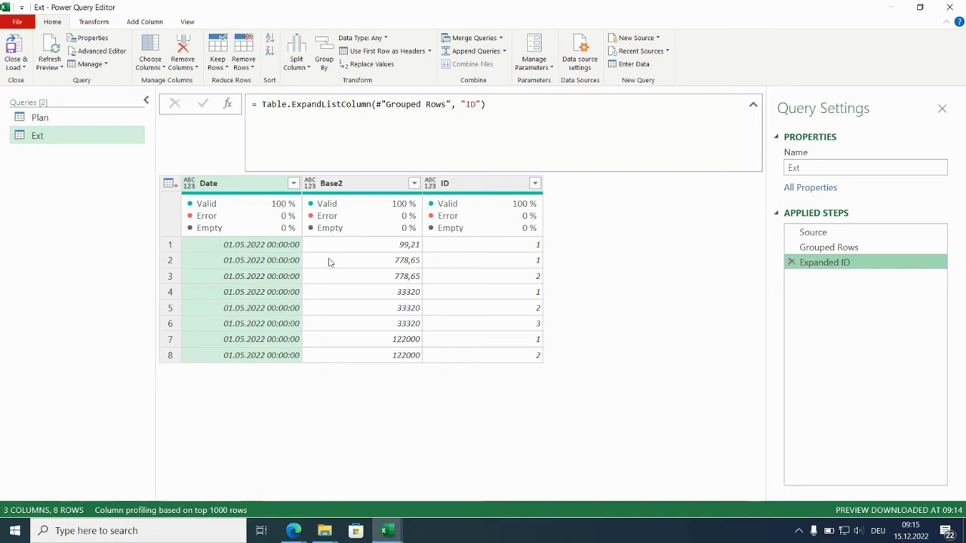
Return to the Plan query and start Merge Queries as New.
{"action": "left_click", "coordinate": [39, 118]}
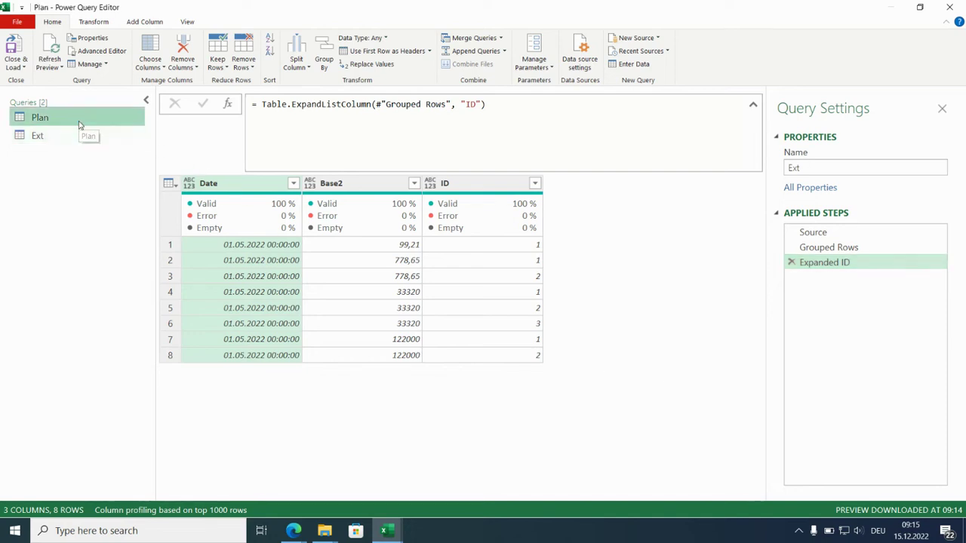
{"action": "left_click", "coordinate": [39, 118]}
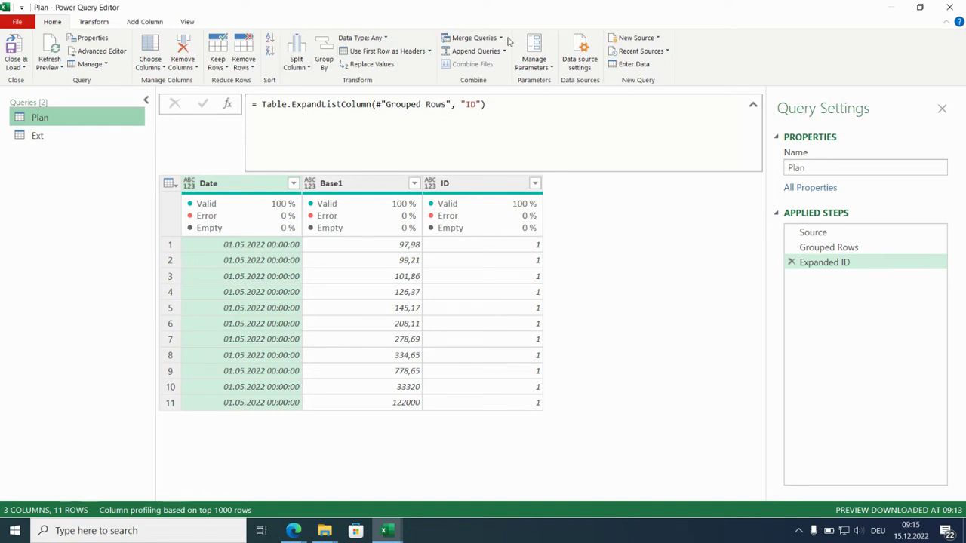
{"action": "left_click", "coordinate": [501, 38]}
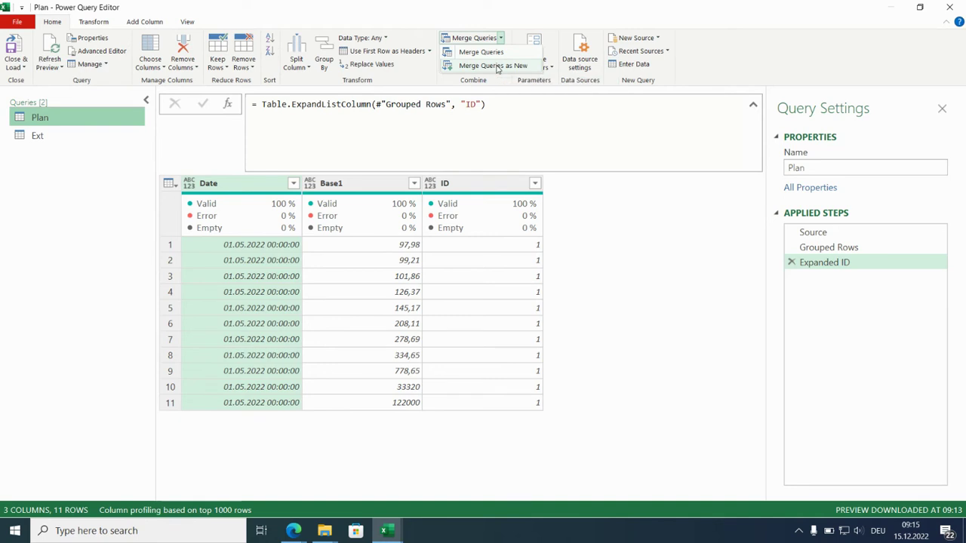
{"action": "left_click", "coordinate": [473, 38]}
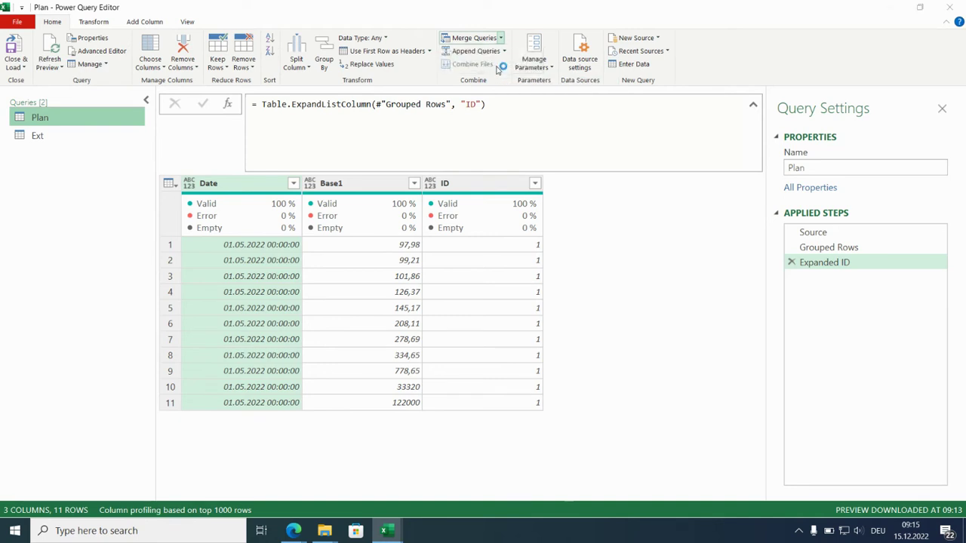
Start merging Plan with Ext, matching Date, amount and ID columns in both tables.
{"action": "left_click", "coordinate": [473, 38]}
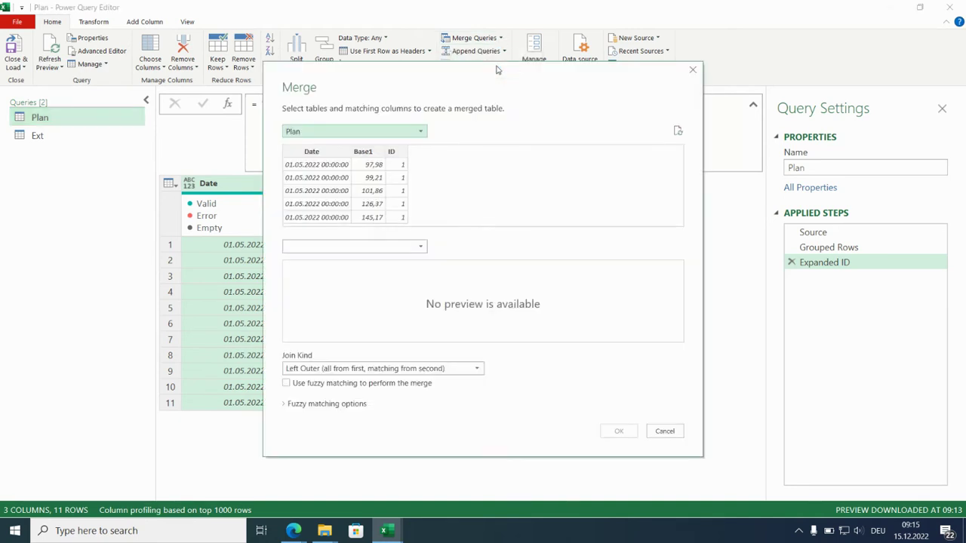
{"action": "mouse_move", "coordinate": [335, 109]}
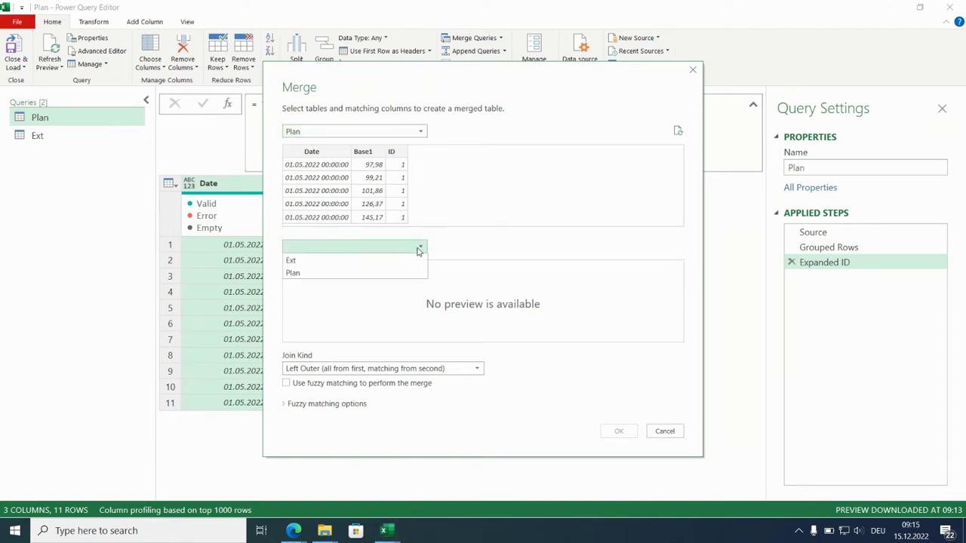
{"action": "left_click", "coordinate": [289, 260]}
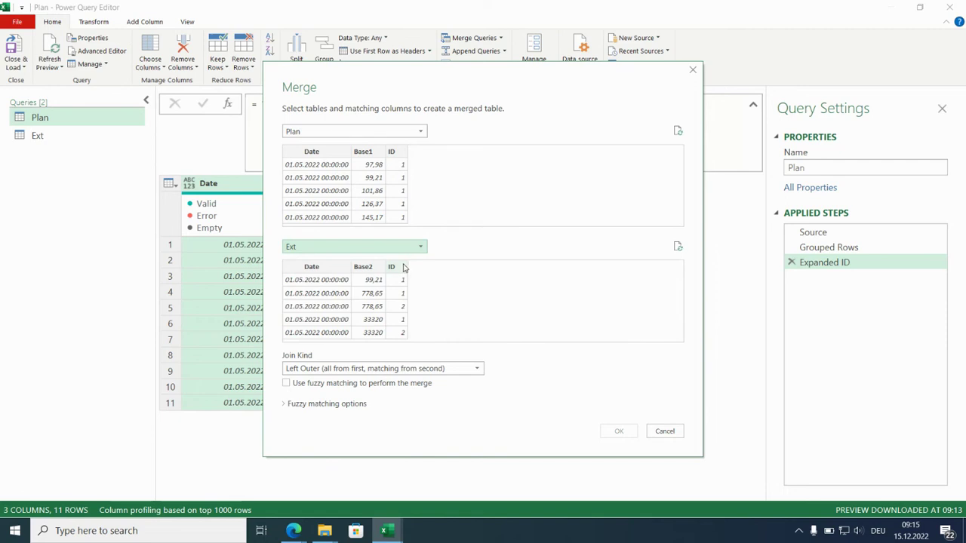
{"action": "mouse_move", "coordinate": [311, 272]}
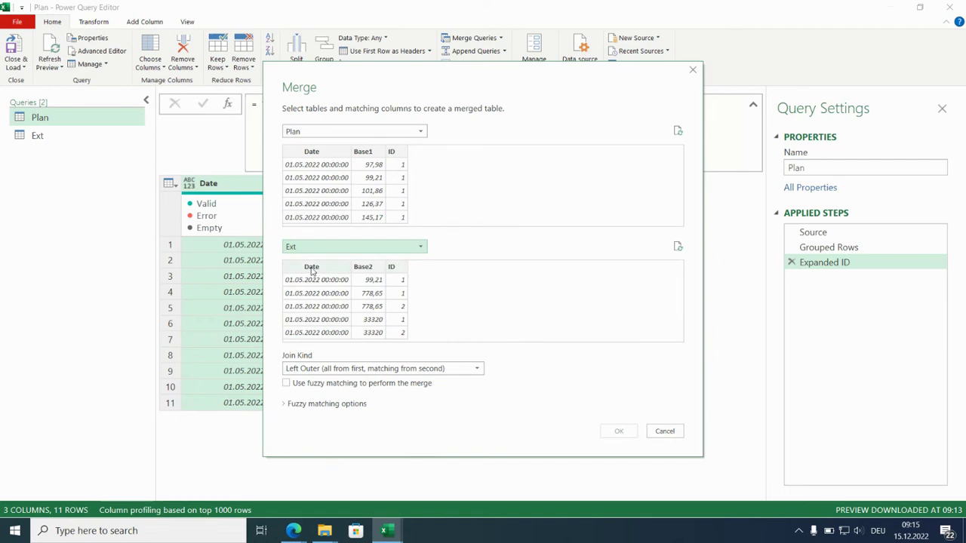
{"action": "left_click", "coordinate": [362, 265]}
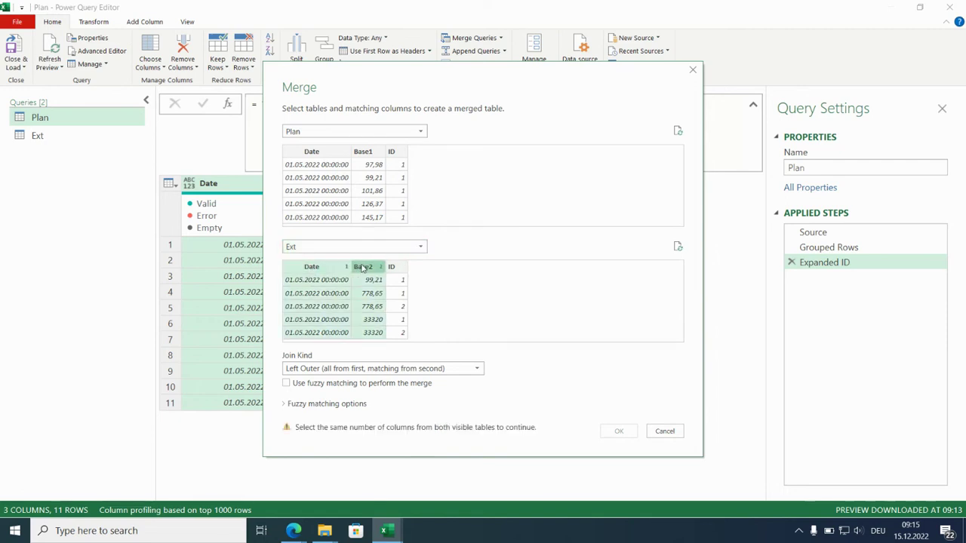
{"action": "left_click", "coordinate": [390, 265]}
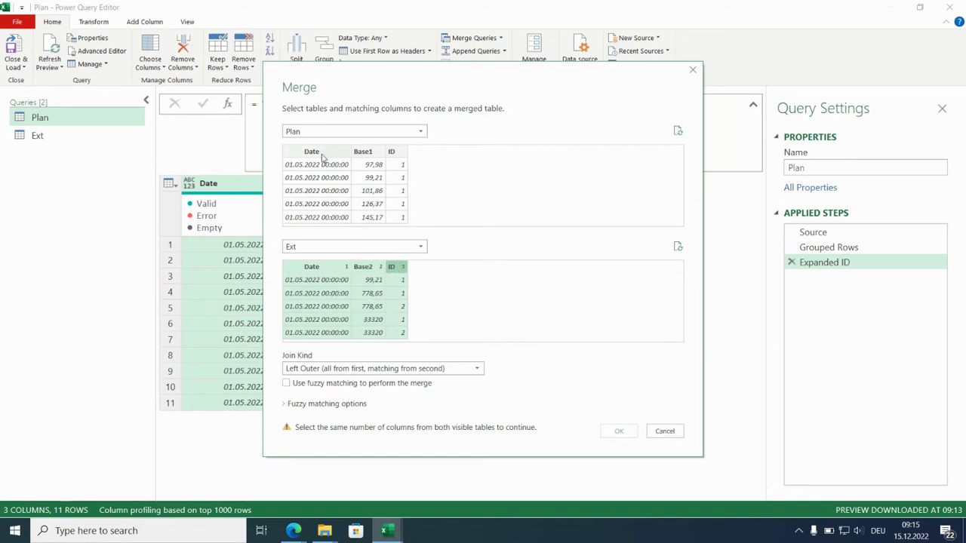
{"action": "left_click", "coordinate": [392, 151]}
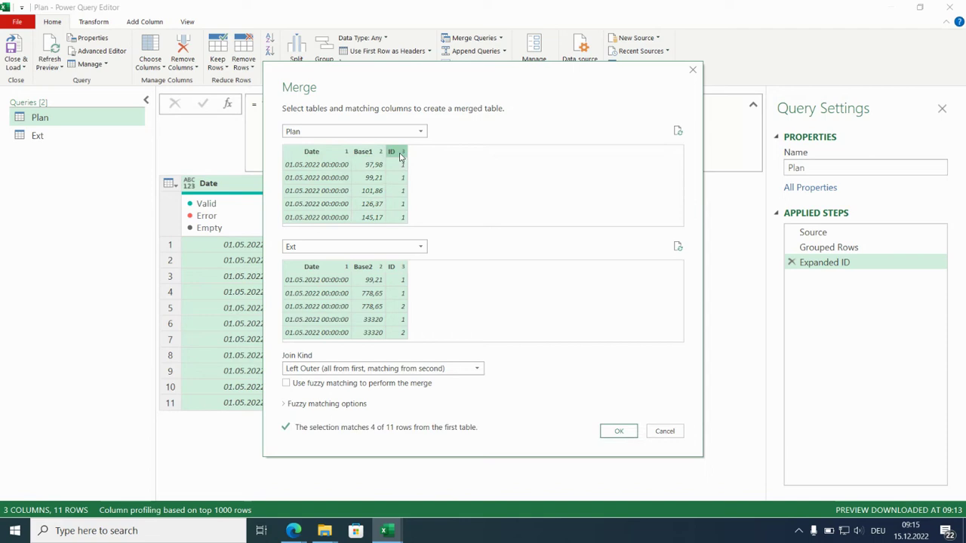
{"action": "mouse_move", "coordinate": [481, 375]}
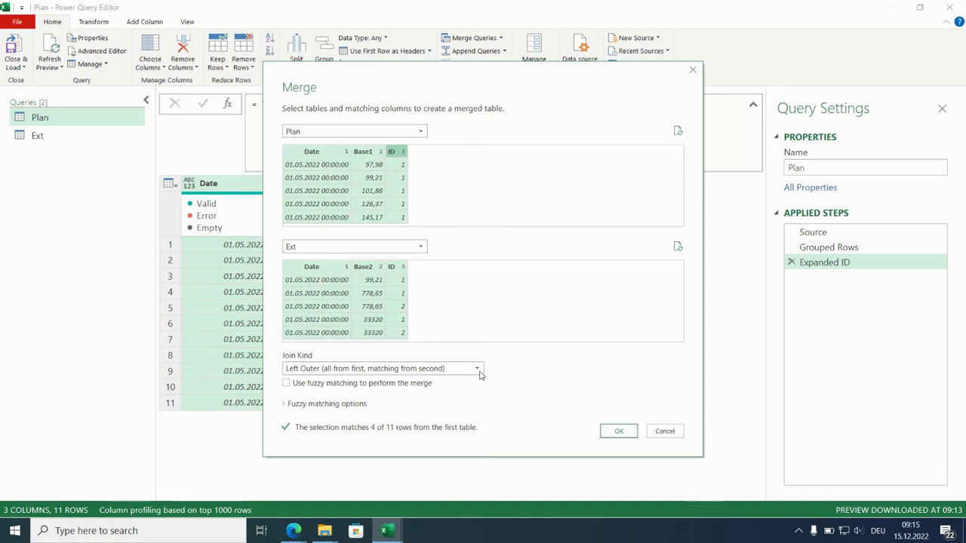
Choose a Full Outer join and confirm, creating the 12-row Merge1 query.
{"action": "left_click", "coordinate": [477, 368]}
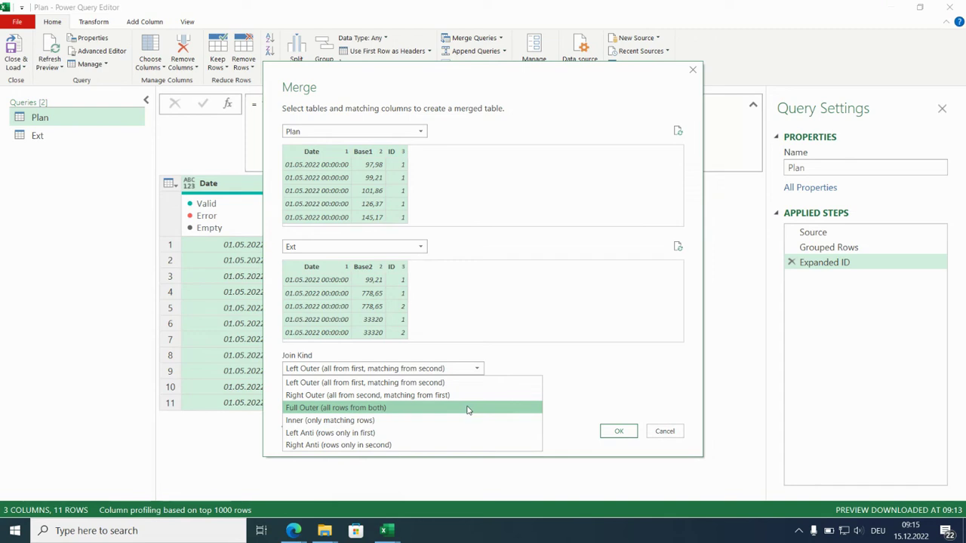
{"action": "left_click", "coordinate": [335, 407]}
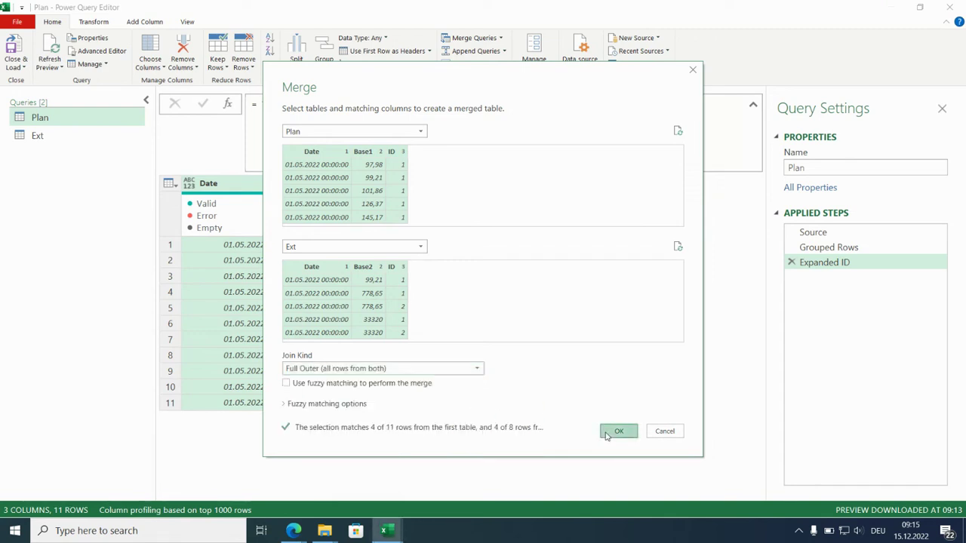
{"action": "left_click", "coordinate": [618, 431]}
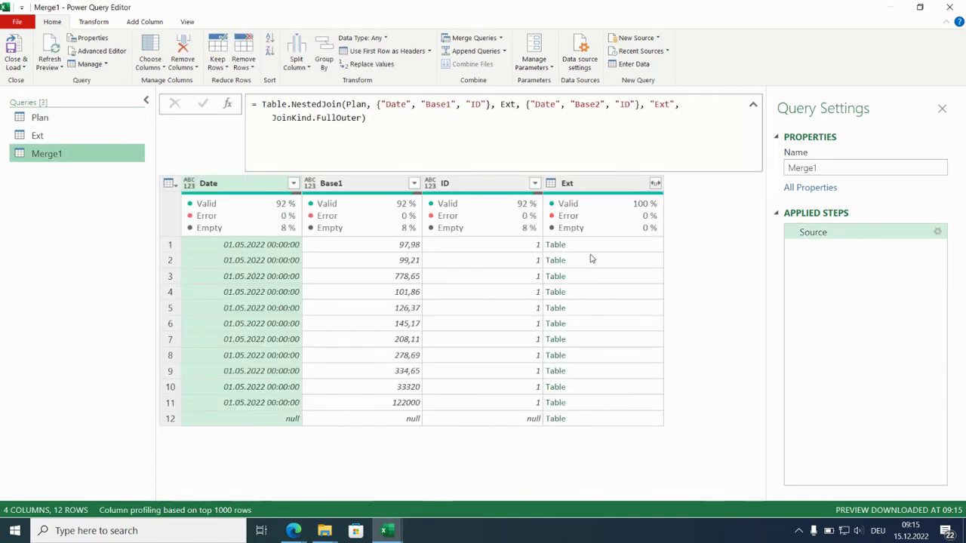
{"action": "mouse_move", "coordinate": [561, 423]}
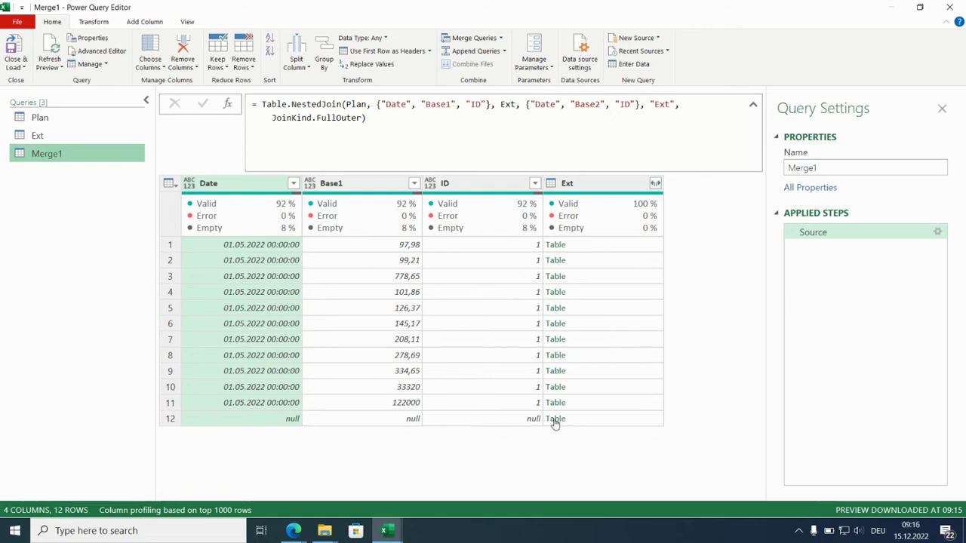
Preview the nested Ext table of unmatched row 12, showing its four entries.
{"action": "left_click", "coordinate": [555, 420]}
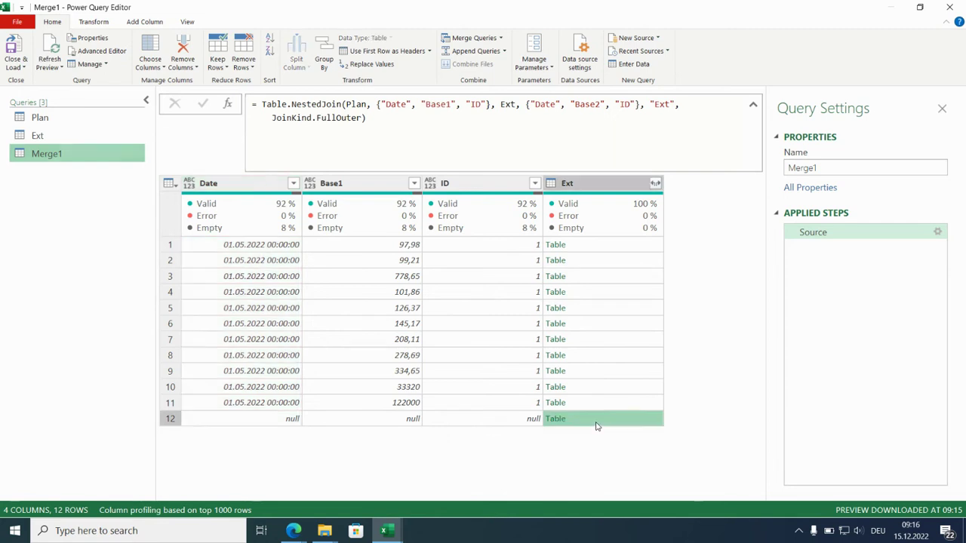
{"action": "left_click", "coordinate": [555, 418]}
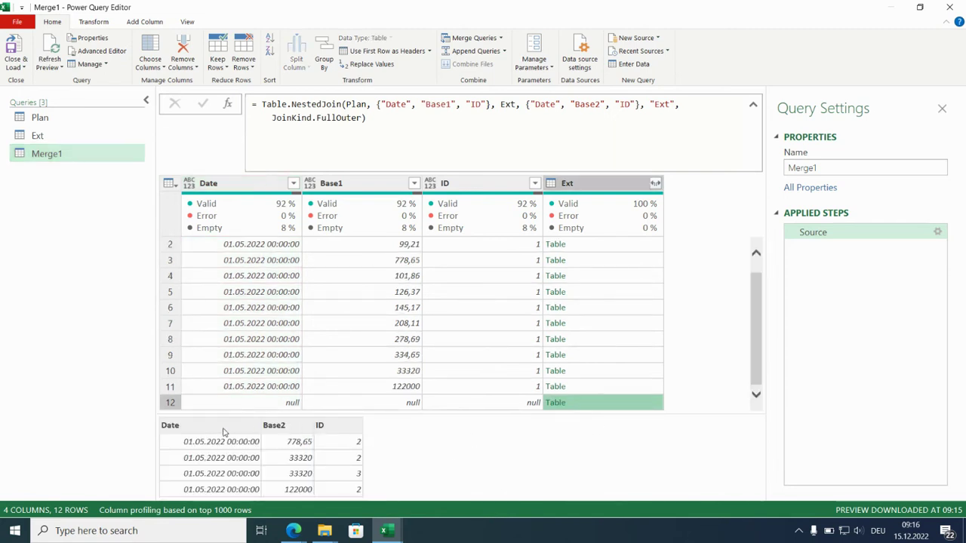
{"action": "mouse_move", "coordinate": [323, 428]}
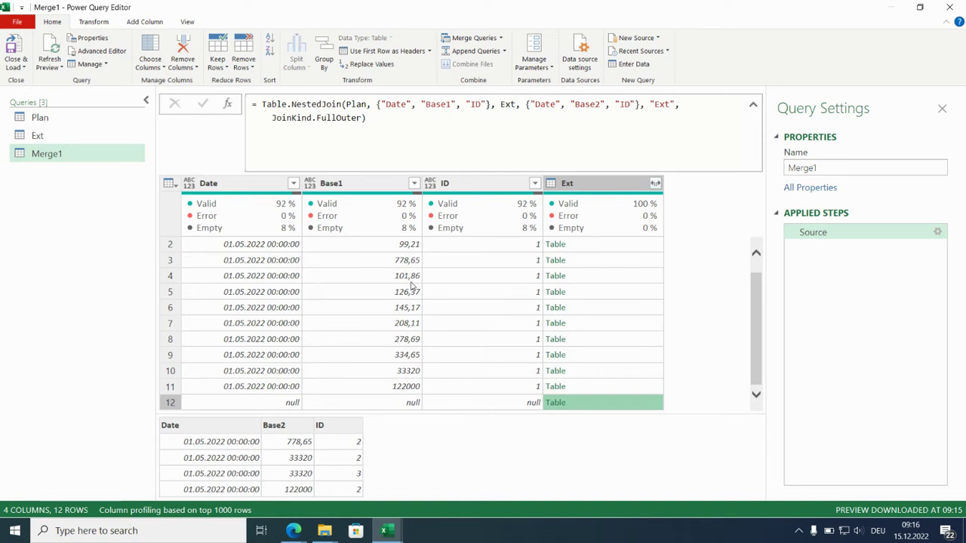
{"action": "mouse_move", "coordinate": [199, 431]}
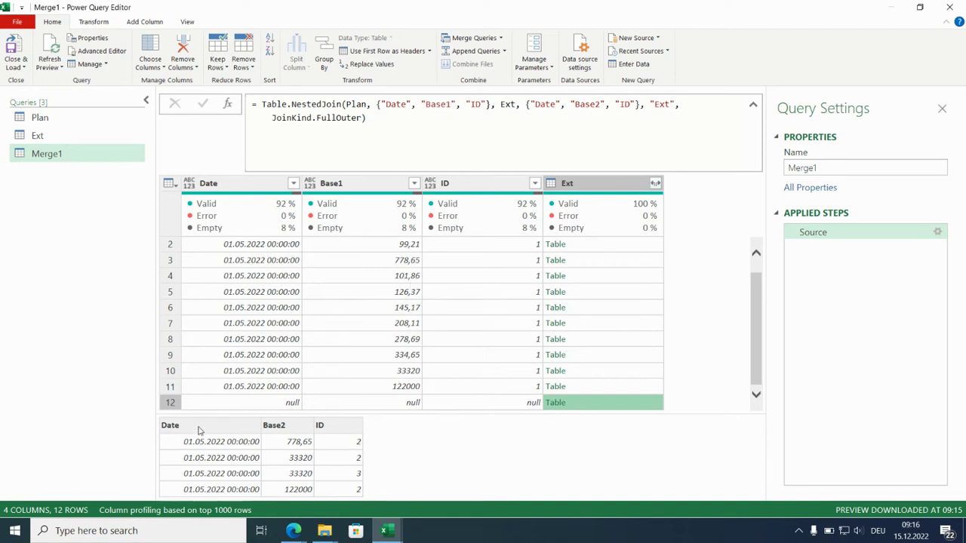
{"action": "mouse_move", "coordinate": [332, 437]}
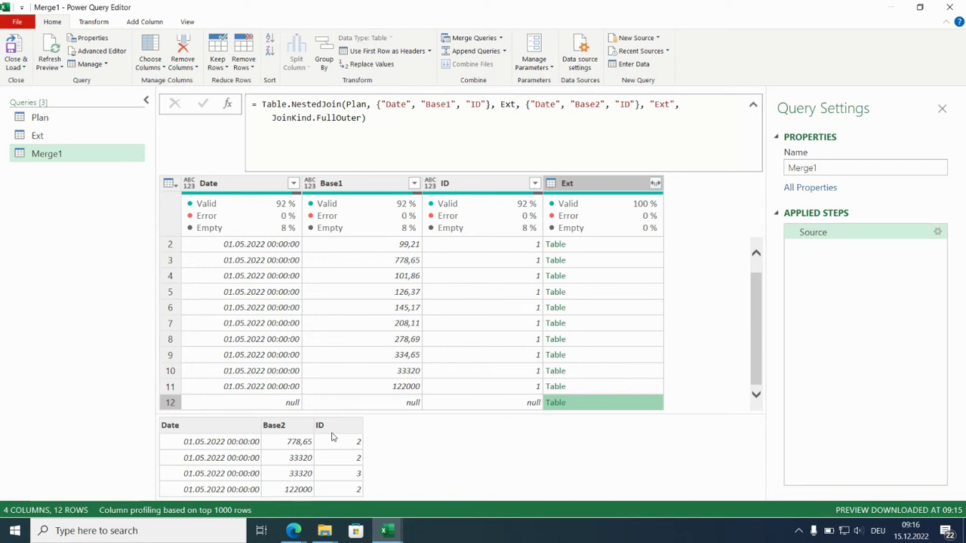
{"action": "mouse_move", "coordinate": [261, 415]}
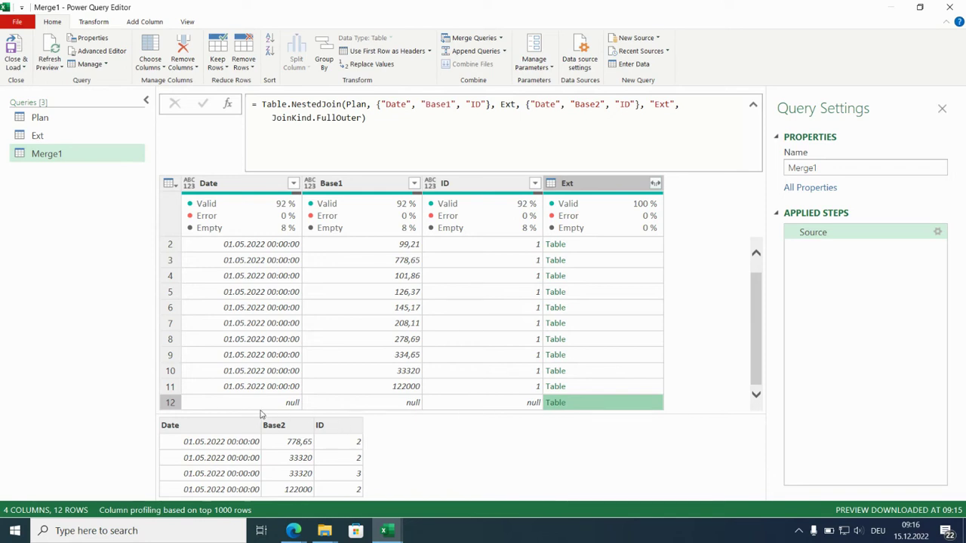
{"action": "mouse_move", "coordinate": [255, 196]}
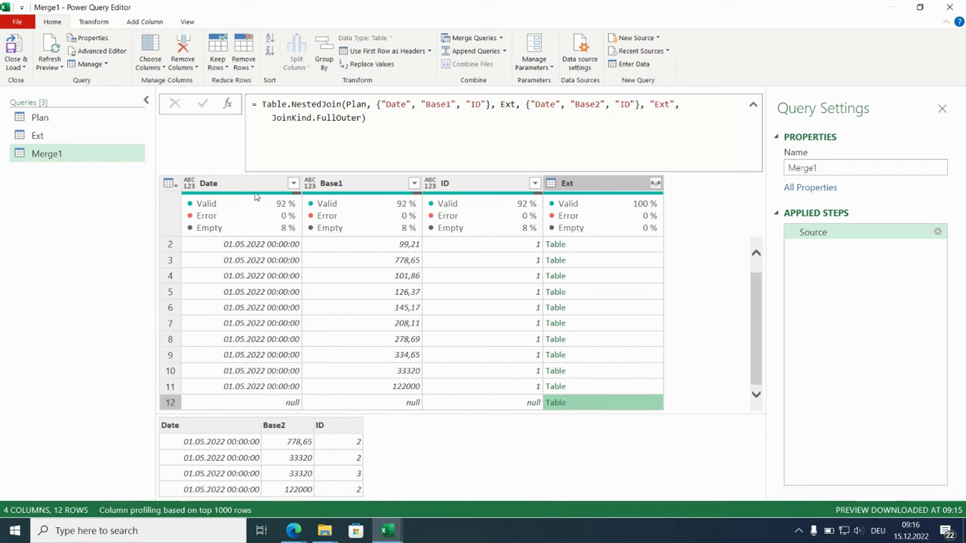
{"action": "mouse_move", "coordinate": [531, 489]}
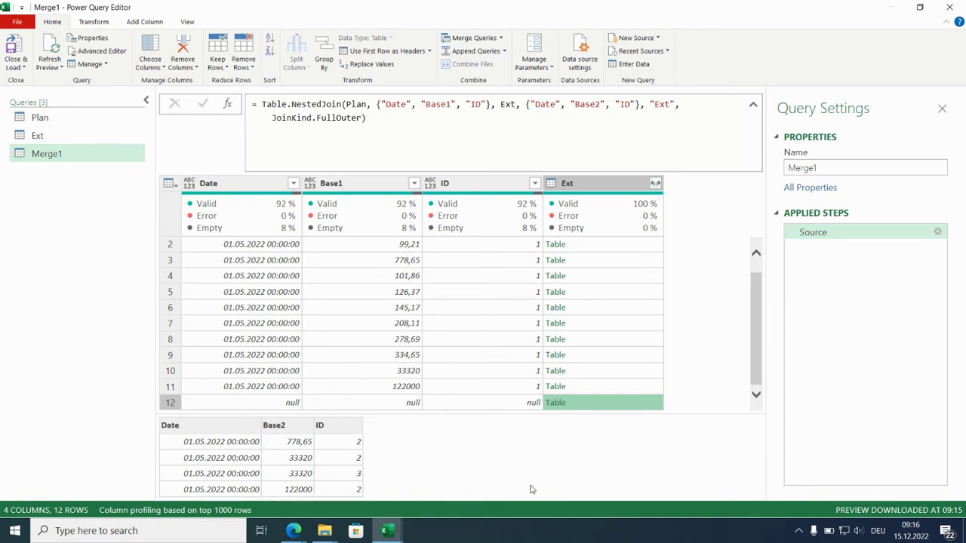
{"action": "mouse_move", "coordinate": [555, 455]}
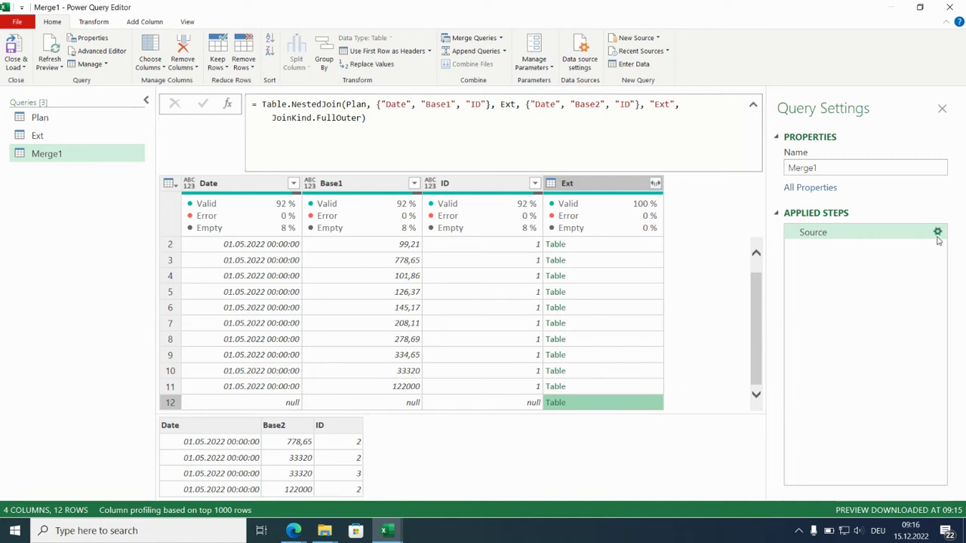
Change the Source step's join kind to Left Outer.
{"action": "left_click", "coordinate": [937, 232]}
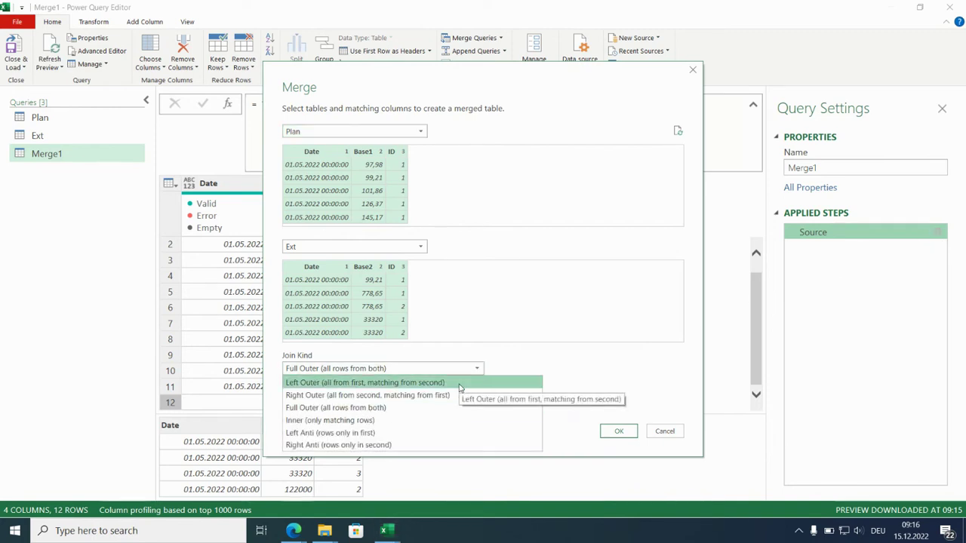
{"action": "left_click", "coordinate": [366, 383]}
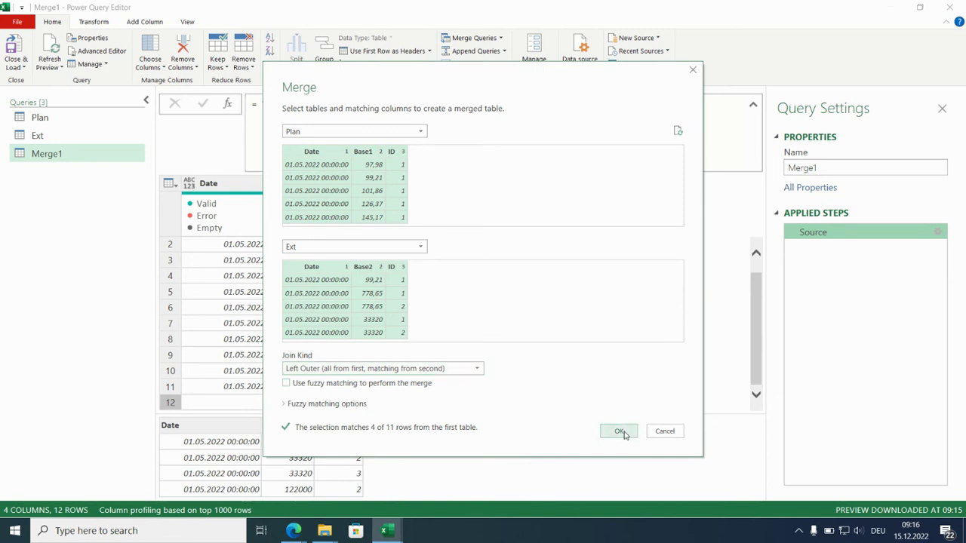
{"action": "left_click", "coordinate": [619, 432]}
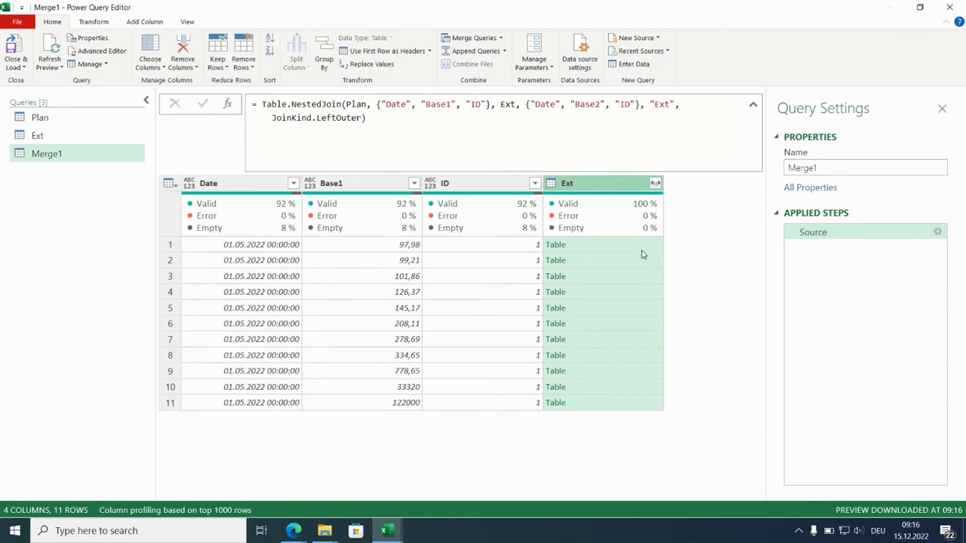
Expand the Ext column to bring in only Base2, without the column-name prefix.
{"action": "left_click", "coordinate": [655, 182]}
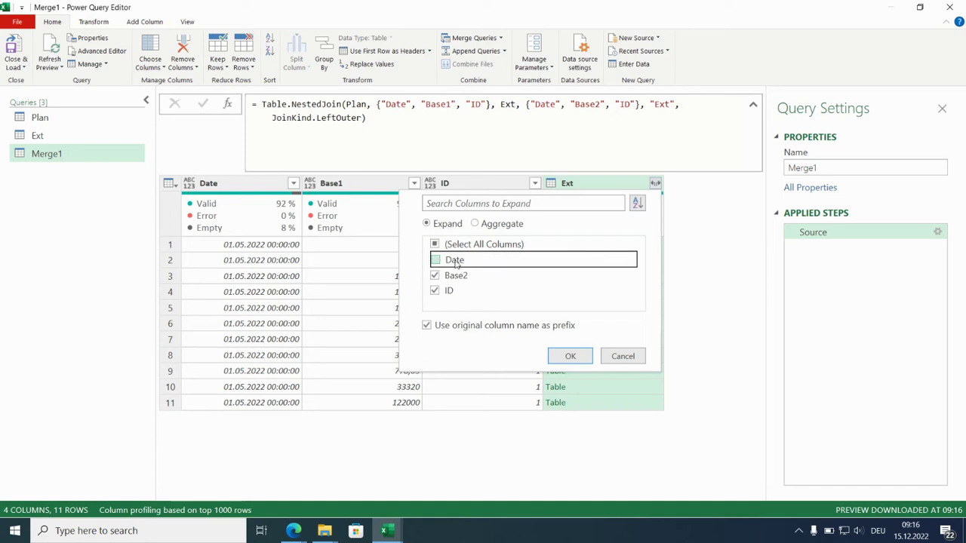
{"action": "left_click", "coordinate": [435, 260]}
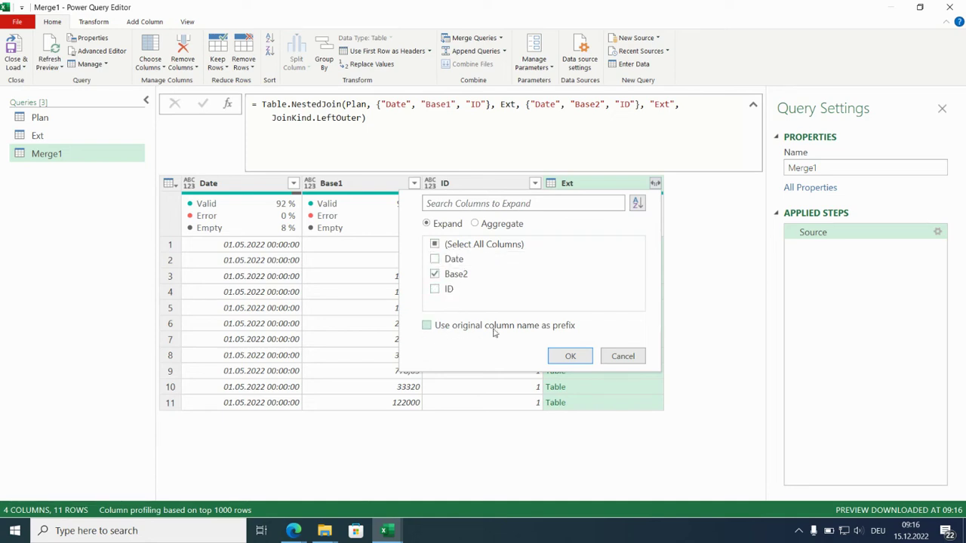
{"action": "left_click", "coordinate": [570, 357]}
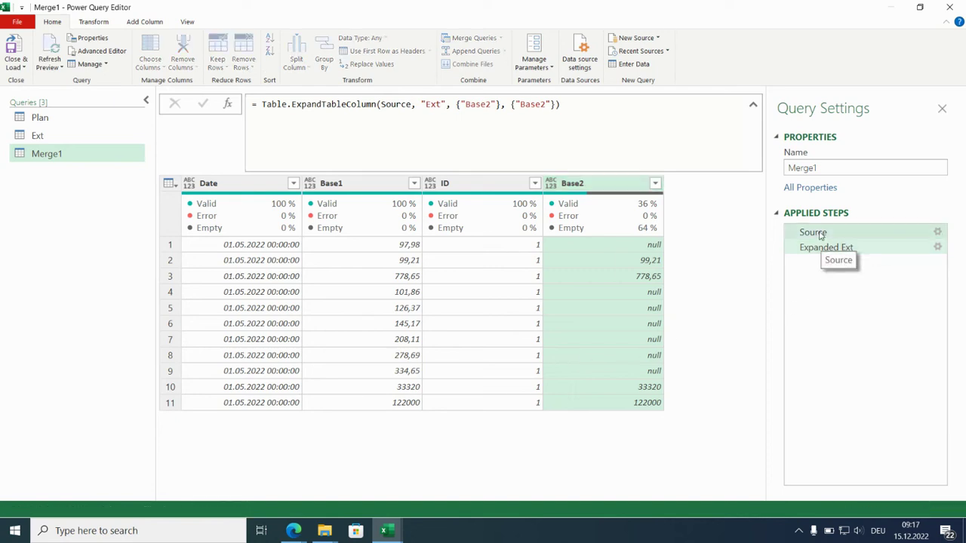
Copy the Source join formula and add a new custom step after Expanded Ext.
{"action": "left_click", "coordinate": [812, 232]}
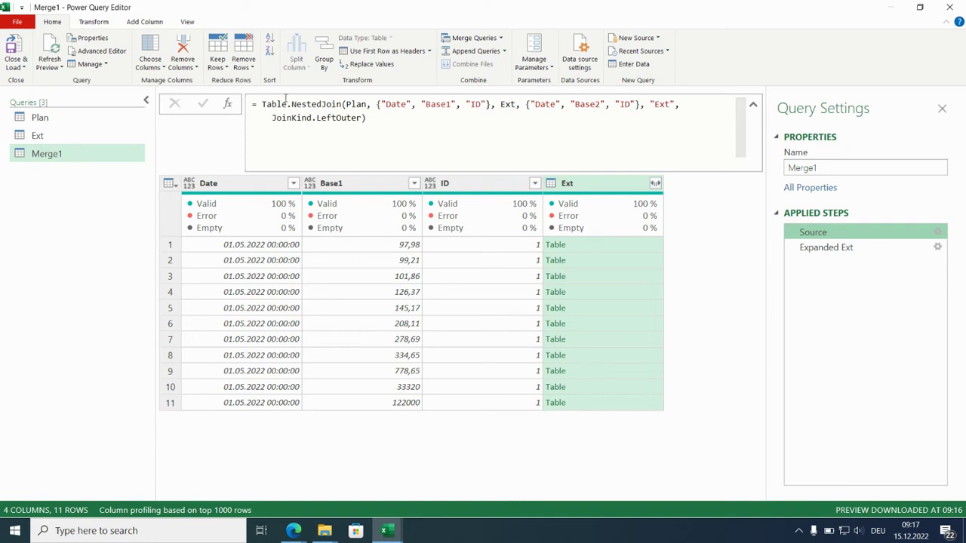
{"action": "double_click", "coordinate": [273, 104]}
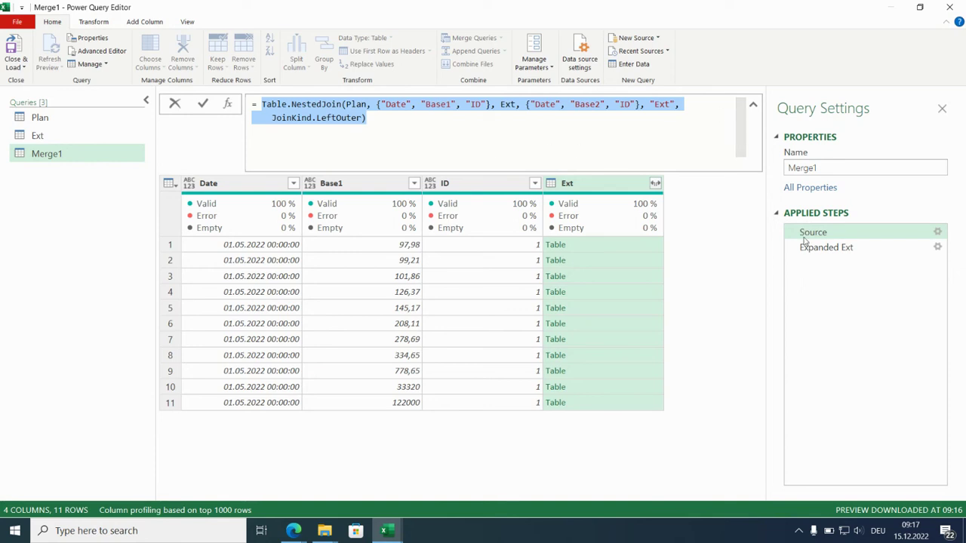
{"action": "left_click", "coordinate": [826, 247]}
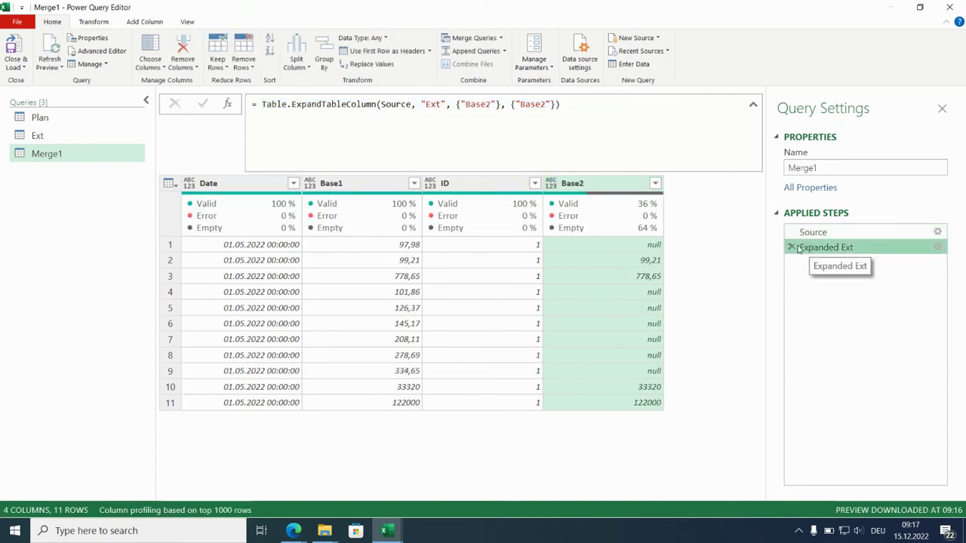
{"action": "left_click", "coordinate": [226, 104]}
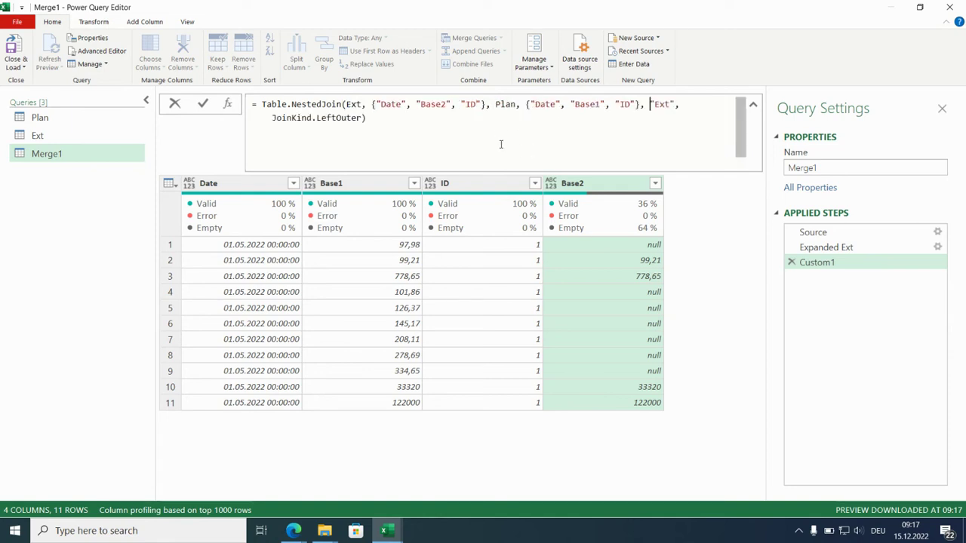
Swap the join to Ext-to-Plan and name the nested output column 'Plan'.
{"action": "double_click", "coordinate": [661, 104]}
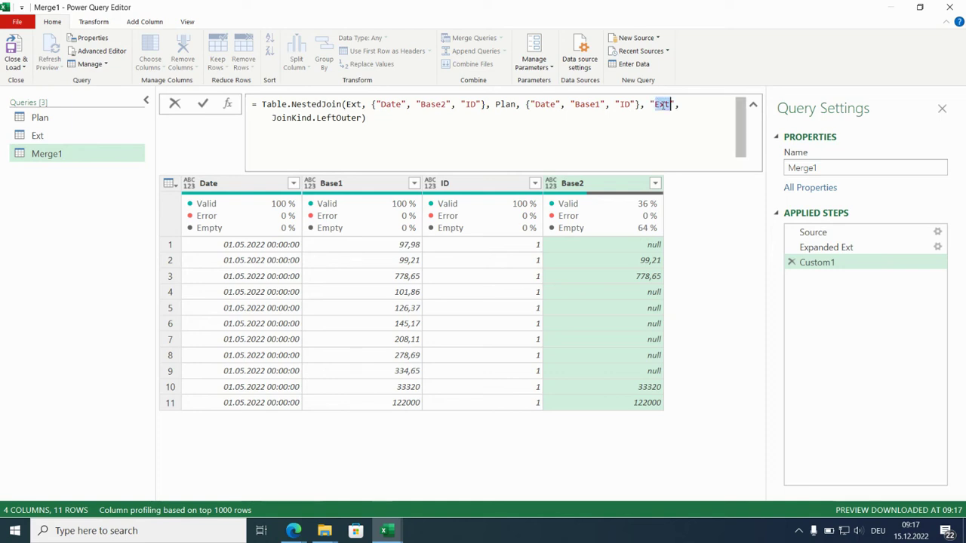
{"action": "type", "text": "Pl"}
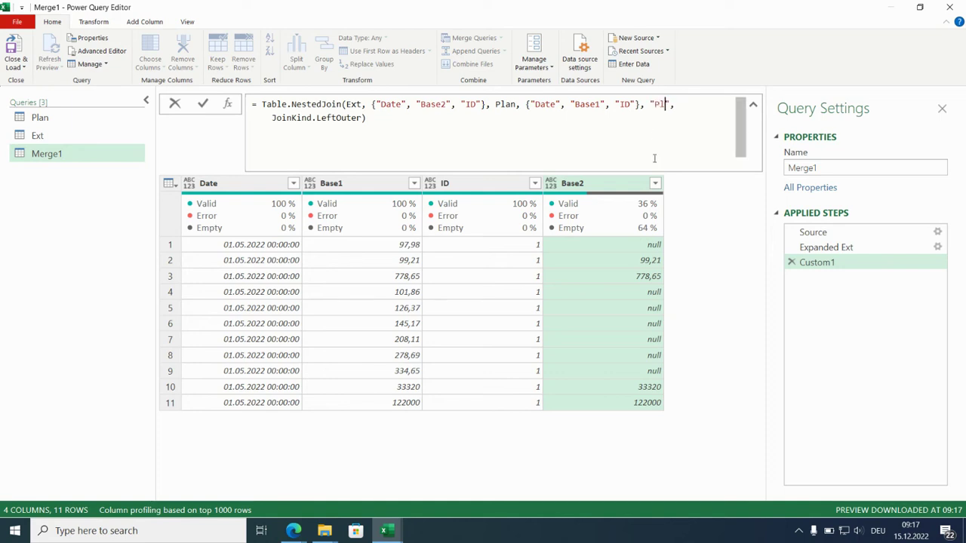
{"action": "type", "text": "an"}
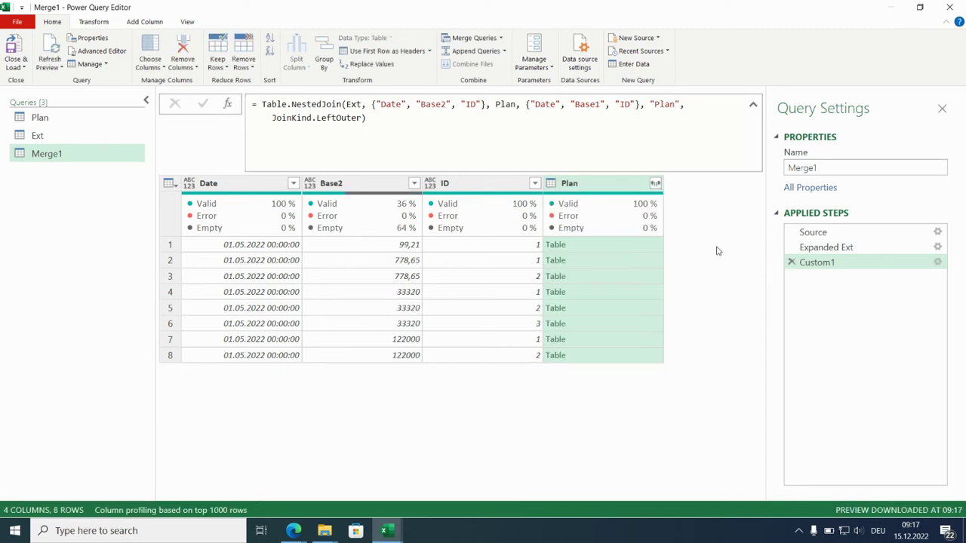
{"action": "mouse_move", "coordinate": [818, 262]}
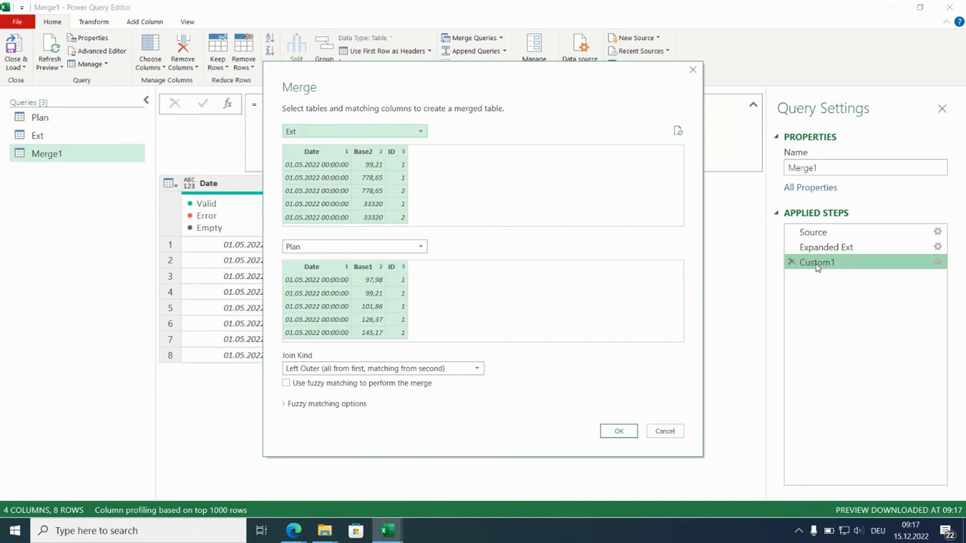
Rename the Custom1 step to Merged1 in Applied Steps.
{"action": "left_click", "coordinate": [618, 432]}
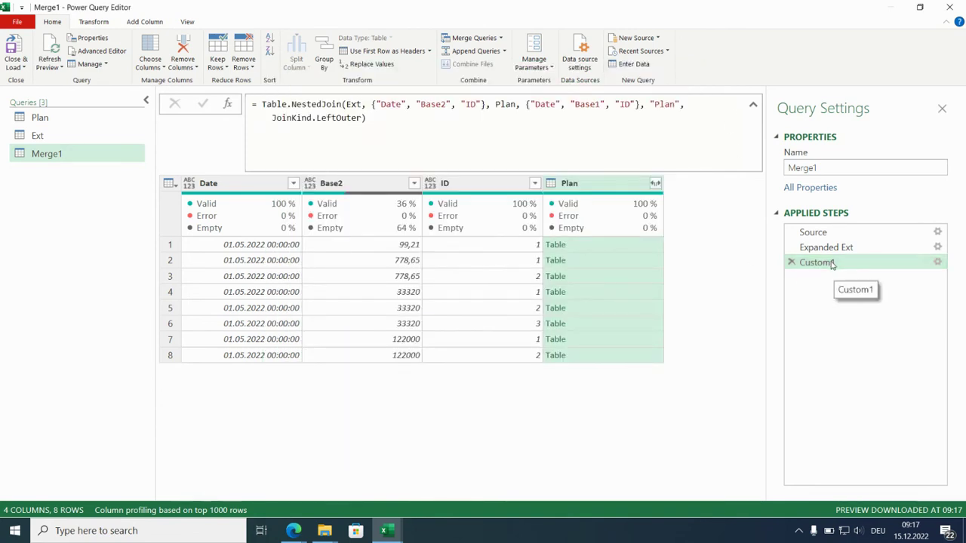
{"action": "double_click", "coordinate": [816, 262]}
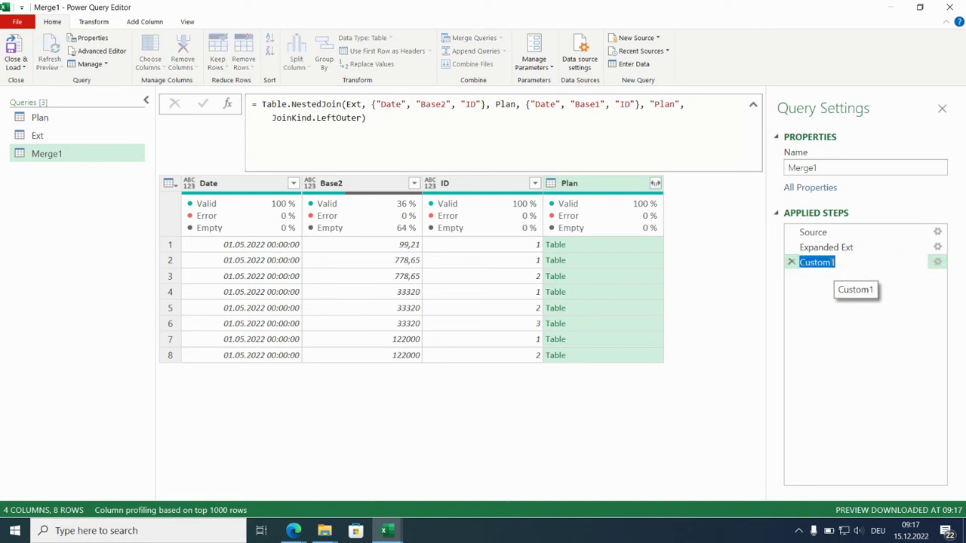
{"action": "type", "text": "M"}
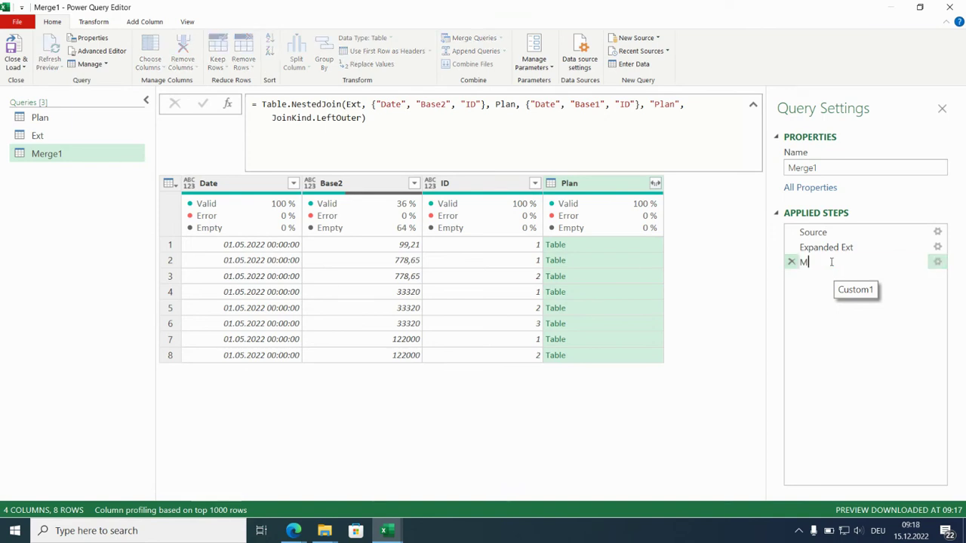
{"action": "type", "text": "erged1"}
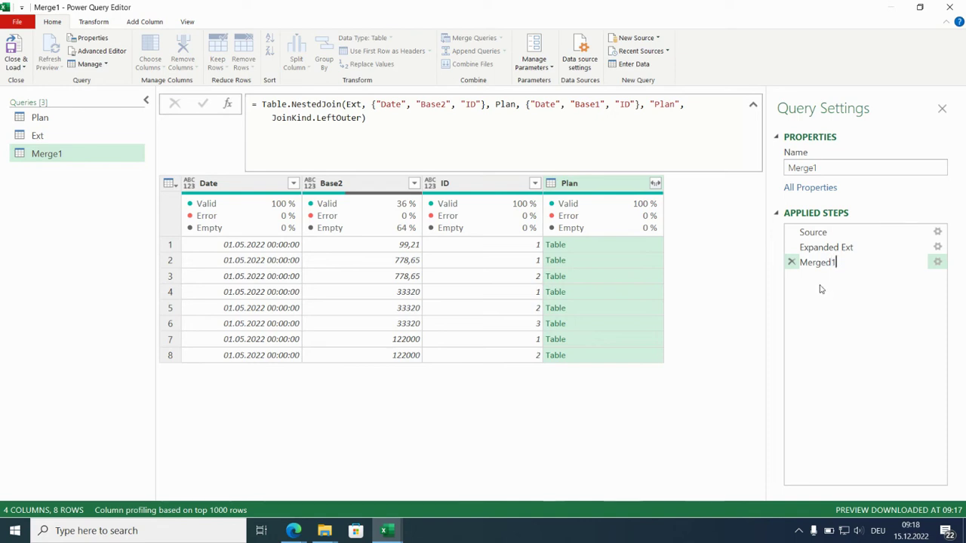
{"action": "left_click", "coordinate": [818, 263]}
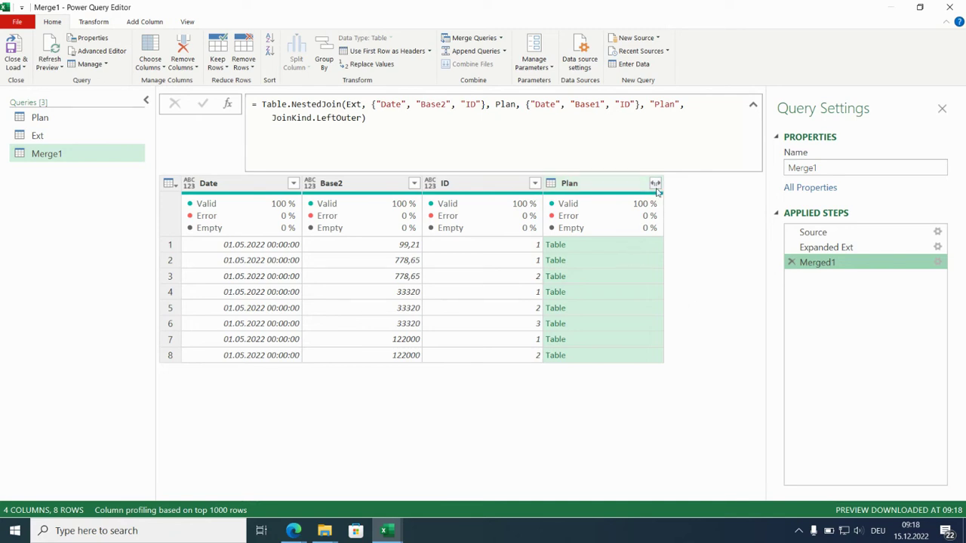
Expand the nested Plan column keeping only Base1.
{"action": "left_click", "coordinate": [655, 184]}
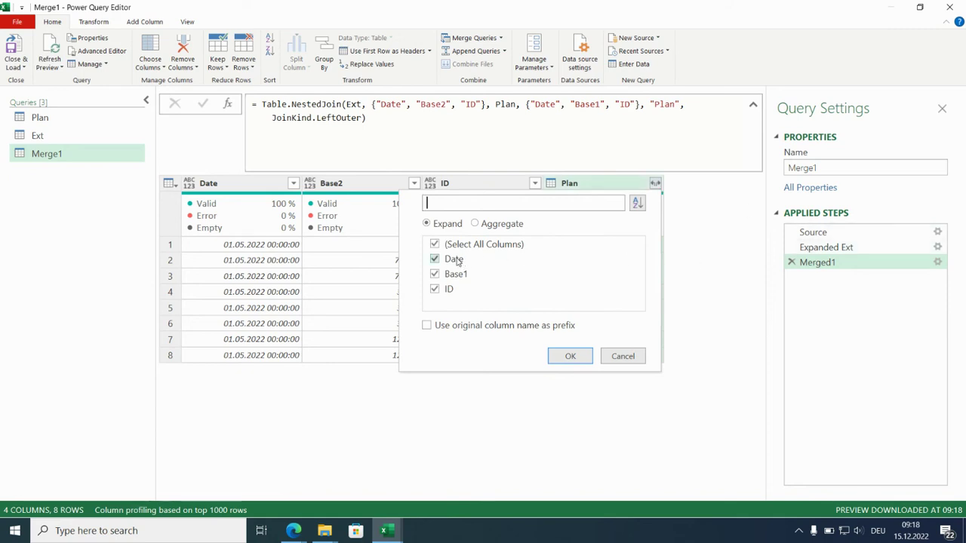
{"action": "left_click", "coordinate": [434, 258]}
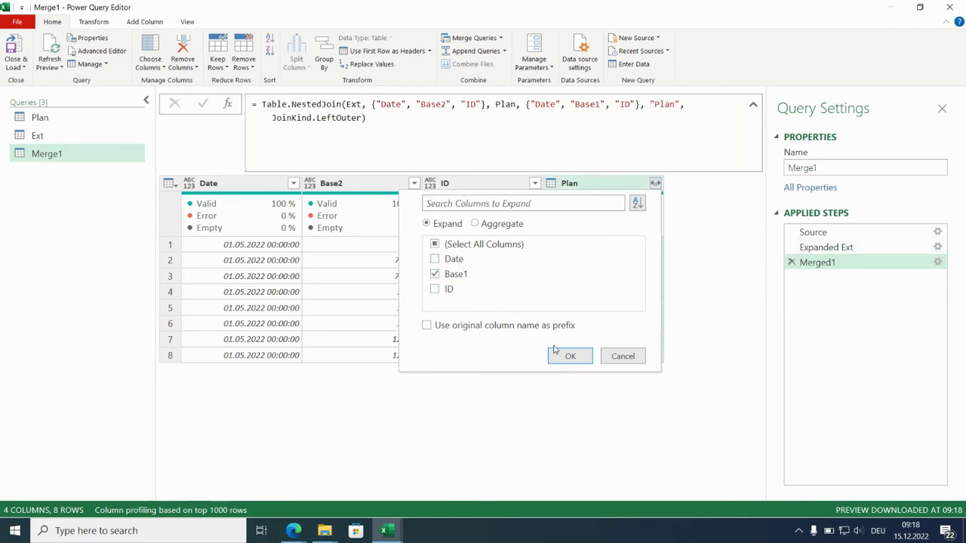
{"action": "left_click", "coordinate": [570, 356]}
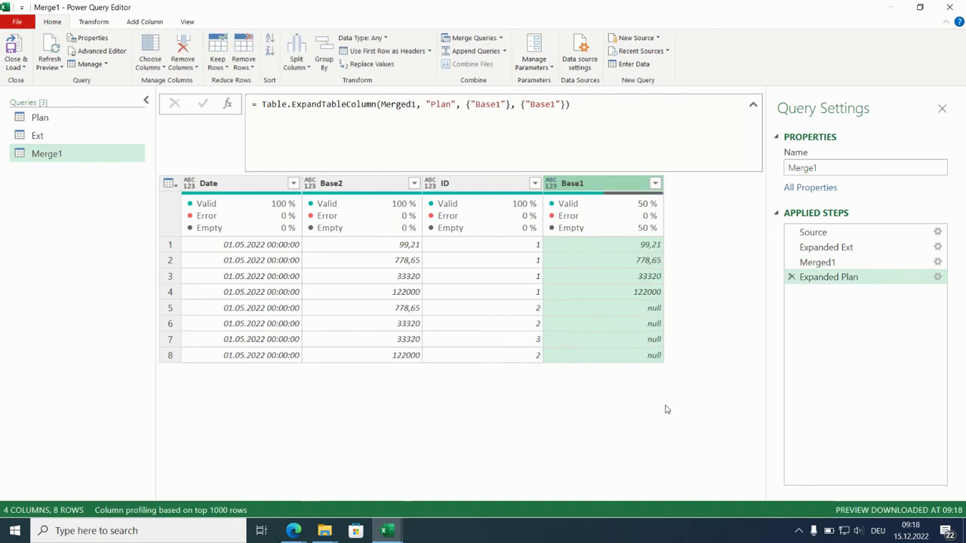
{"action": "mouse_move", "coordinate": [708, 338]}
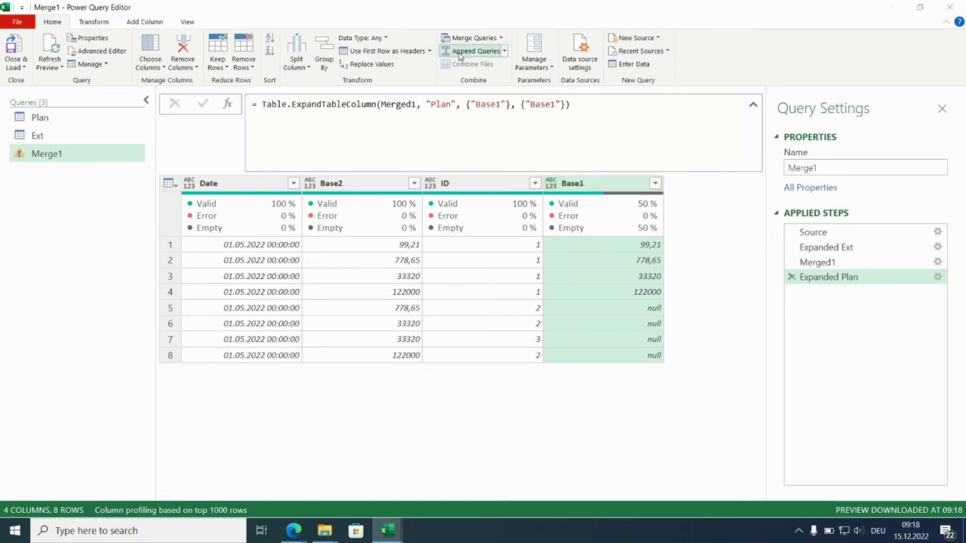
Append the current Merge1 query to itself.
{"action": "left_click", "coordinate": [475, 51]}
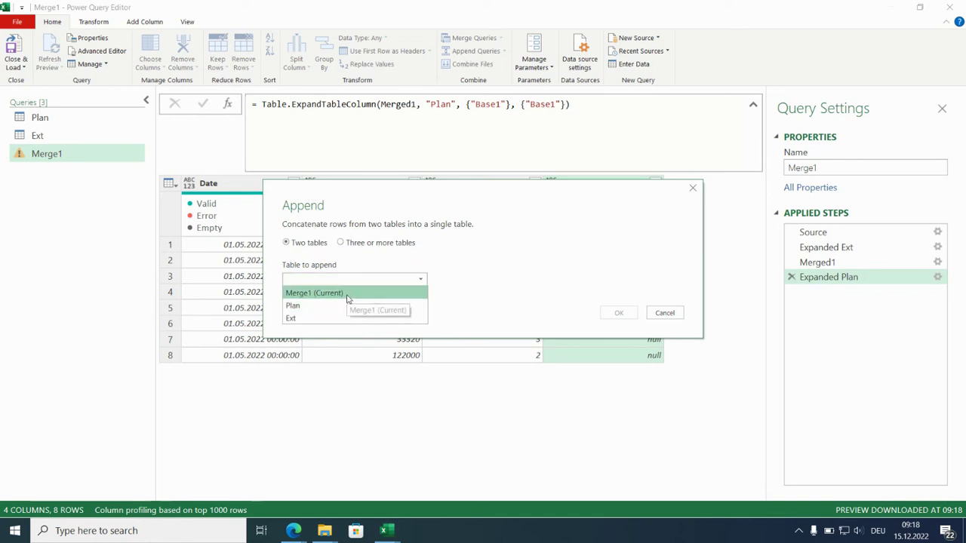
{"action": "left_click", "coordinate": [314, 293]}
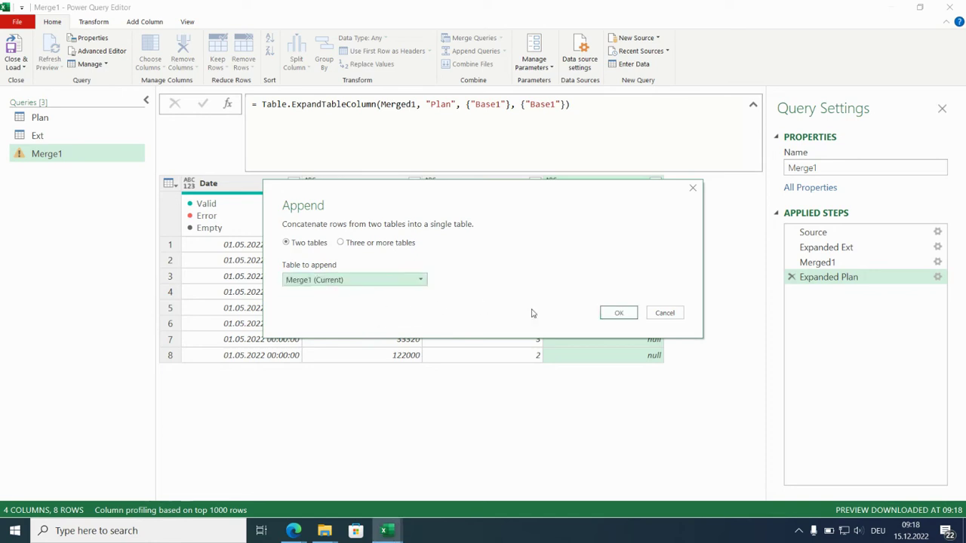
{"action": "left_click", "coordinate": [618, 313]}
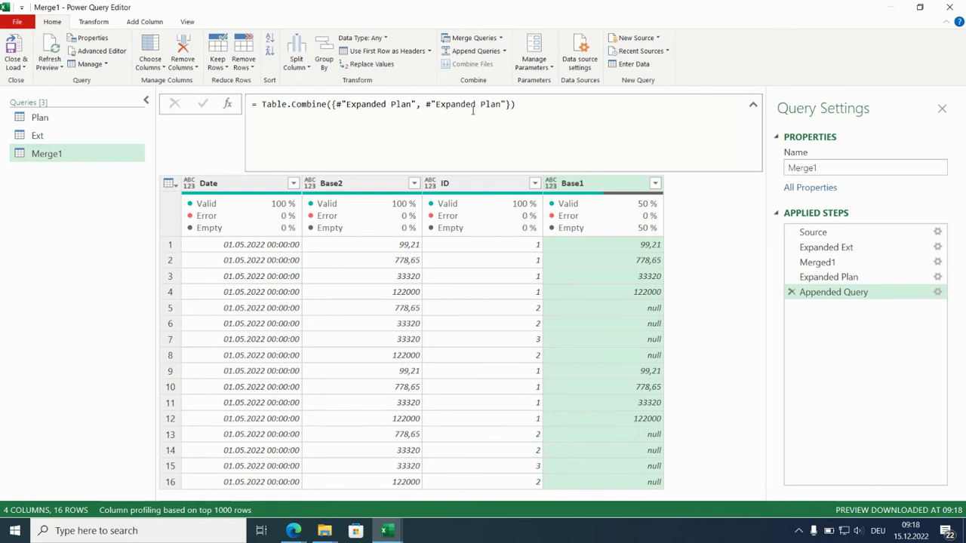
Edit the append formula so the first table is #"Expanded Ext".
{"action": "double_click", "coordinate": [402, 105]}
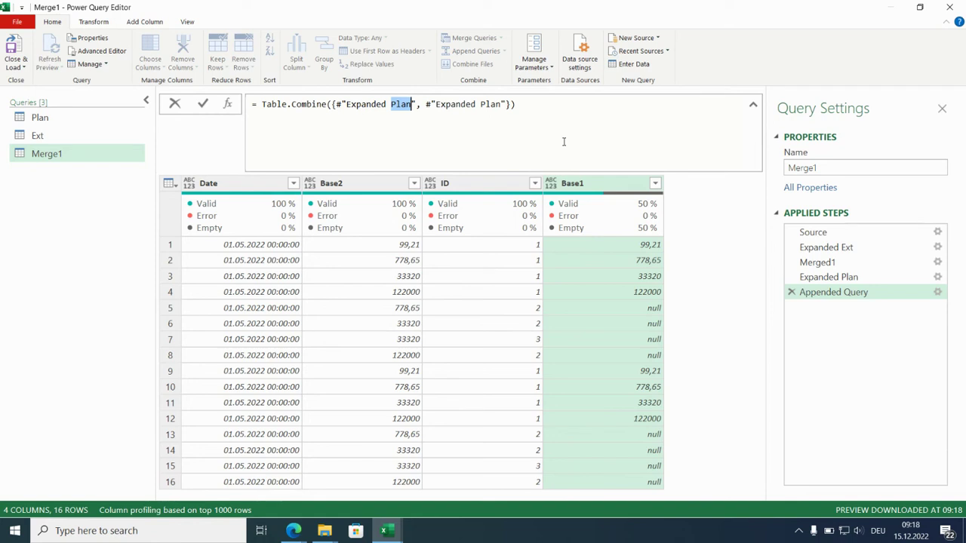
{"action": "type", "text": "Ext"}
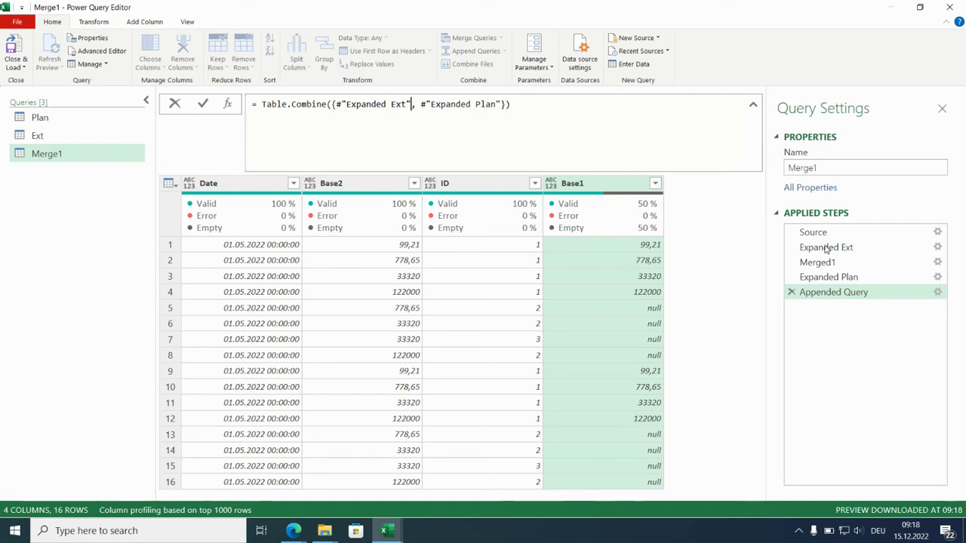
{"action": "mouse_move", "coordinate": [839, 299]}
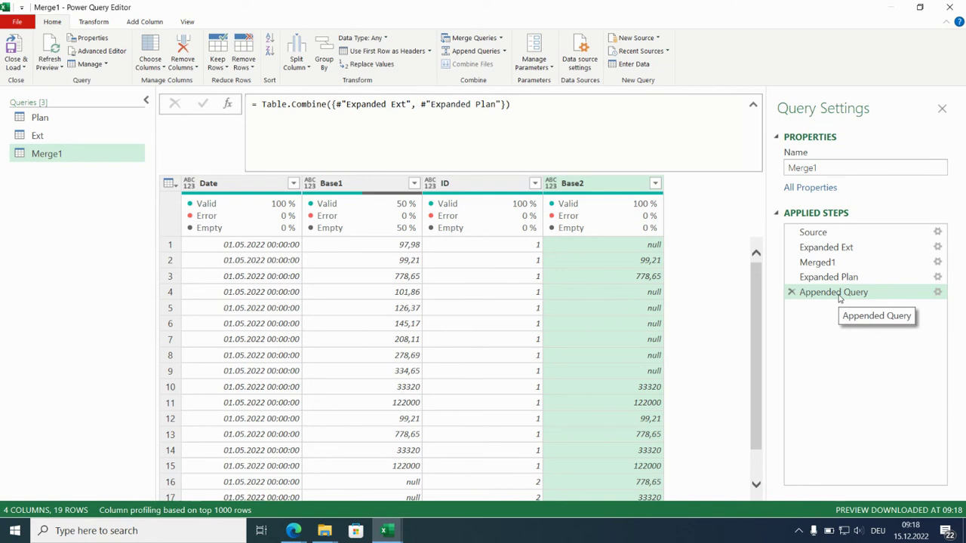
Remove duplicate rows, cutting the appended table down to 15 unique rows.
{"action": "scroll", "scroll_direction": "down", "scroll_amount": 3}
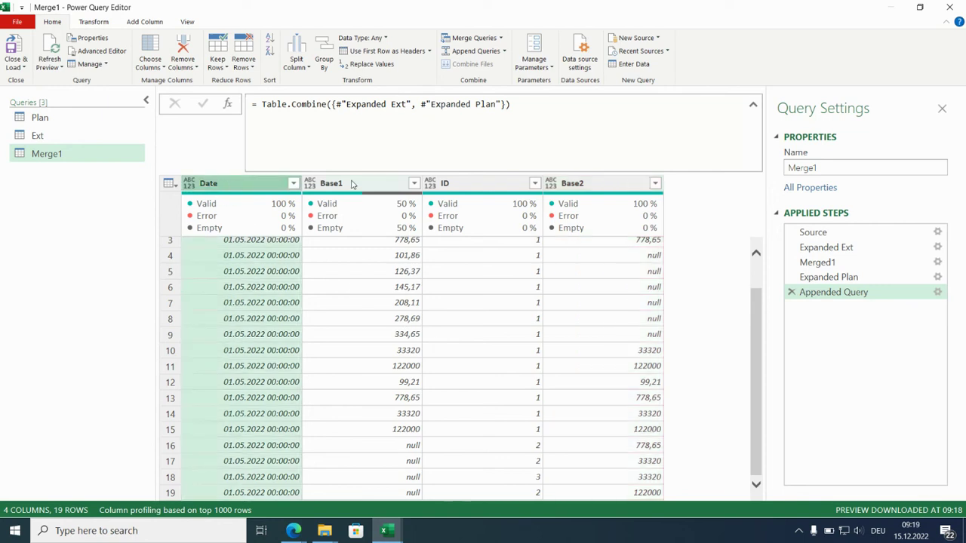
{"action": "mouse_move", "coordinate": [365, 184]}
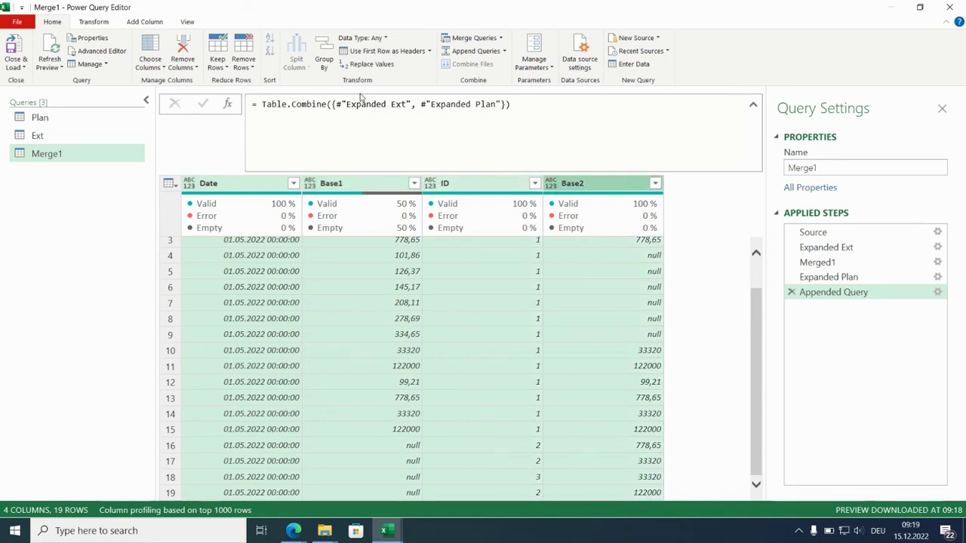
{"action": "mouse_move", "coordinate": [243, 51]}
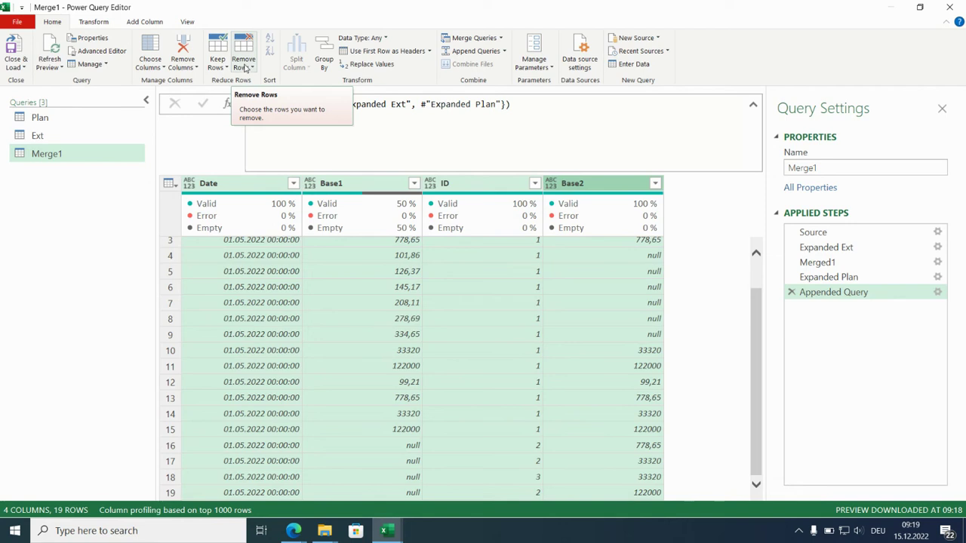
{"action": "left_click", "coordinate": [243, 59]}
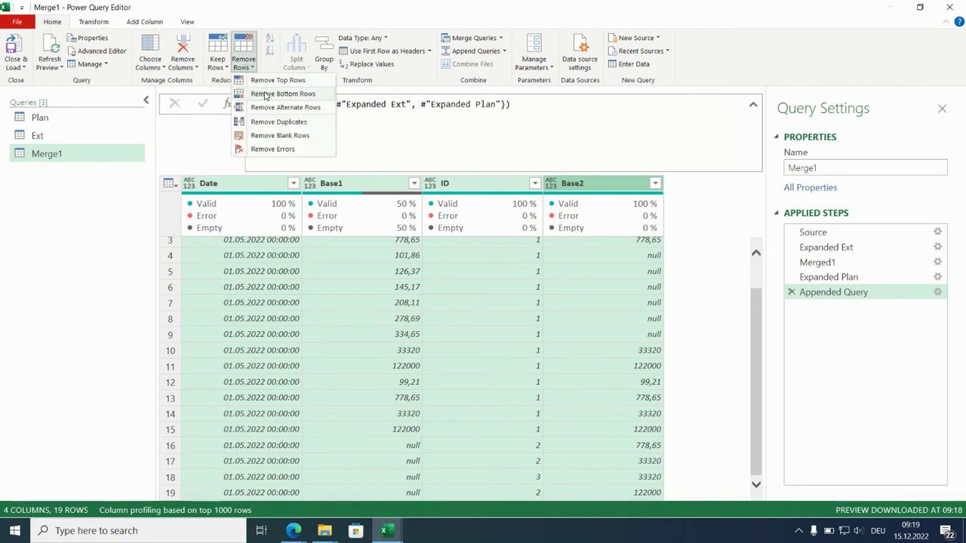
{"action": "mouse_move", "coordinate": [277, 120]}
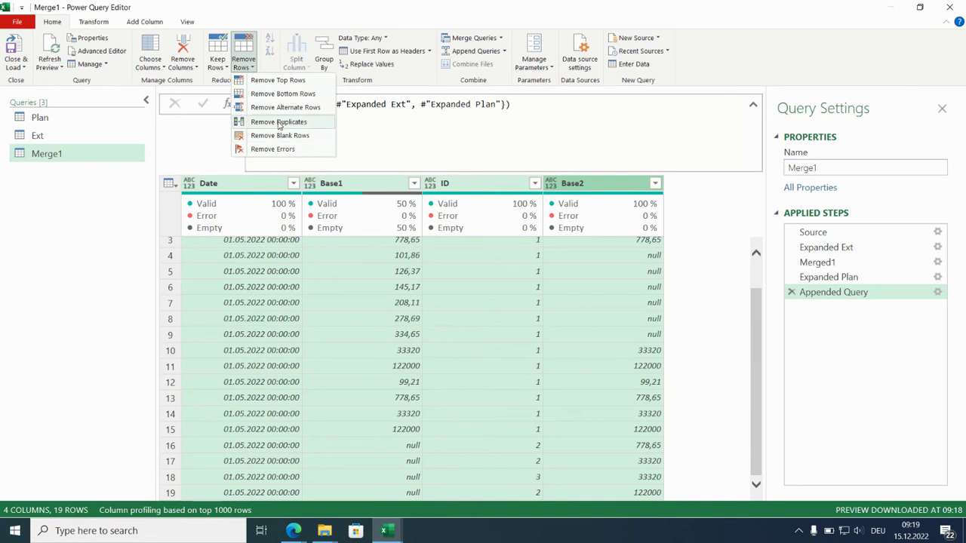
{"action": "left_click", "coordinate": [278, 120]}
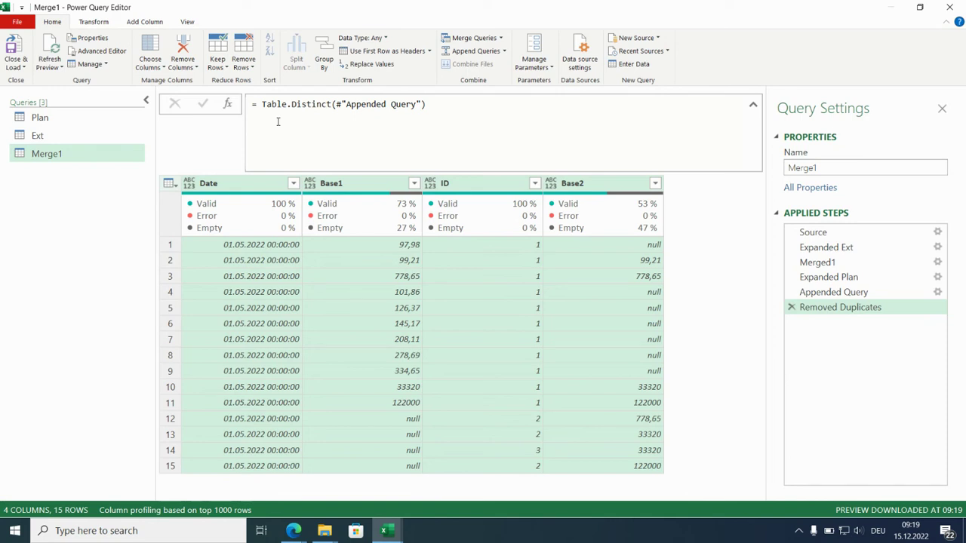
{"action": "mouse_move", "coordinate": [387, 437]}
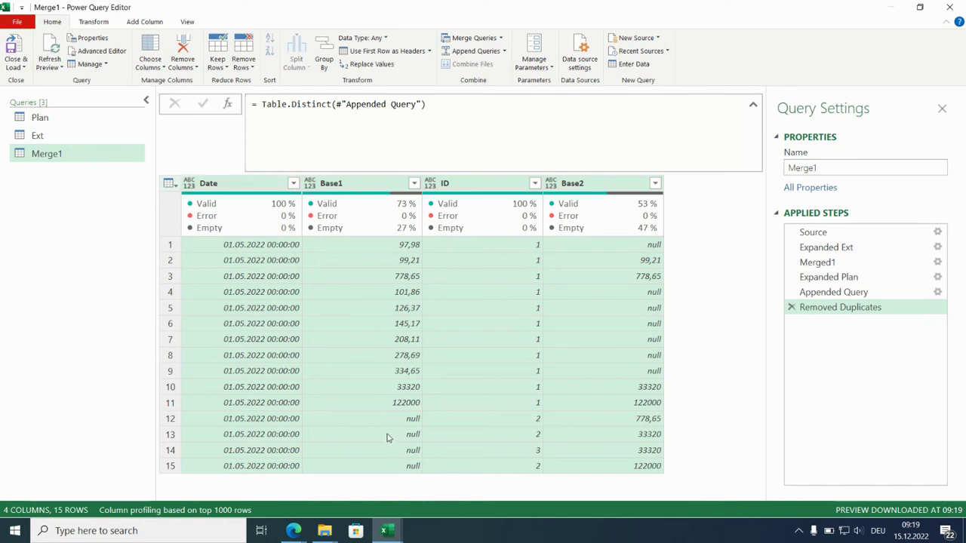
{"action": "mouse_move", "coordinate": [401, 462]}
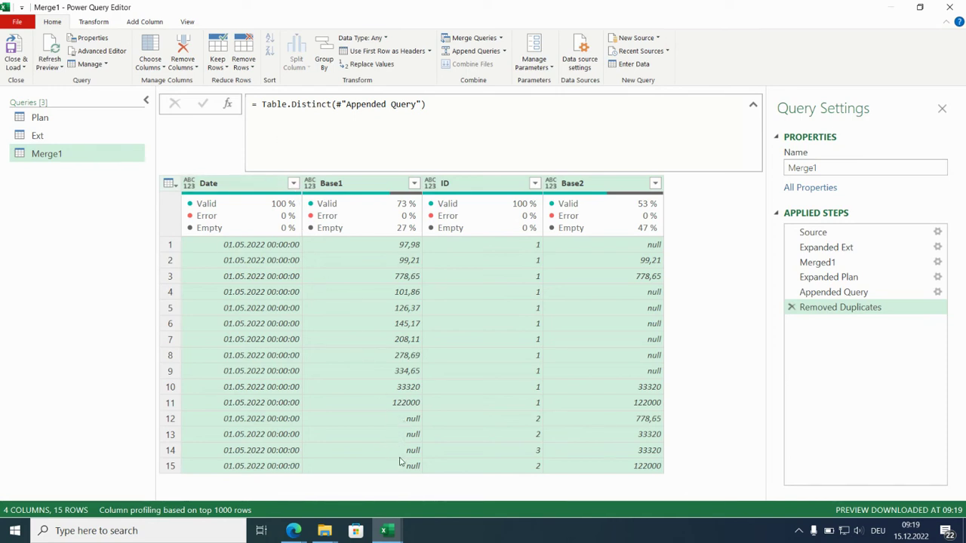
{"action": "mouse_move", "coordinate": [632, 330]}
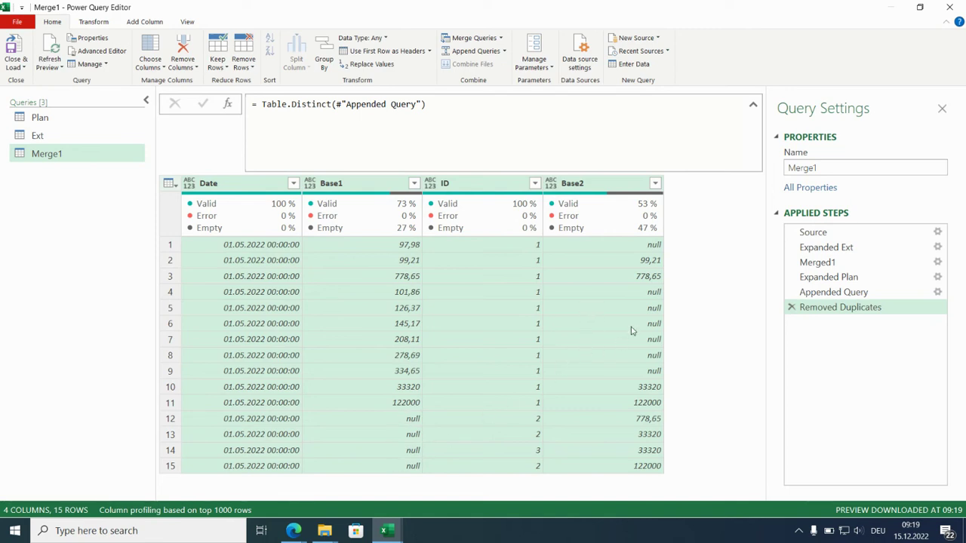
{"action": "mouse_move", "coordinate": [475, 344]}
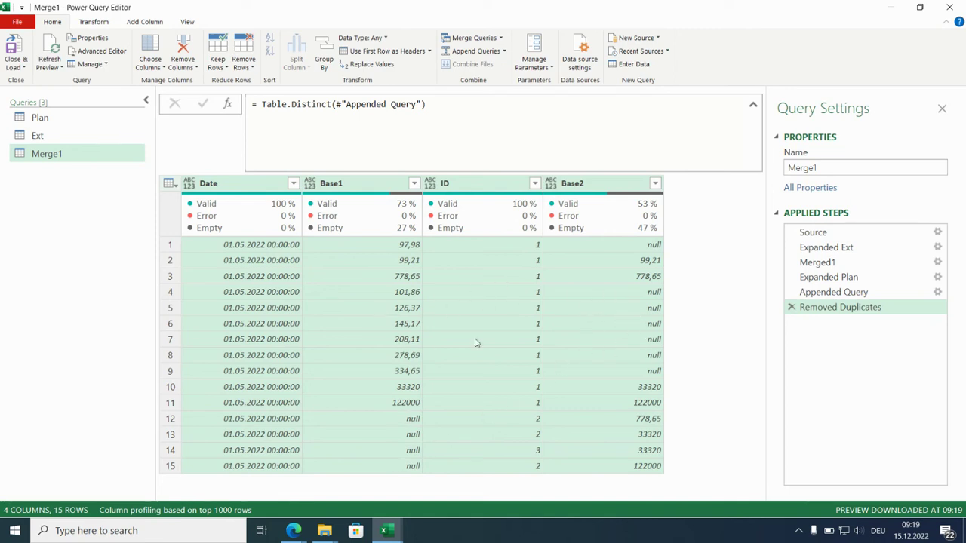
{"action": "mouse_move", "coordinate": [398, 236]}
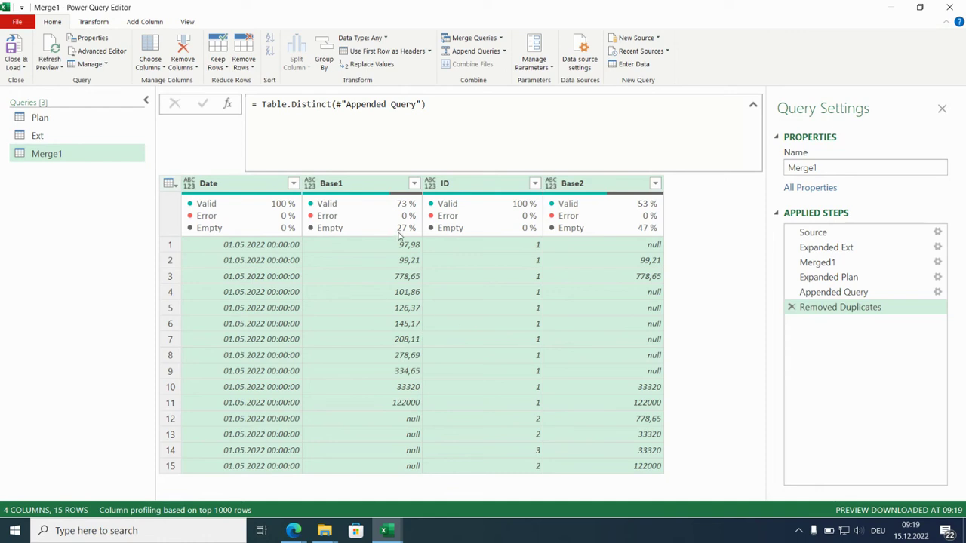
{"action": "mouse_move", "coordinate": [537, 255]}
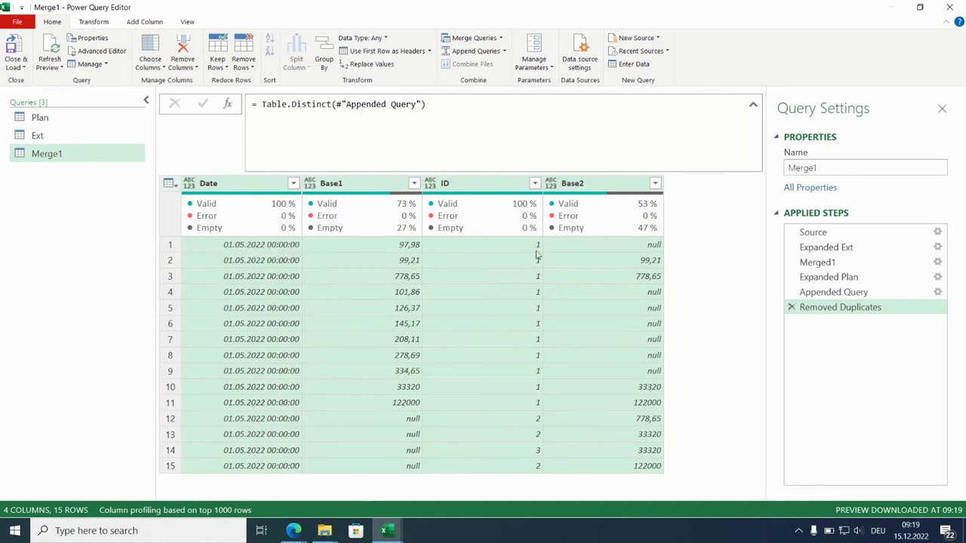
{"action": "mouse_move", "coordinate": [392, 78]}
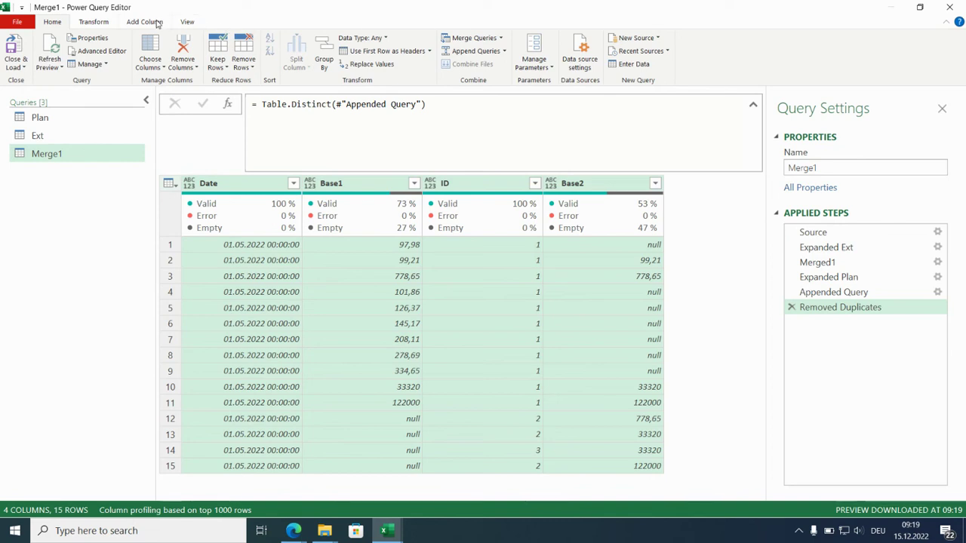
Add custom column Sort with formula if [Base1]=null then [Base2] else [Base1].
{"action": "left_click", "coordinate": [145, 22]}
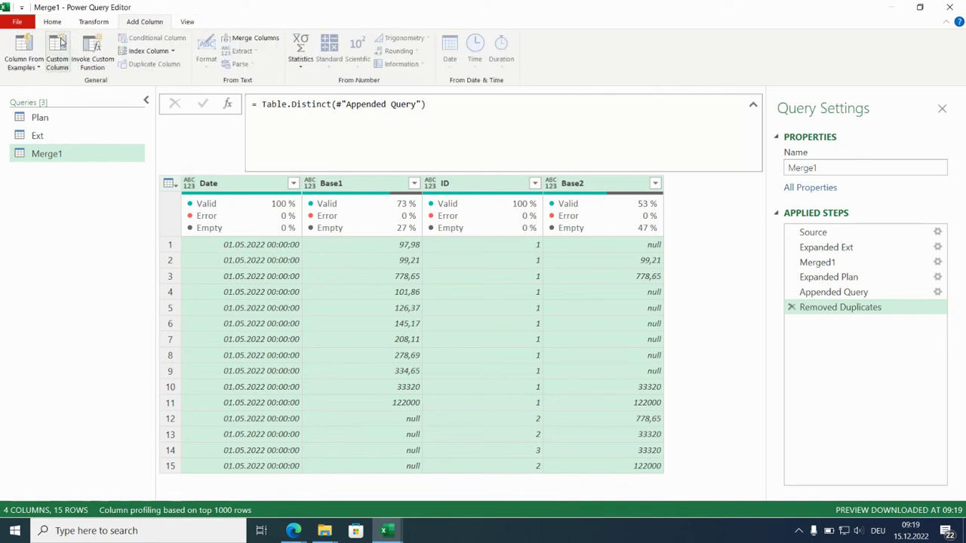
{"action": "left_click", "coordinate": [58, 53]}
{"action": "type", "text": "Sort"}
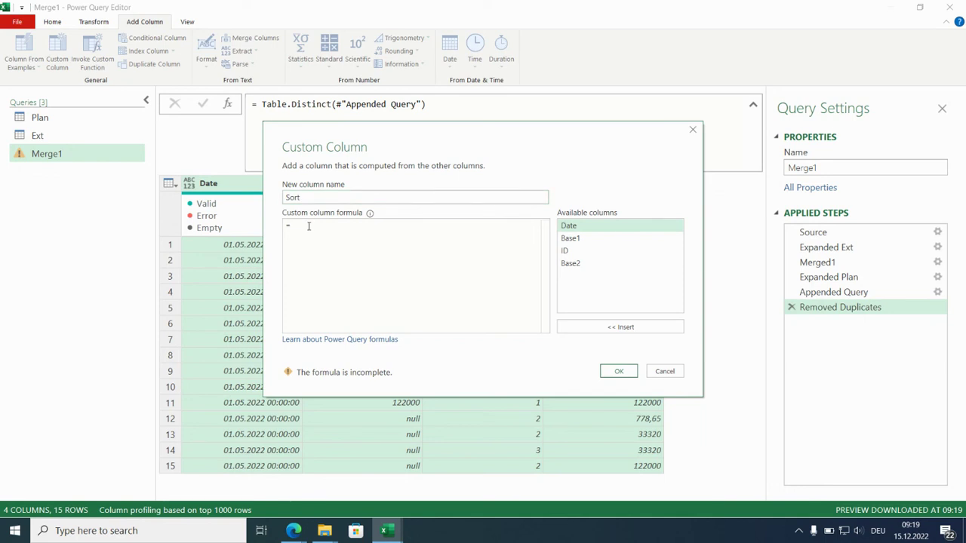
{"action": "type", "text": "1"}
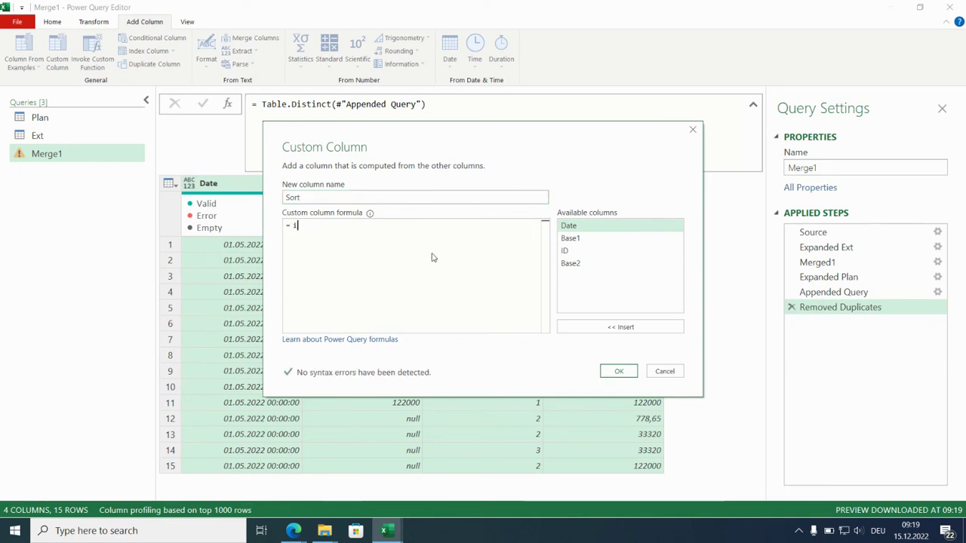
{"action": "type", "text": "f"}
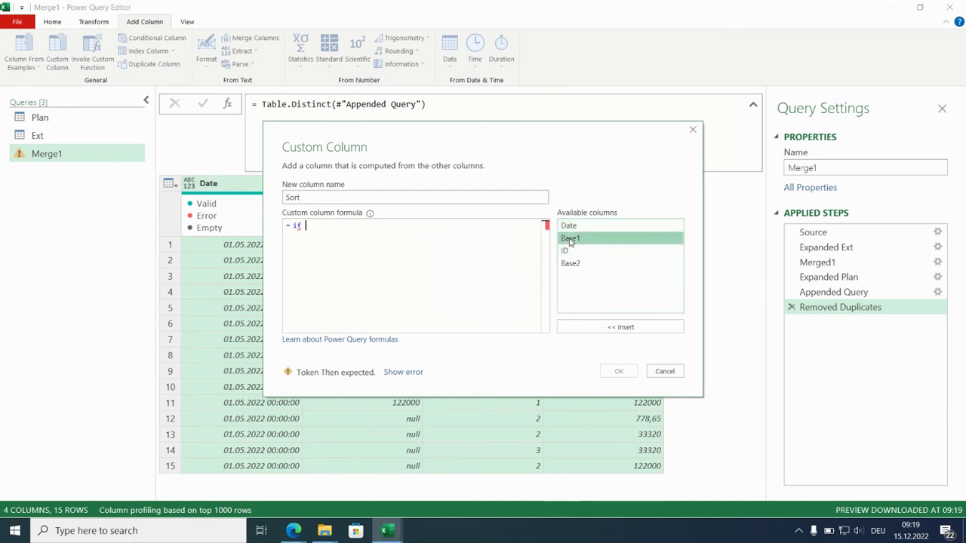
{"action": "double_click", "coordinate": [570, 239]}
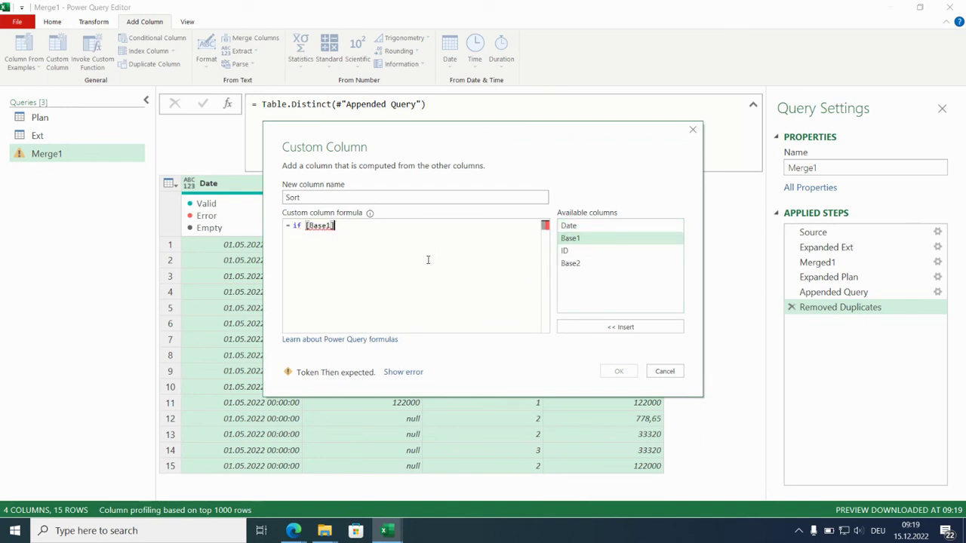
{"action": "type", "text": "=null then [Base2"}
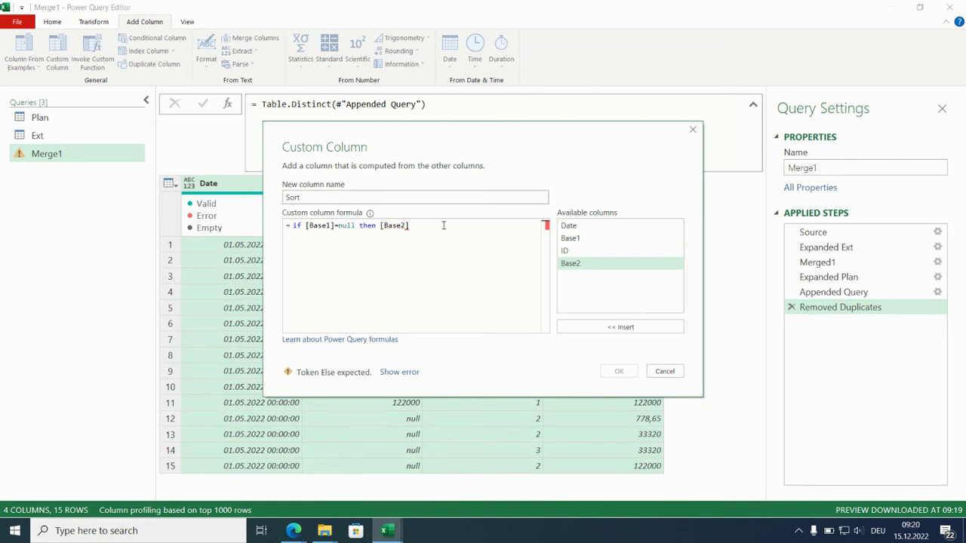
{"action": "type", "text": "else [Base1"}
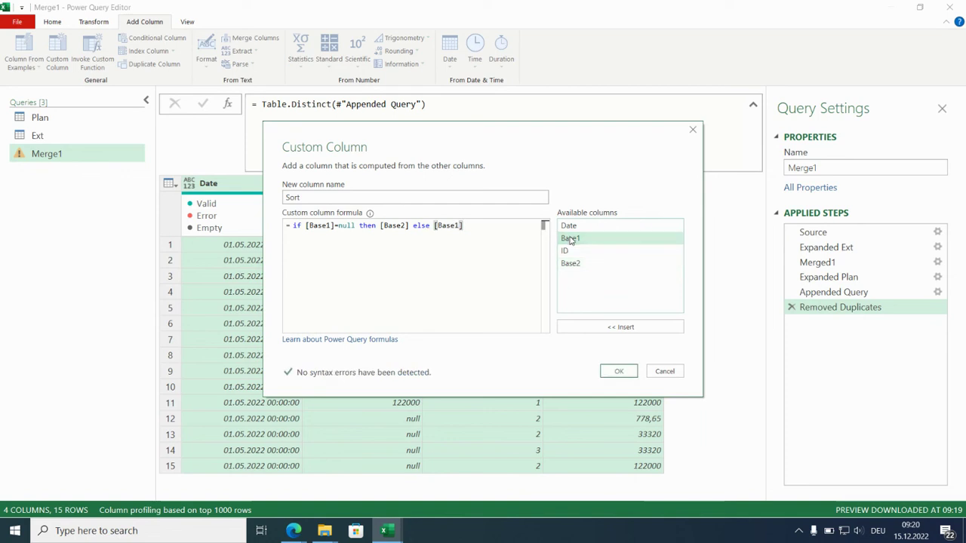
{"action": "left_click", "coordinate": [618, 371]}
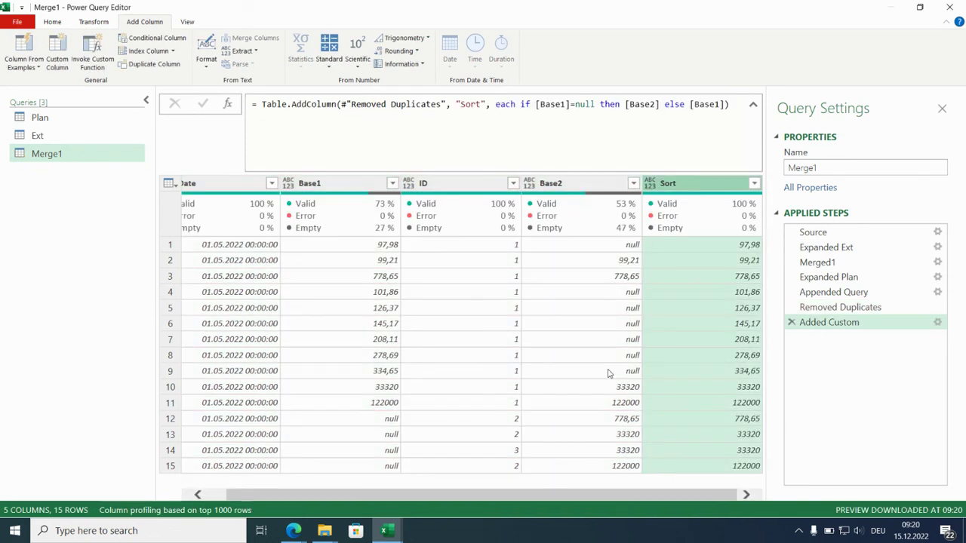
{"action": "mouse_move", "coordinate": [687, 435]}
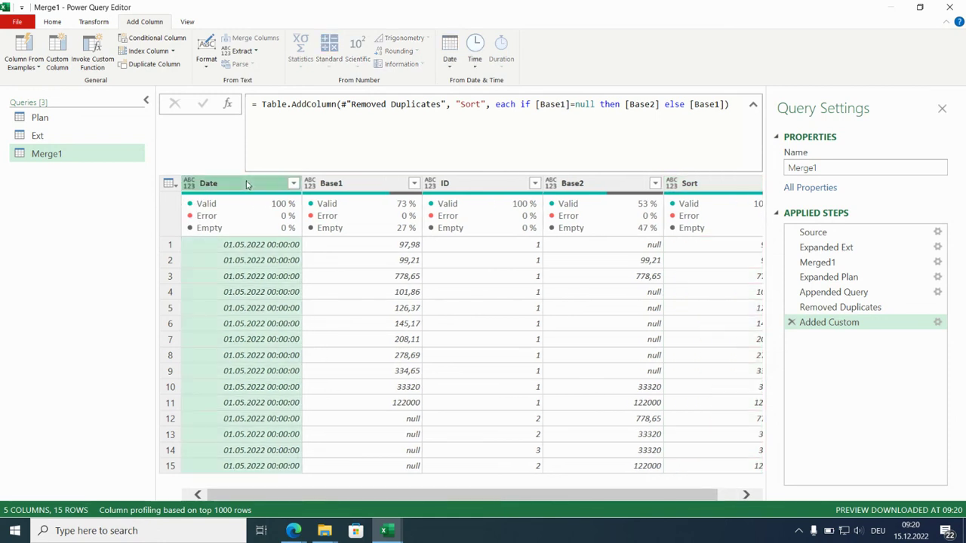
Sort rows ascending by Date, then by the Sort column.
{"action": "left_click", "coordinate": [292, 184]}
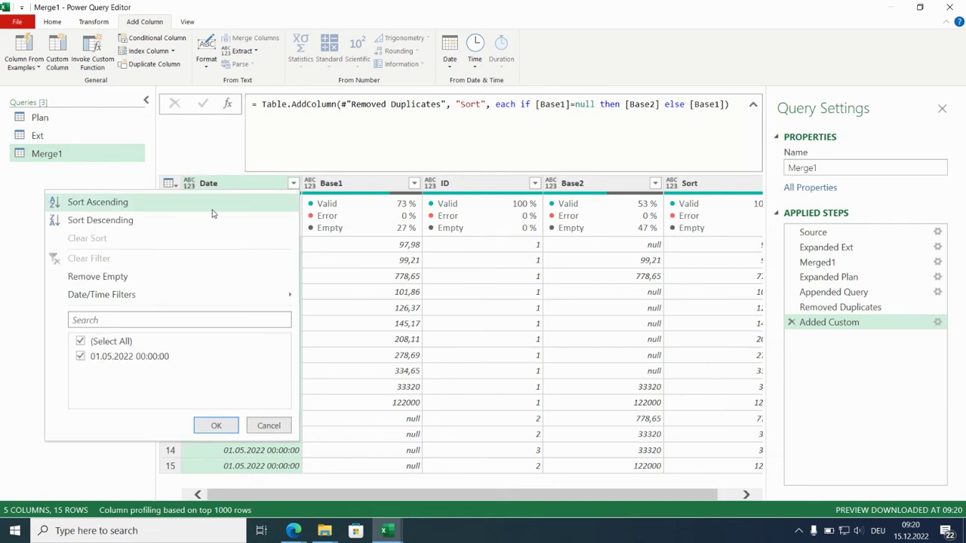
{"action": "left_click", "coordinate": [97, 202]}
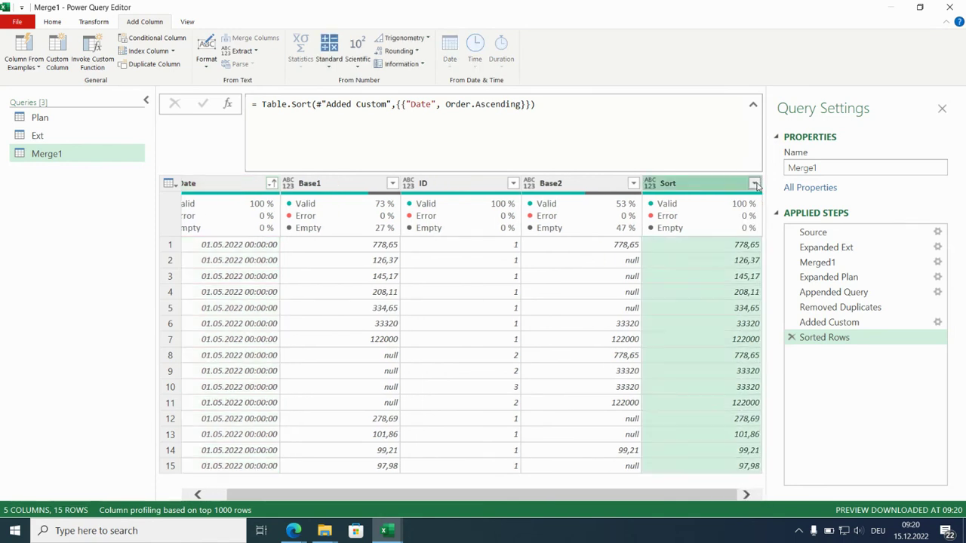
{"action": "left_click", "coordinate": [753, 184]}
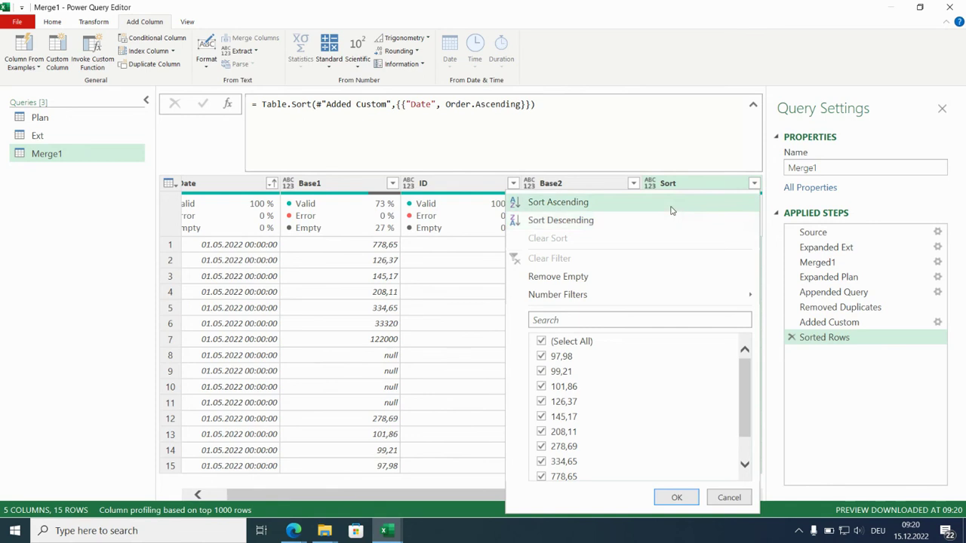
{"action": "left_click", "coordinate": [558, 202]}
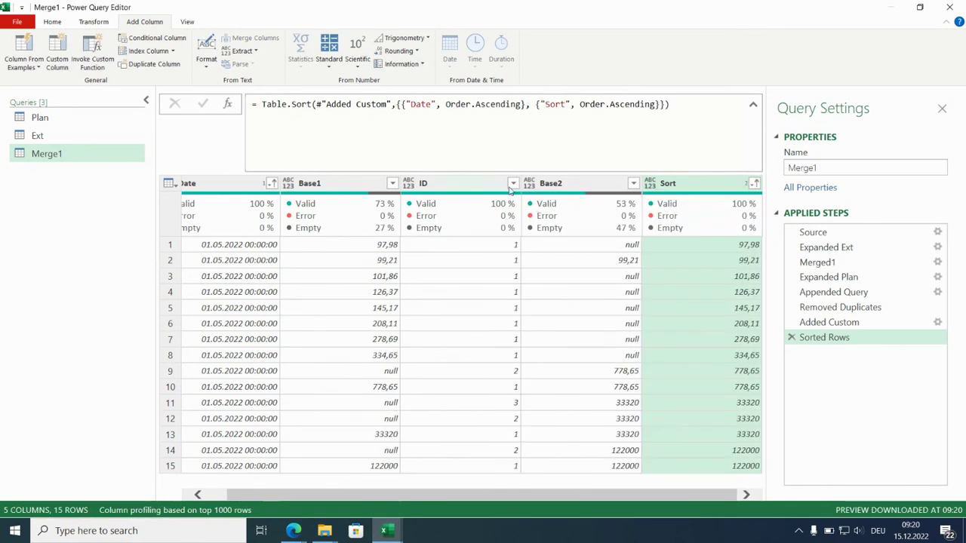
Add an ascending sort on ID, then select Sort and ID for removal.
{"action": "left_click", "coordinate": [513, 183]}
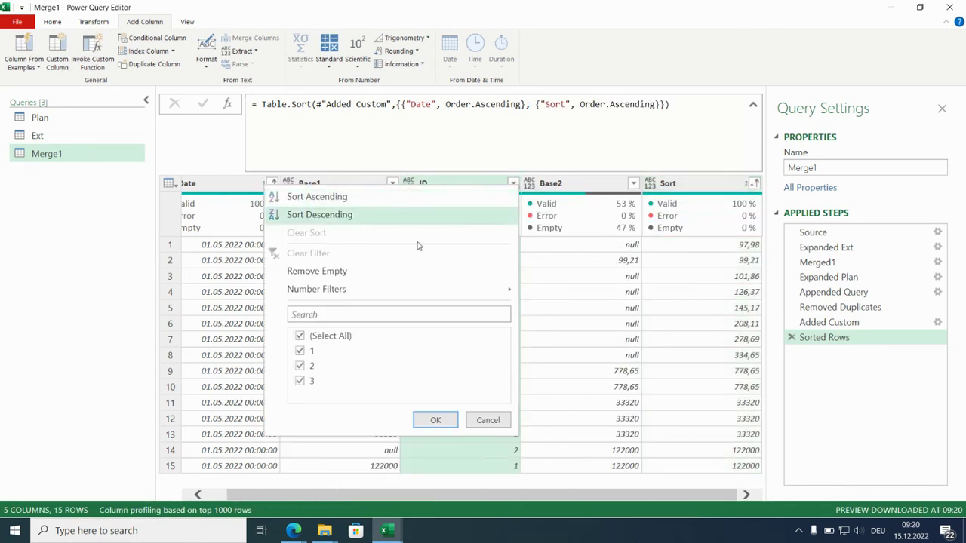
{"action": "mouse_move", "coordinate": [386, 196]}
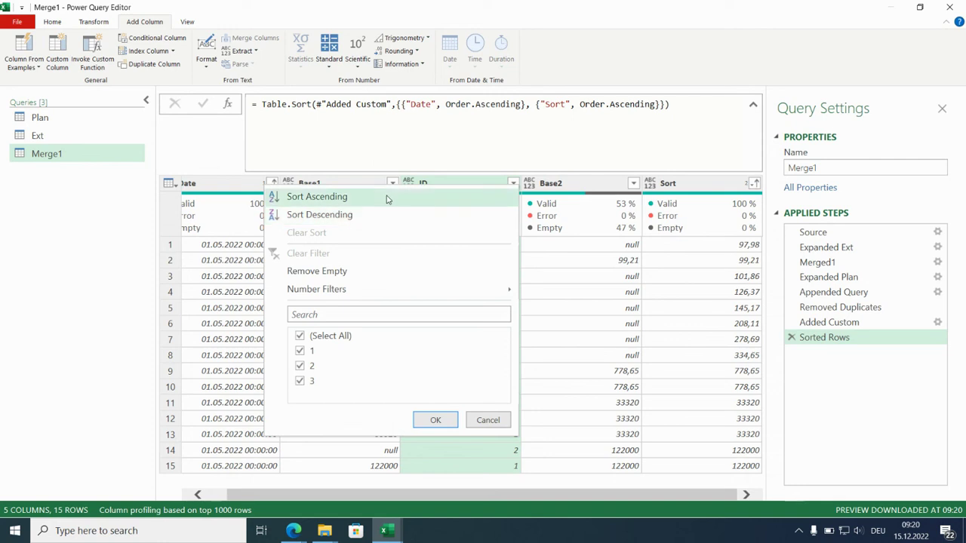
{"action": "left_click", "coordinate": [317, 196]}
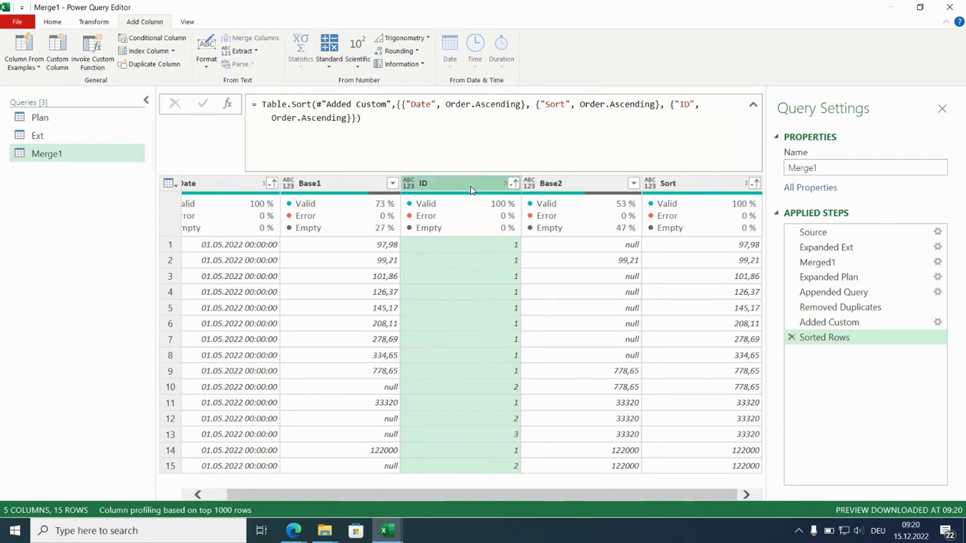
{"action": "left_click", "coordinate": [667, 184]}
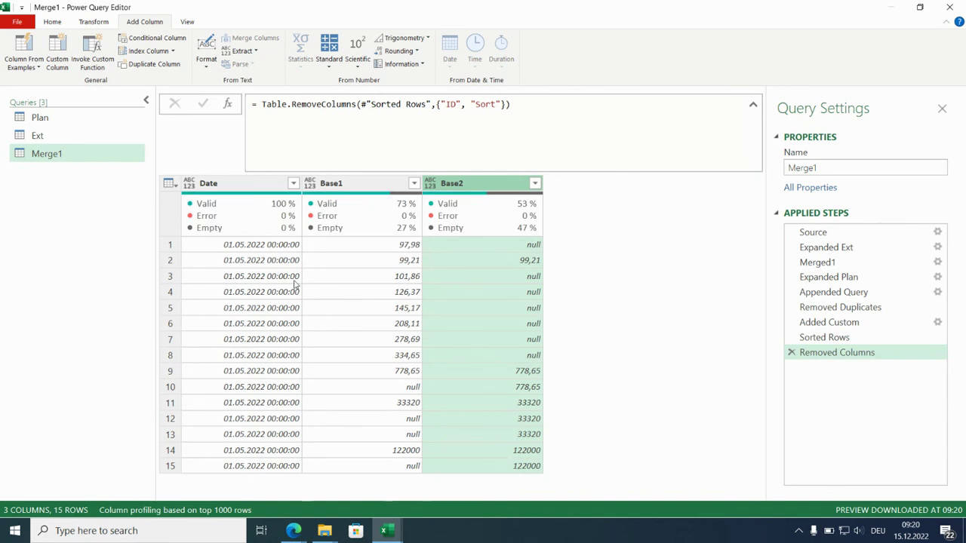
Change the Date column's data type to a date-only Date.
{"action": "left_click", "coordinate": [234, 182]}
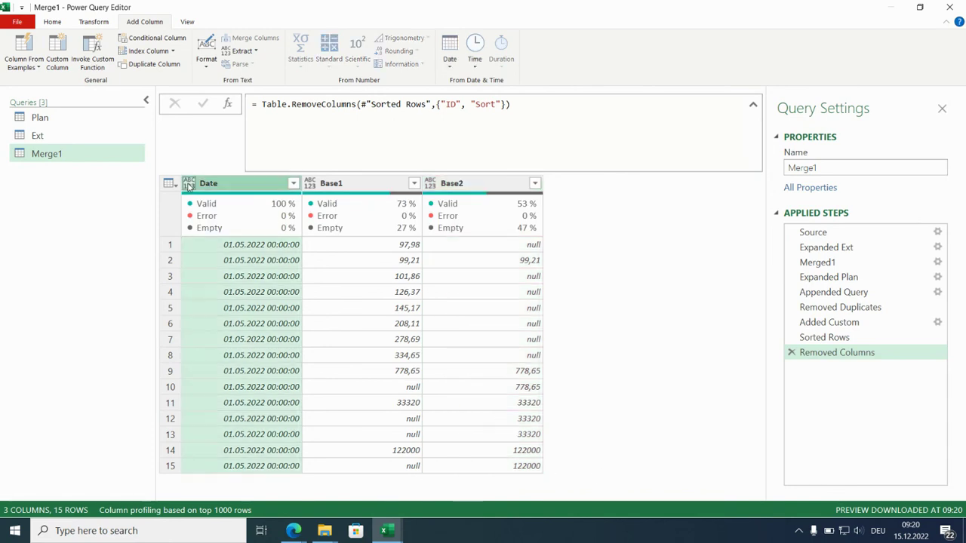
{"action": "left_click", "coordinate": [189, 184]}
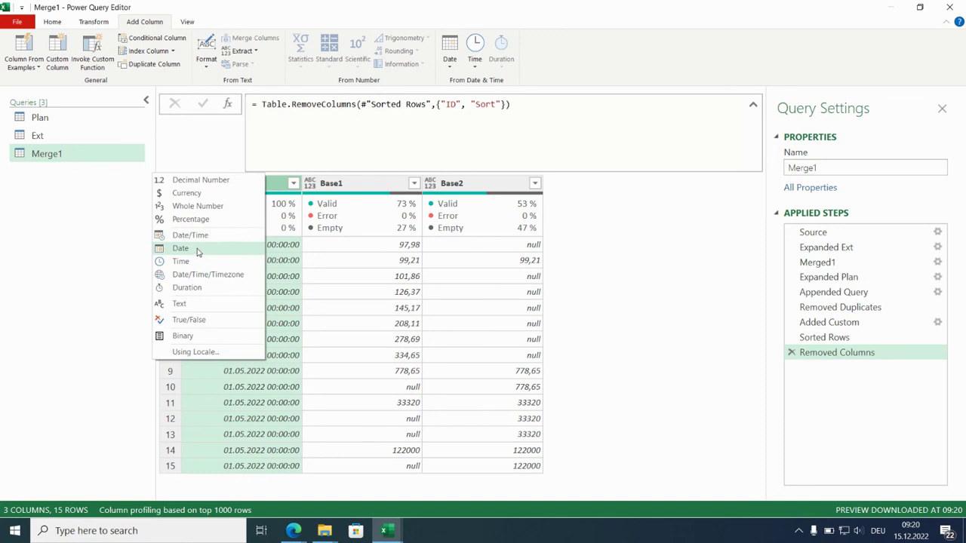
{"action": "left_click", "coordinate": [181, 247]}
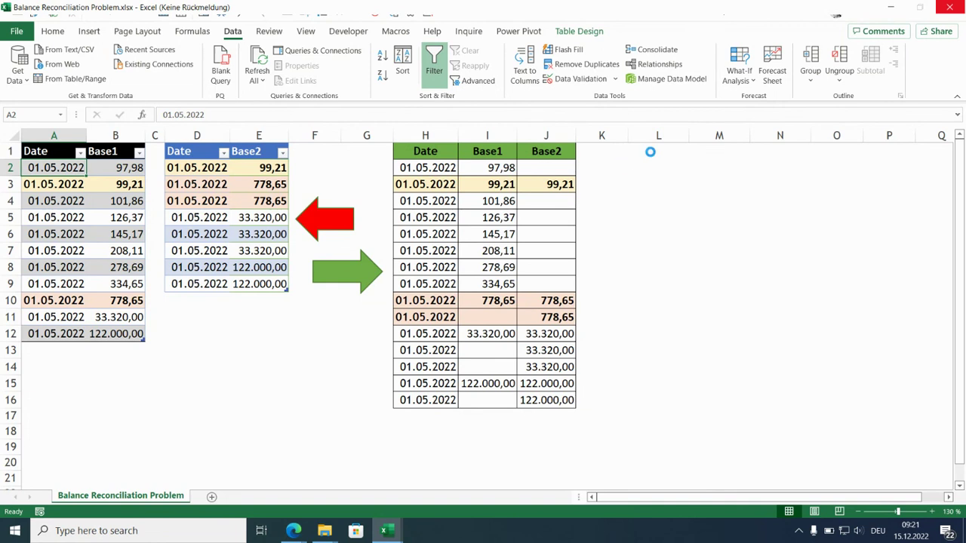
Load the Merge1 query from Queries & Connections as a table into the existing sheet at $L$1.
{"action": "left_click", "coordinate": [323, 50]}
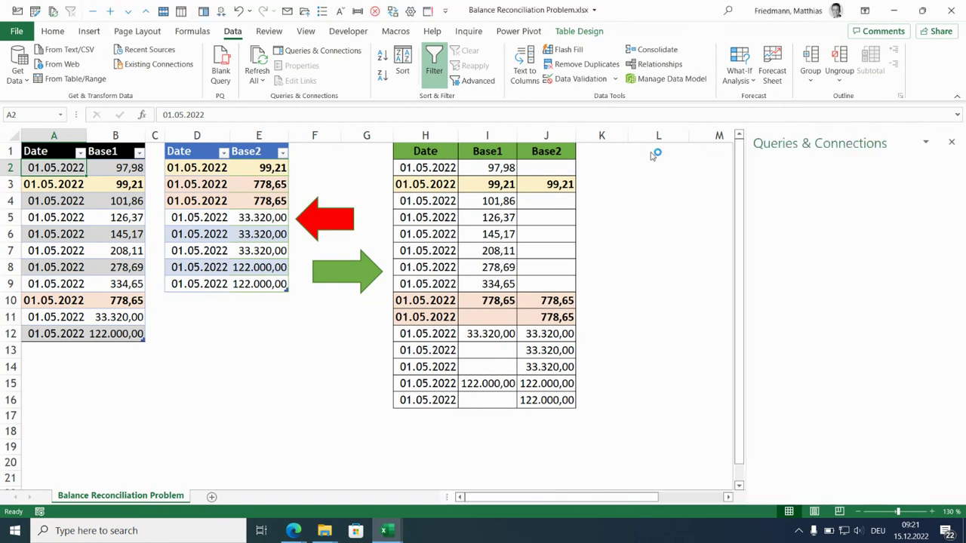
{"action": "left_click", "coordinate": [323, 50]}
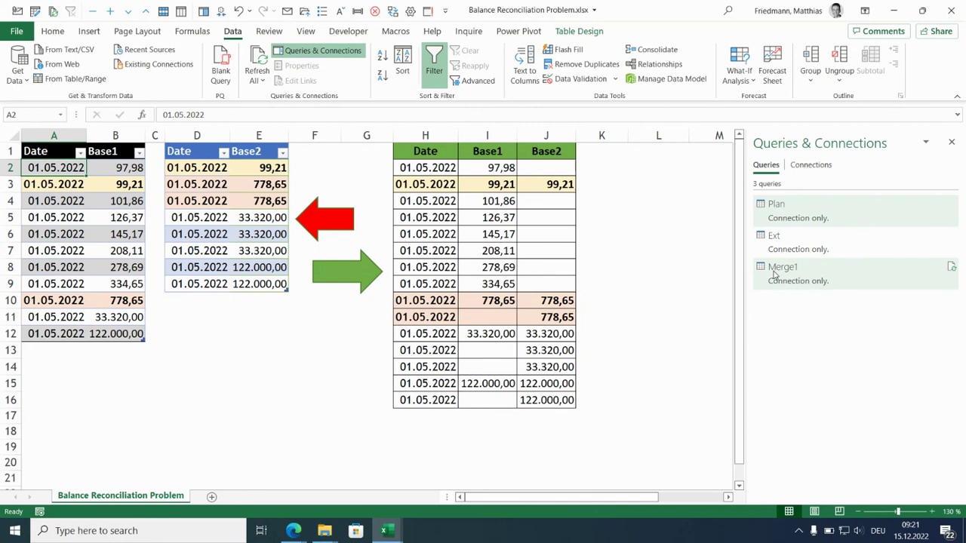
{"action": "right_click", "coordinate": [781, 265]}
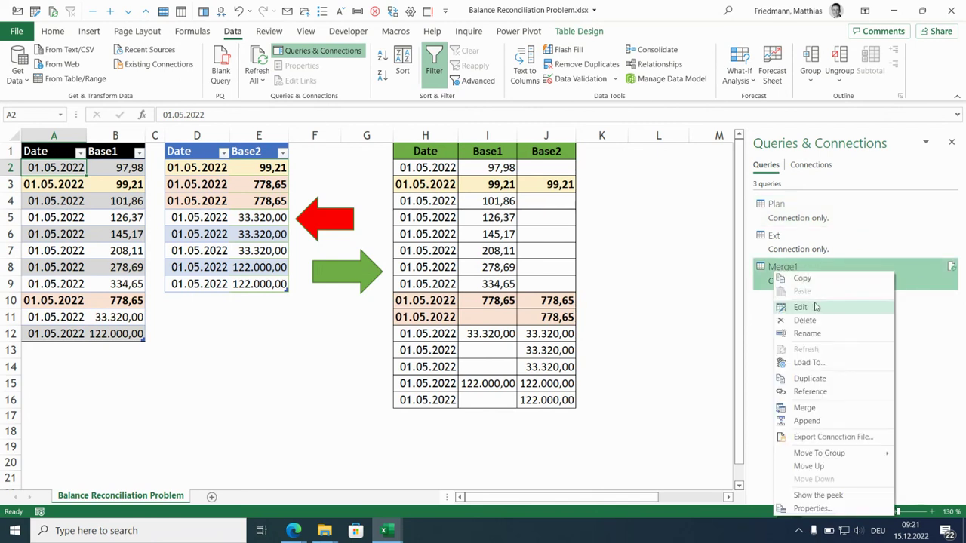
{"action": "mouse_move", "coordinate": [821, 362]}
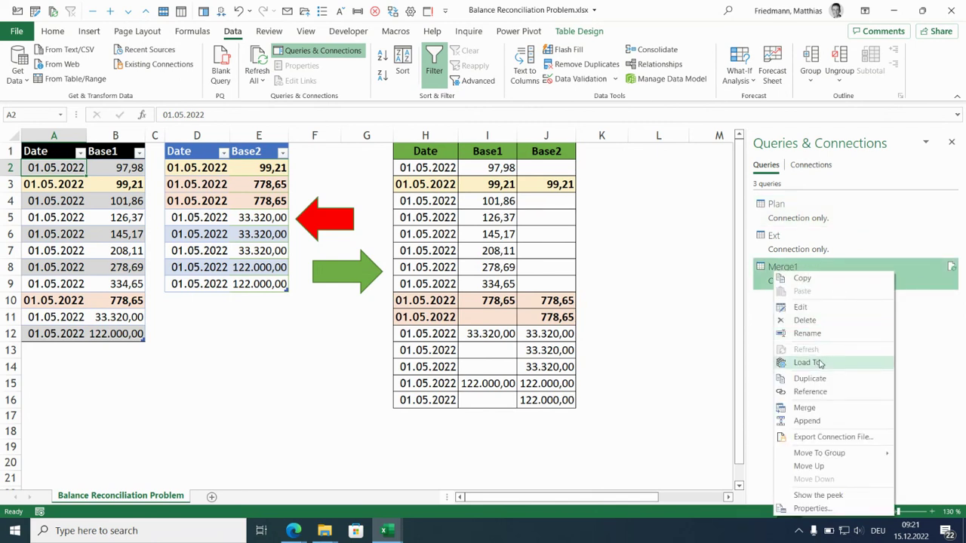
{"action": "left_click", "coordinate": [807, 362]}
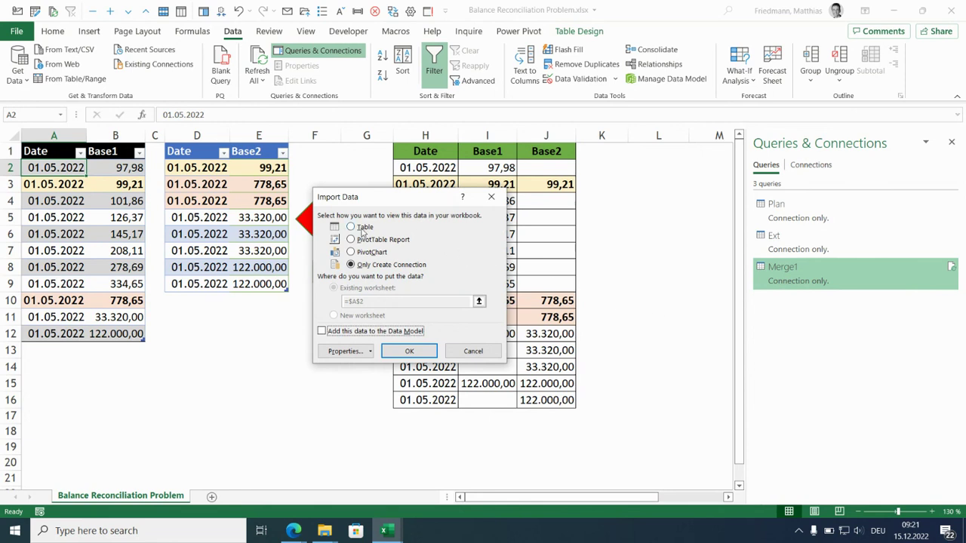
{"action": "left_click", "coordinate": [350, 226]}
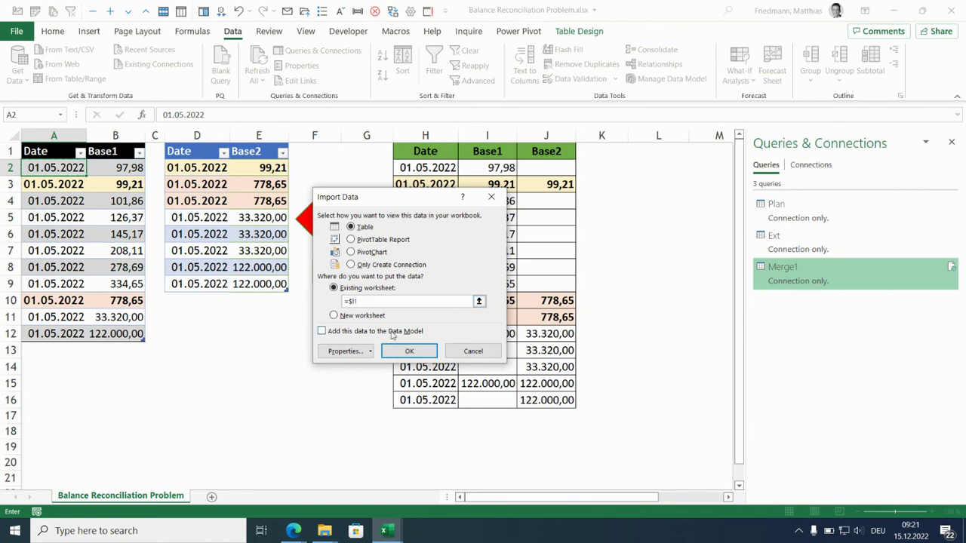
{"action": "left_click", "coordinate": [409, 350]}
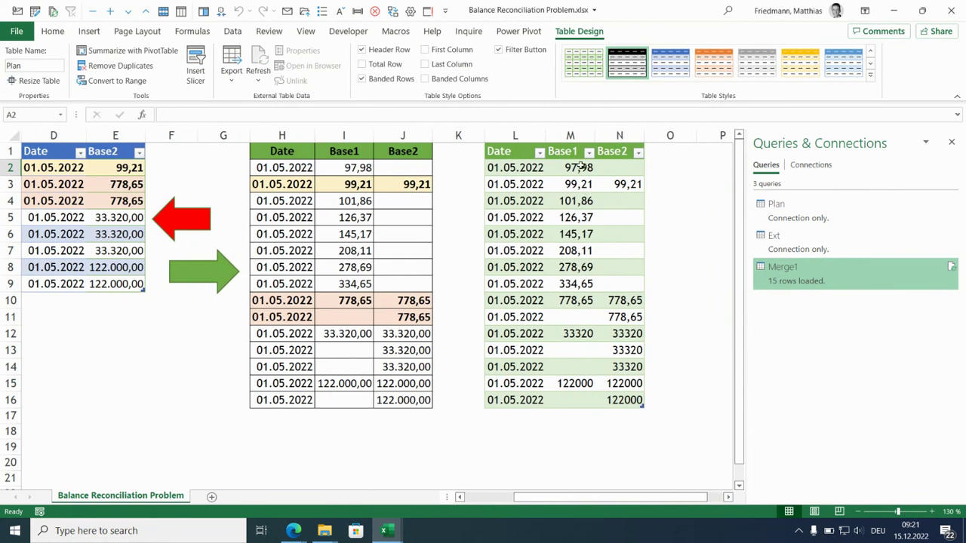
{"action": "mouse_move", "coordinate": [575, 168]}
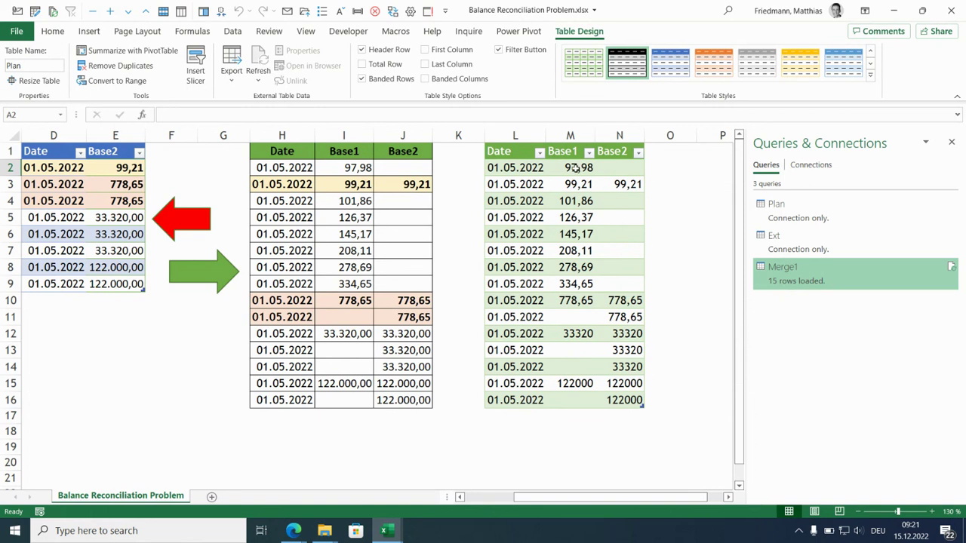
Format the Base1 and Base2 amounts (M2:N16) as Number with two decimals and a 1000 separator.
{"action": "left_click_drag", "start_coordinate": [570, 168], "coordinate": [619, 400]}
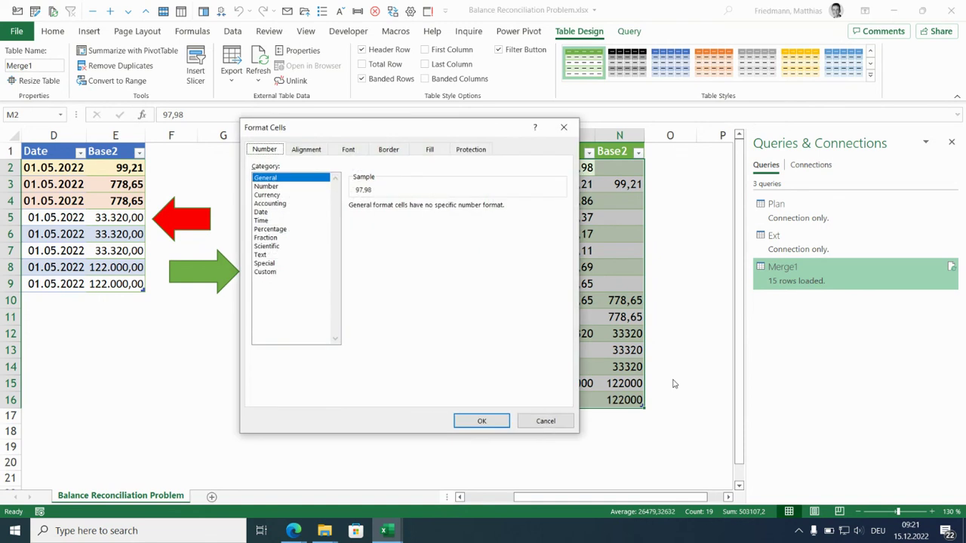
{"action": "left_click", "coordinate": [266, 185]}
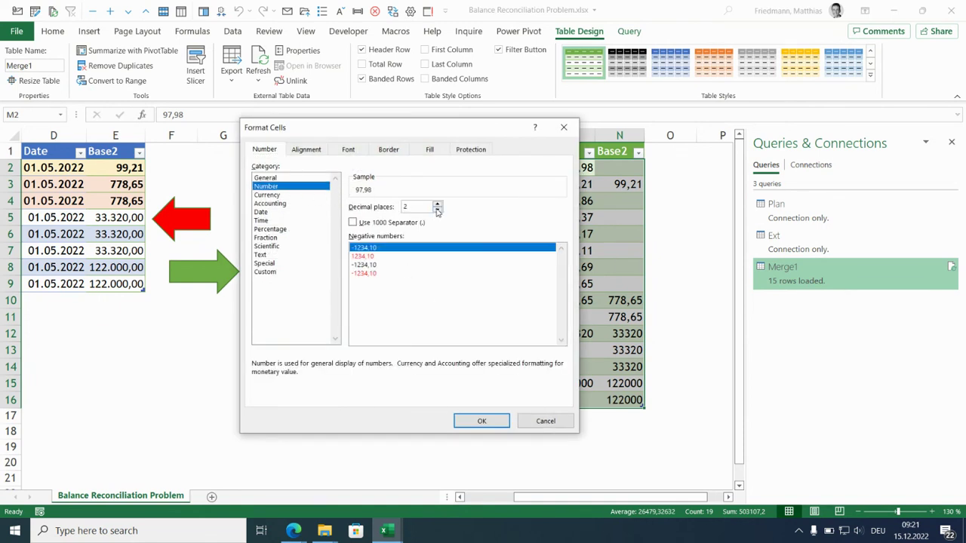
{"action": "left_click", "coordinate": [351, 222]}
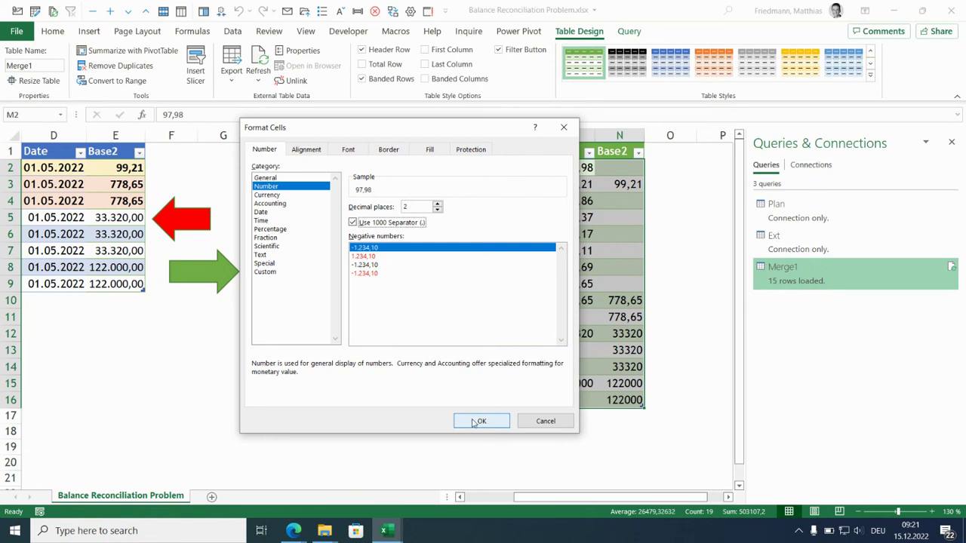
{"action": "left_click", "coordinate": [479, 420]}
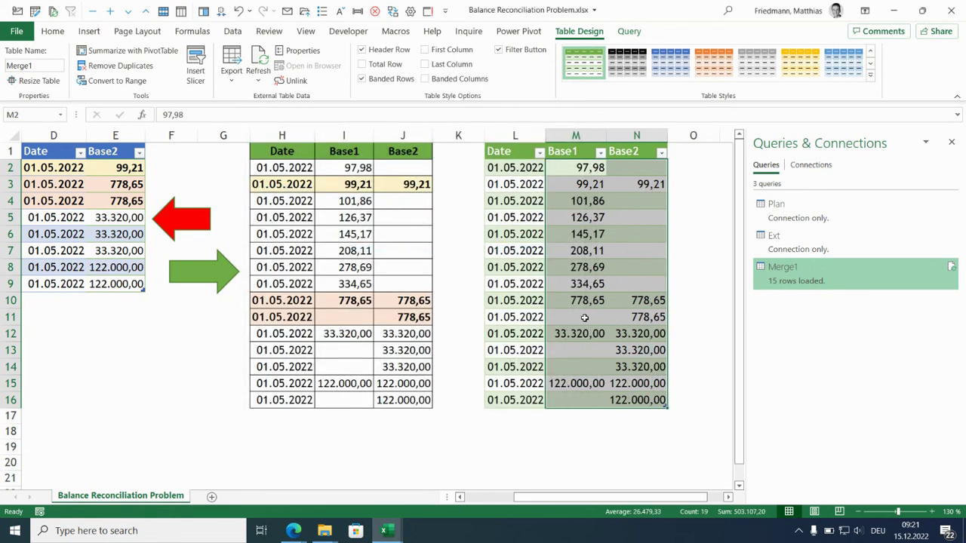
{"action": "mouse_move", "coordinate": [625, 358]}
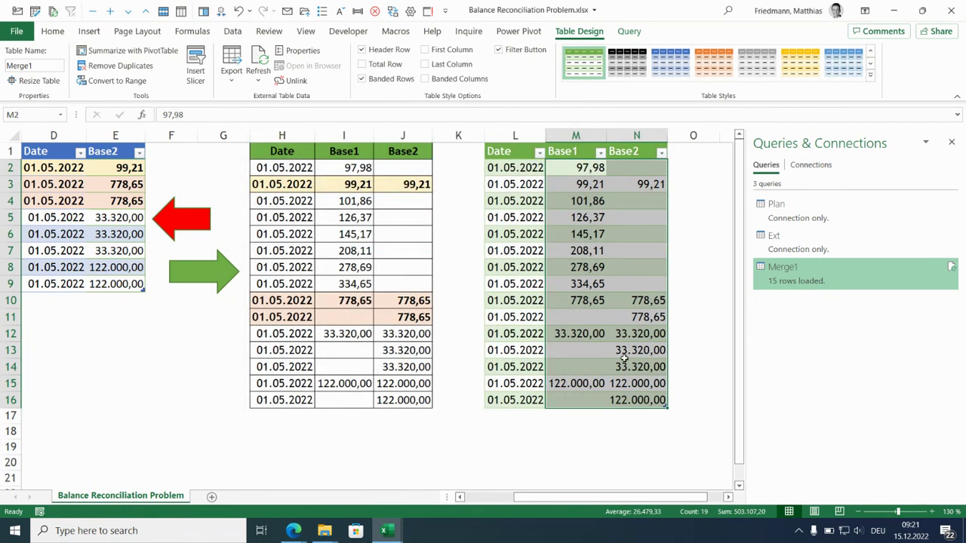
{"action": "mouse_move", "coordinate": [608, 450]}
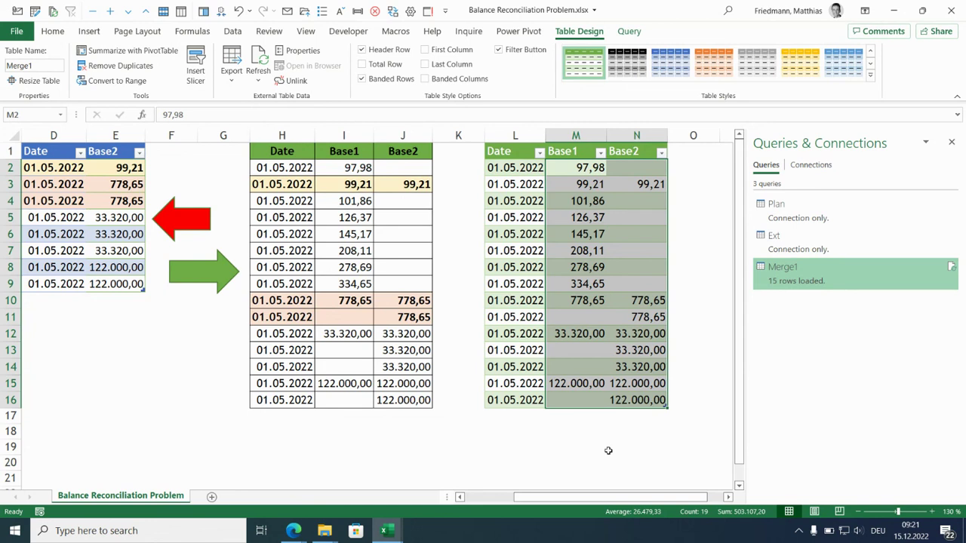